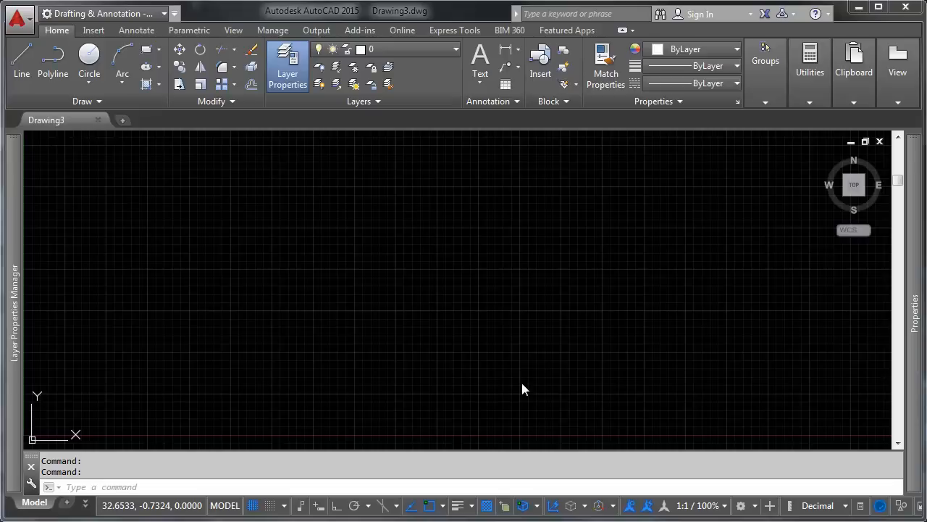
mouse_move(341, 220)
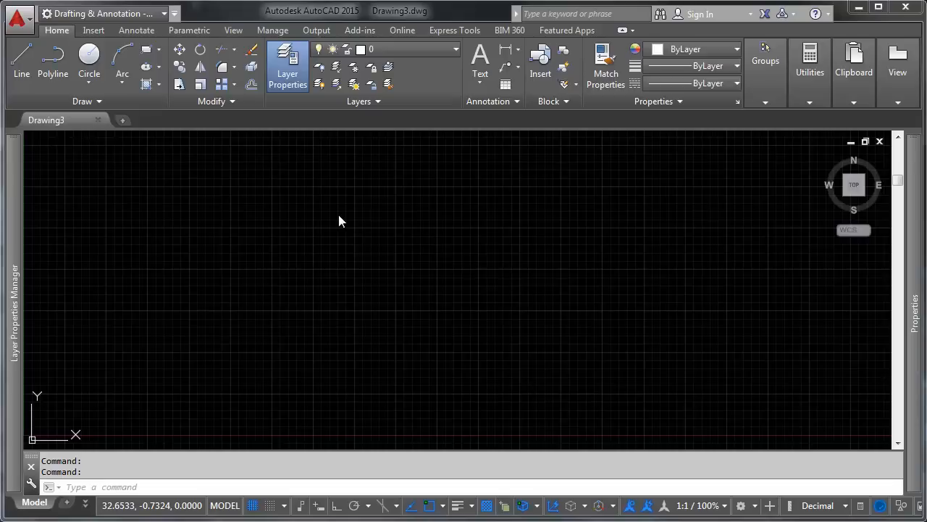
mouse_move(365, 223)
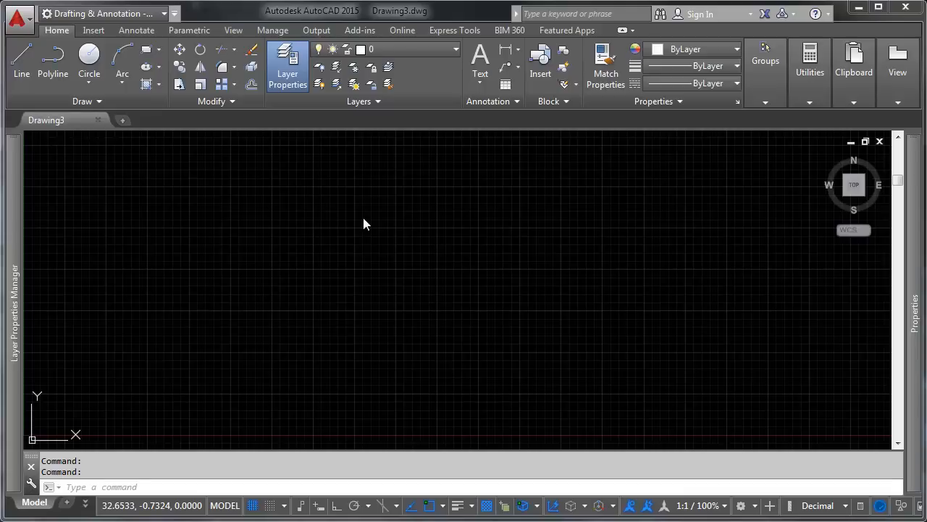
mouse_move(310, 334)
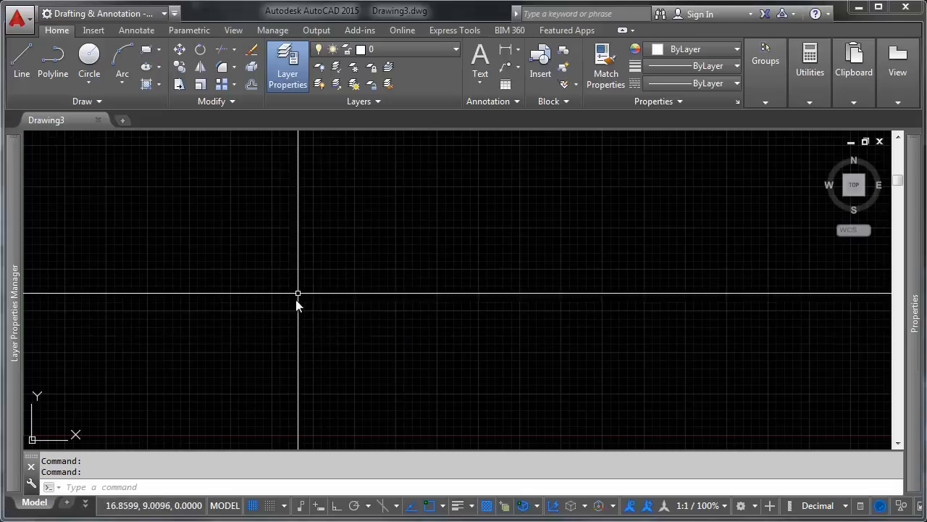
mouse_move(299, 340)
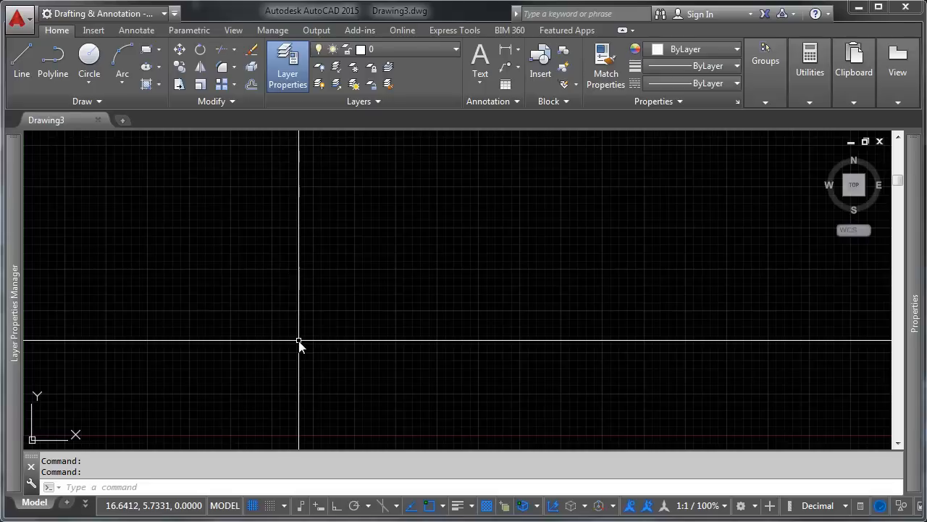
mouse_move(282, 297)
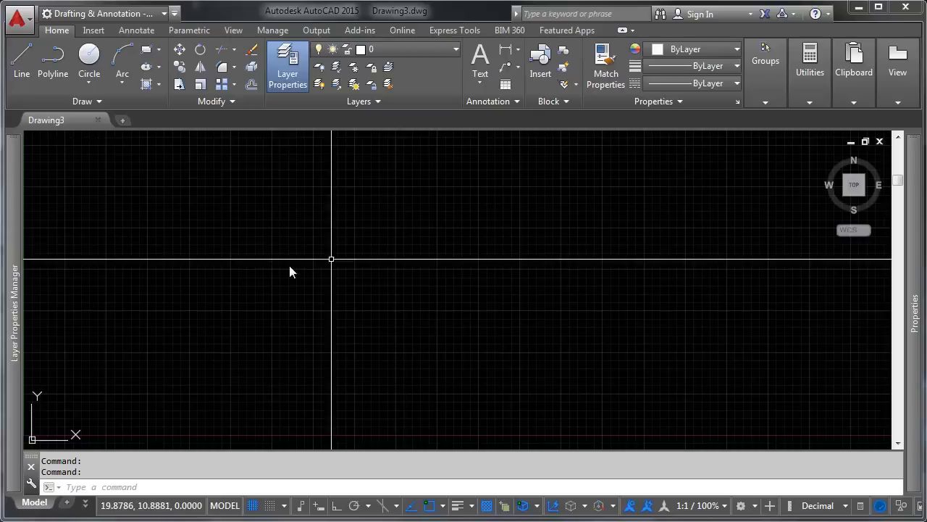
Draw a four-sided diamond outline with LINE and place a copy of it to the right.
click(278, 287)
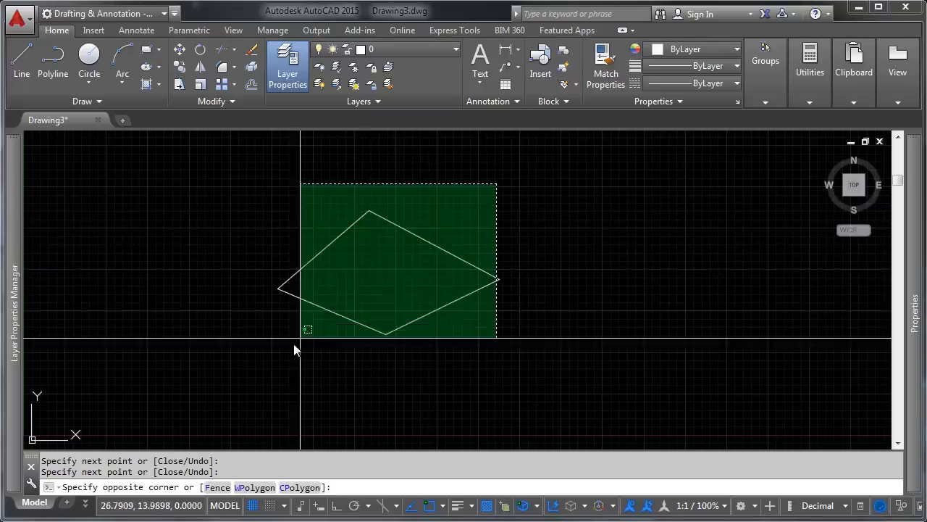
click(527, 254)
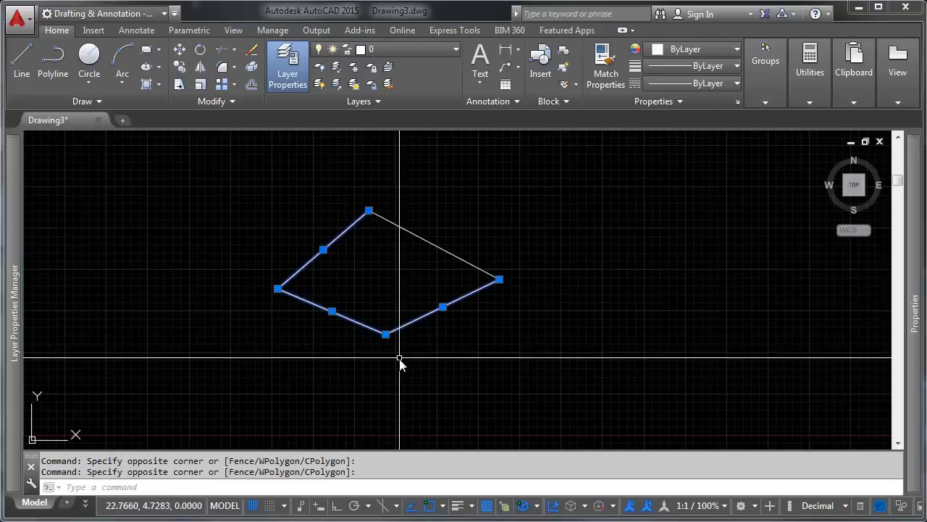
key(Escape)
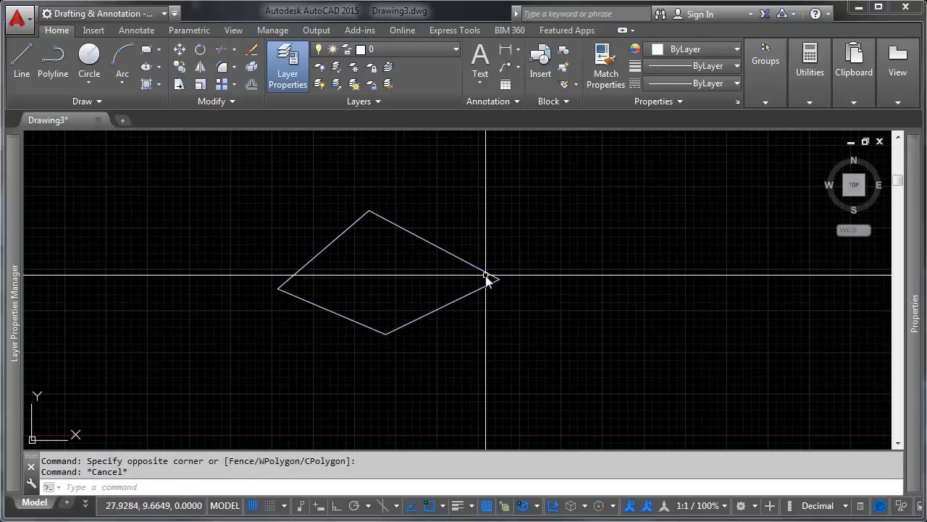
mouse_move(504, 191)
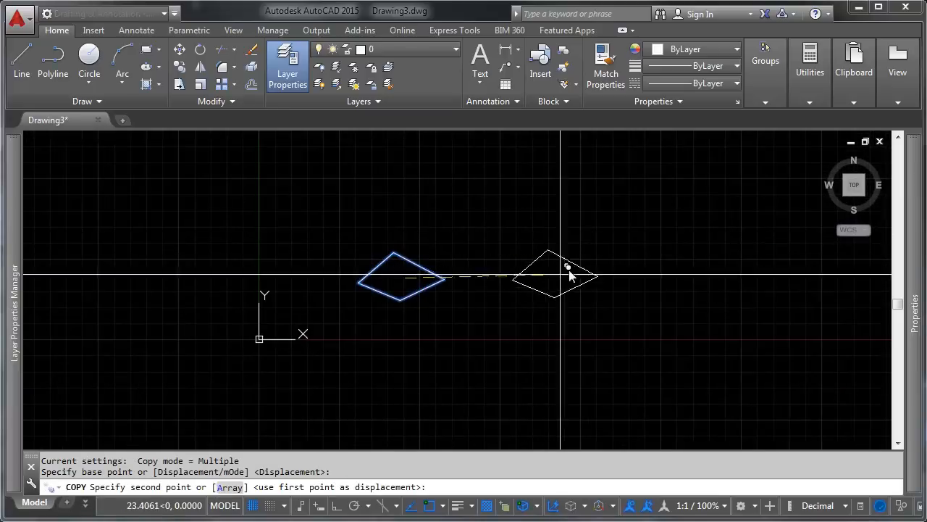
click(548, 255)
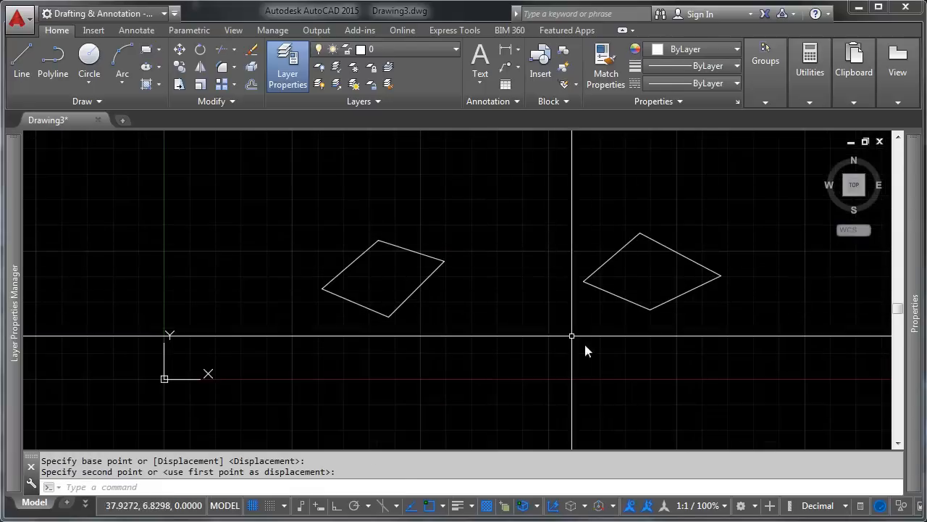
mouse_move(644, 259)
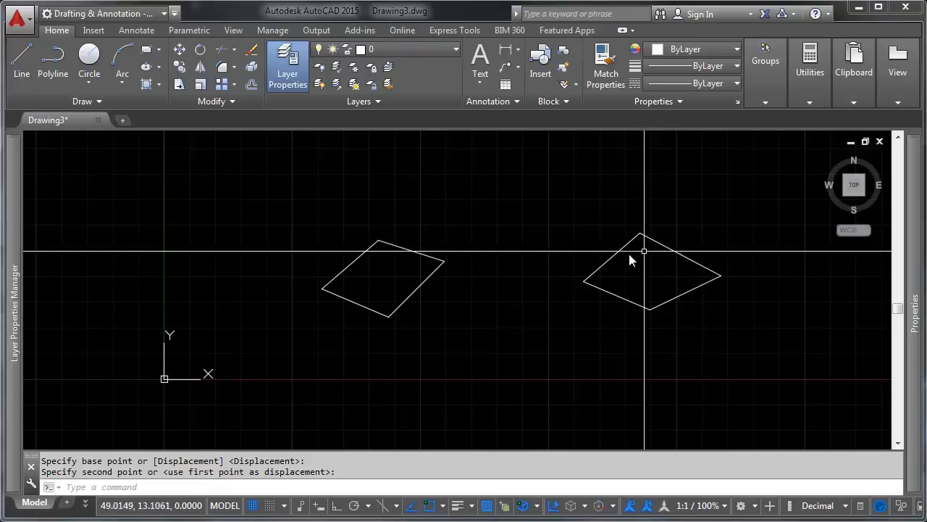
mouse_move(475, 278)
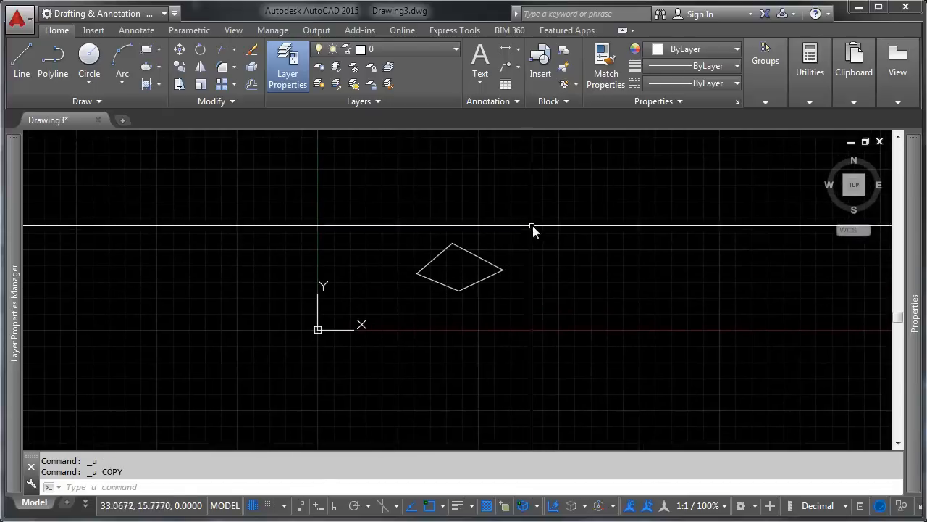
Window-select the diamond's four edges so their grips appear.
click(437, 300)
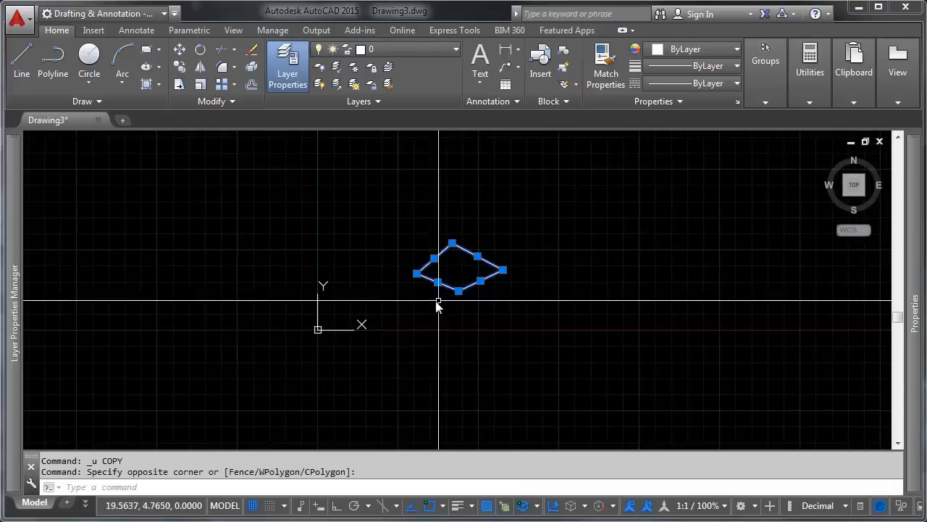
mouse_move(499, 253)
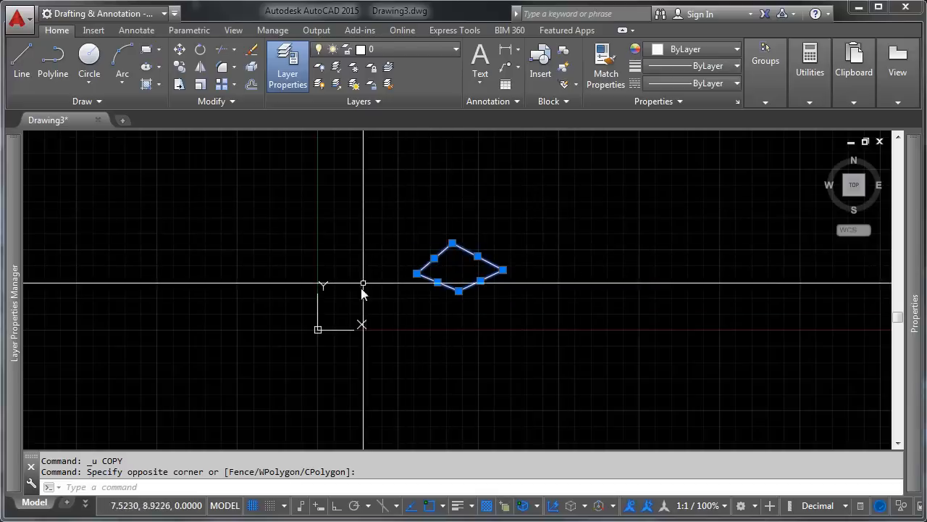
mouse_move(313, 382)
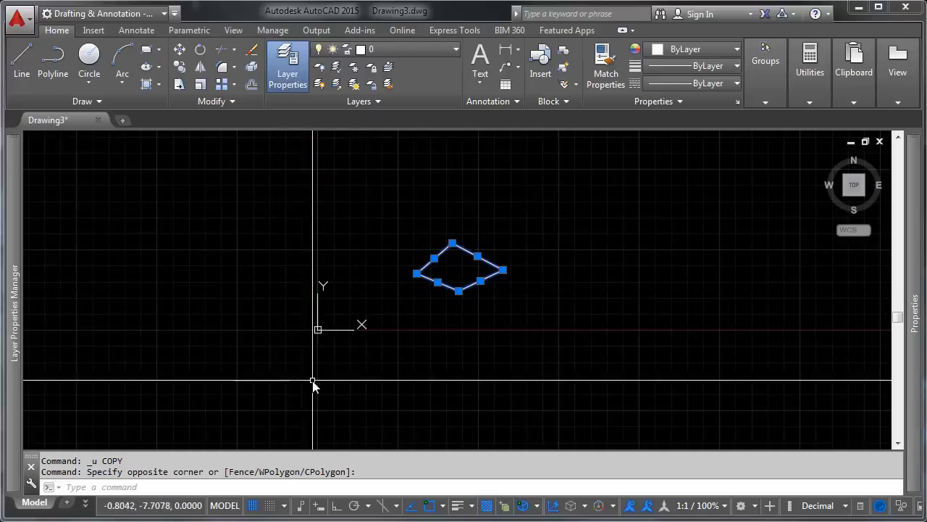
mouse_move(353, 345)
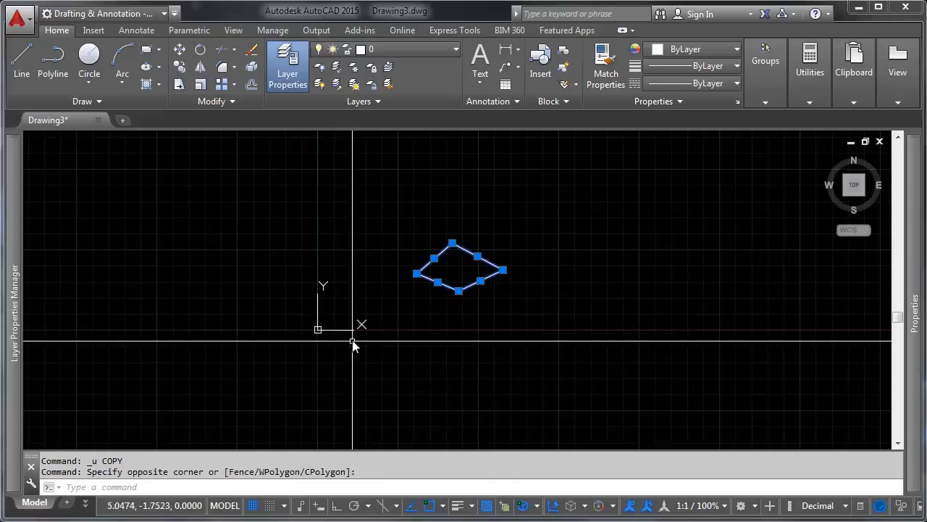
mouse_move(394, 313)
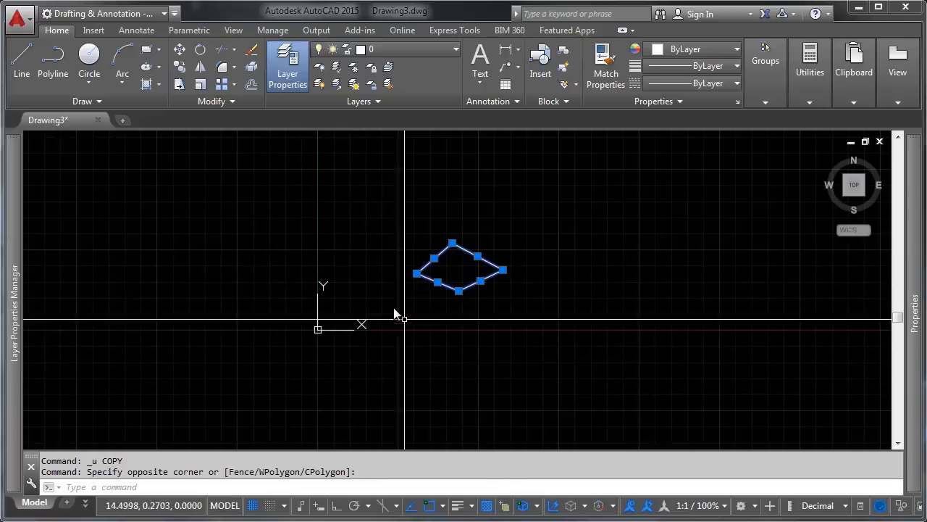
mouse_move(398, 322)
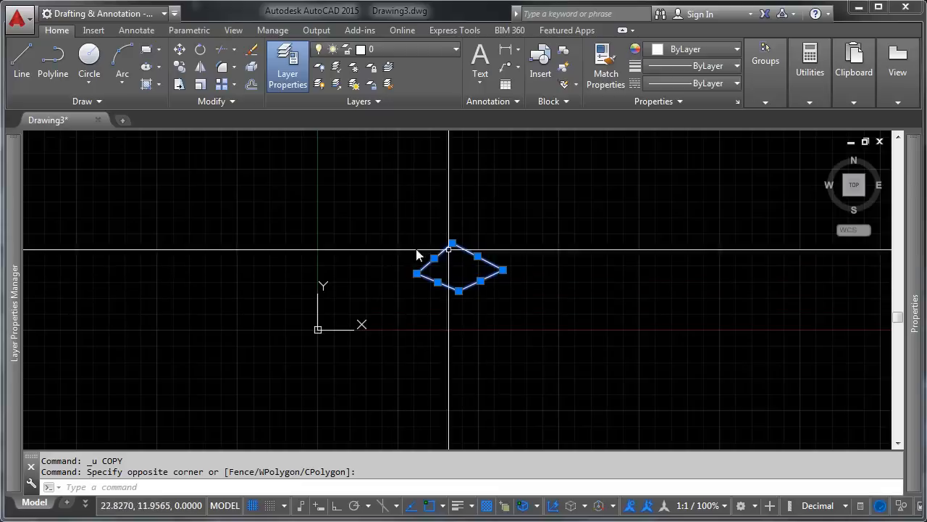
mouse_move(272, 319)
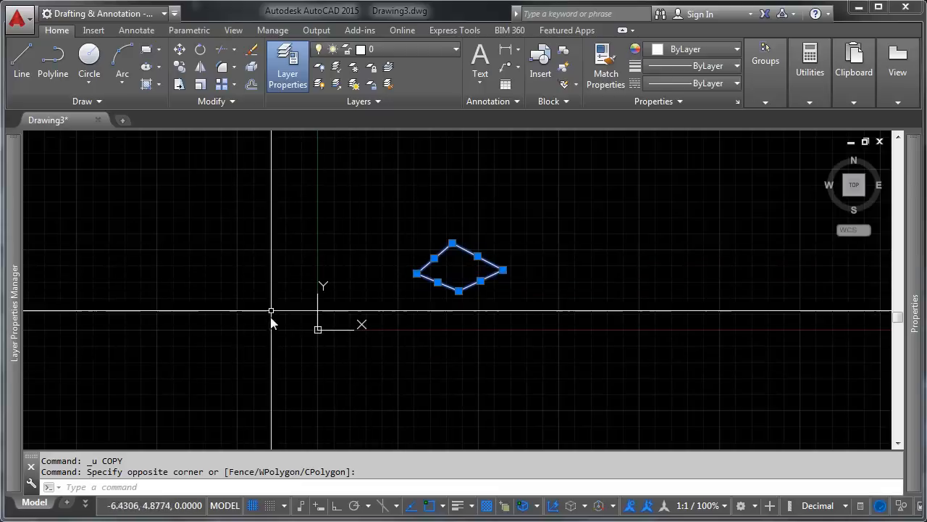
mouse_move(355, 318)
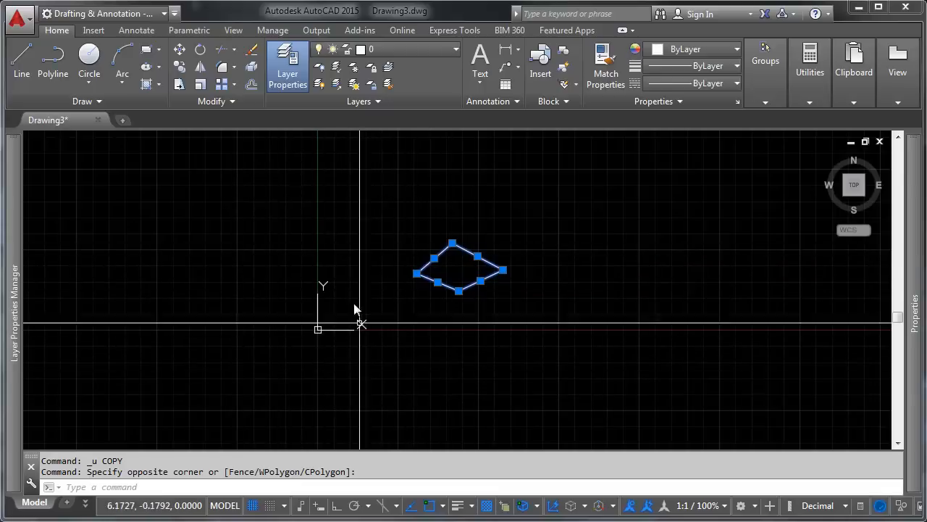
mouse_move(341, 395)
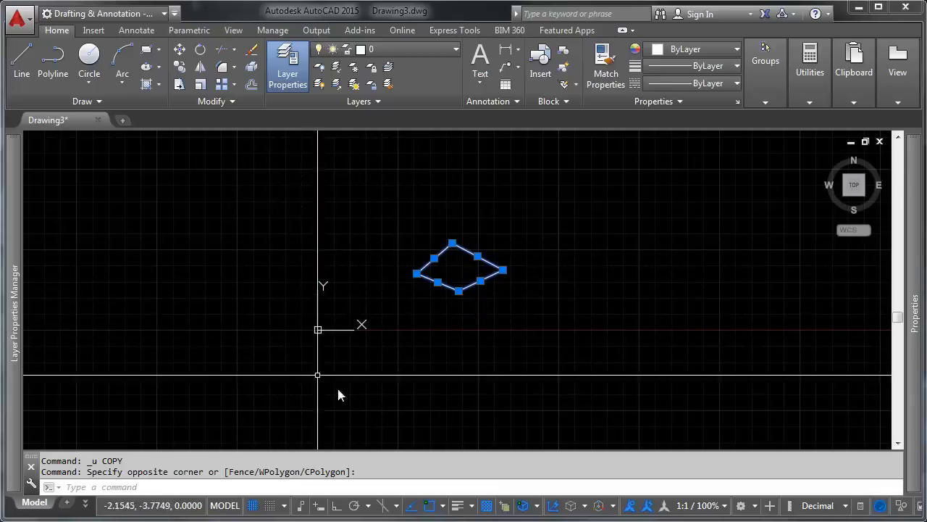
mouse_move(310, 307)
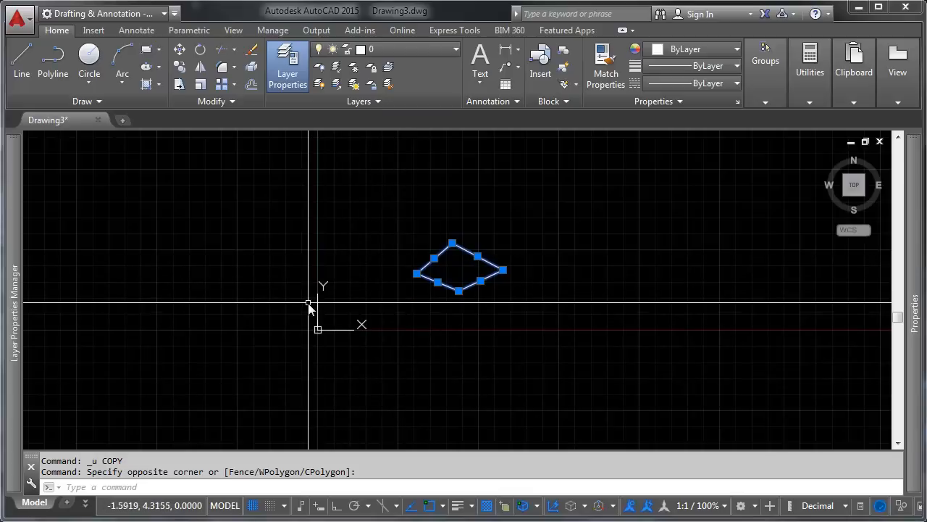
mouse_move(455, 217)
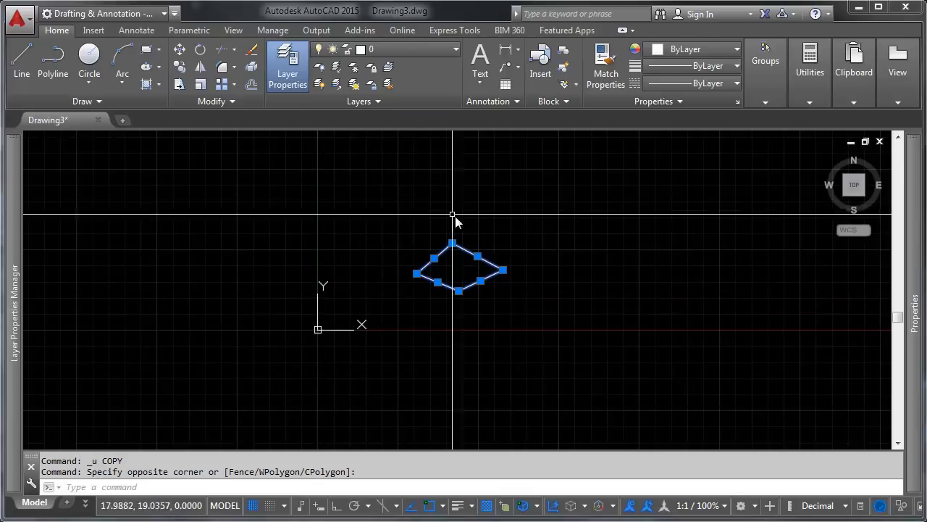
mouse_move(461, 328)
text(BLOCK)
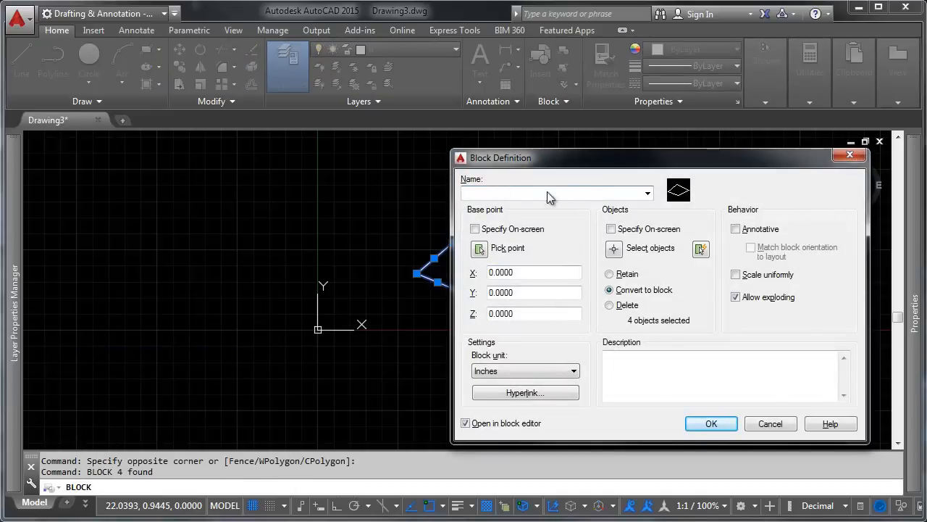
mouse_move(696, 328)
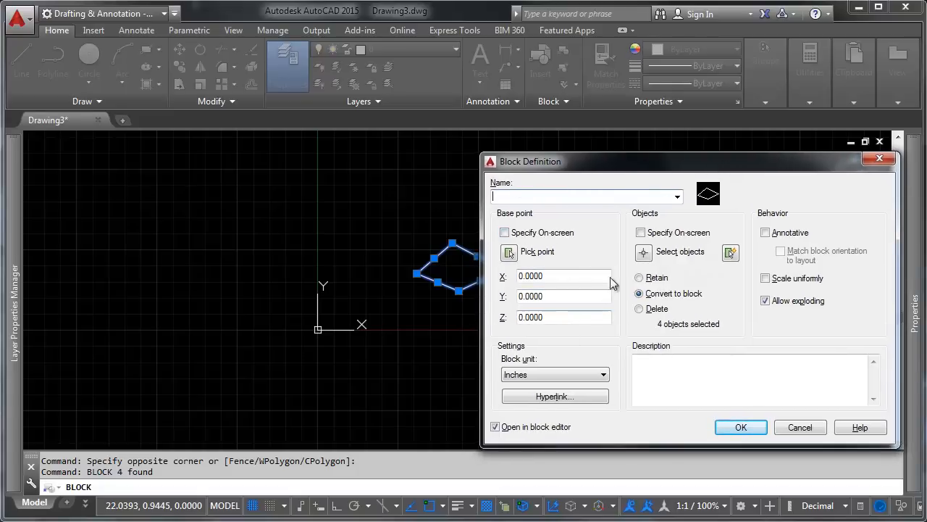
mouse_move(539, 214)
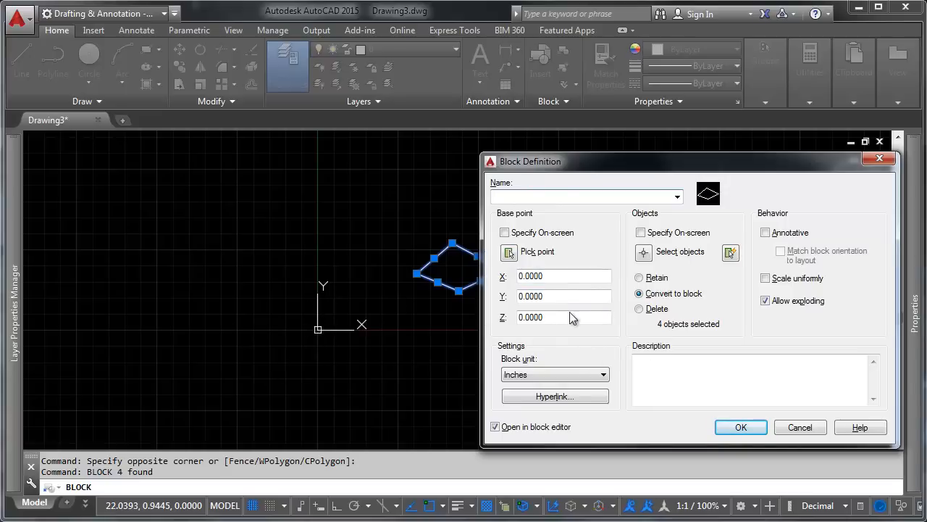
mouse_move(748, 208)
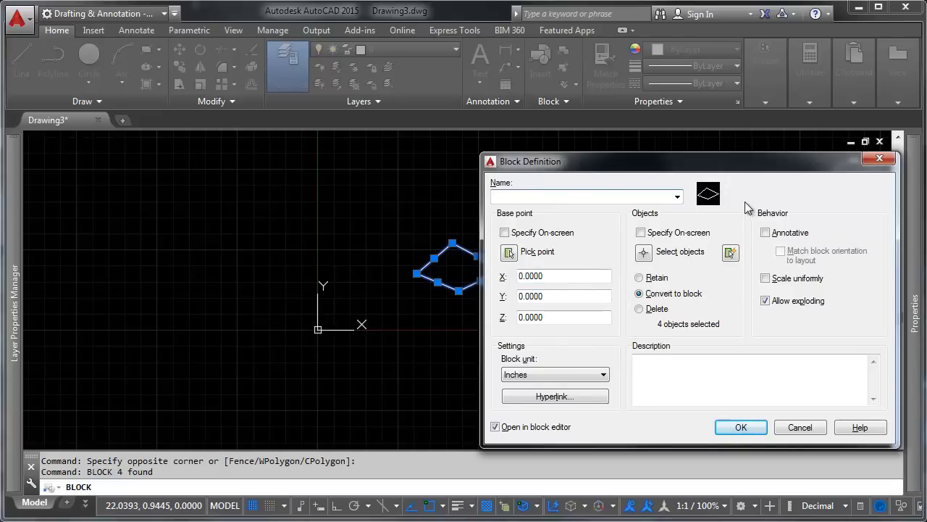
mouse_move(857, 258)
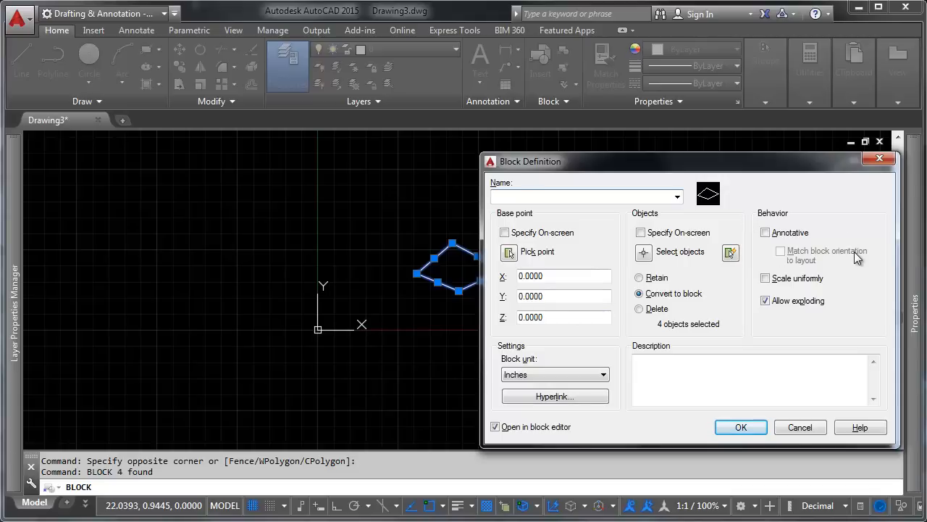
Define the selected edges as block QUAD in inches, converting to block and opening it in the block editor.
click(587, 197)
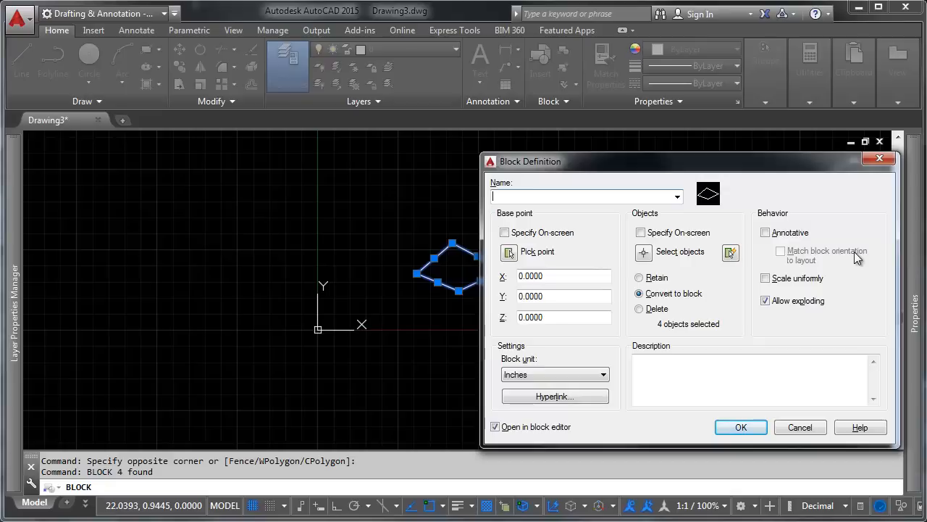
mouse_move(823, 258)
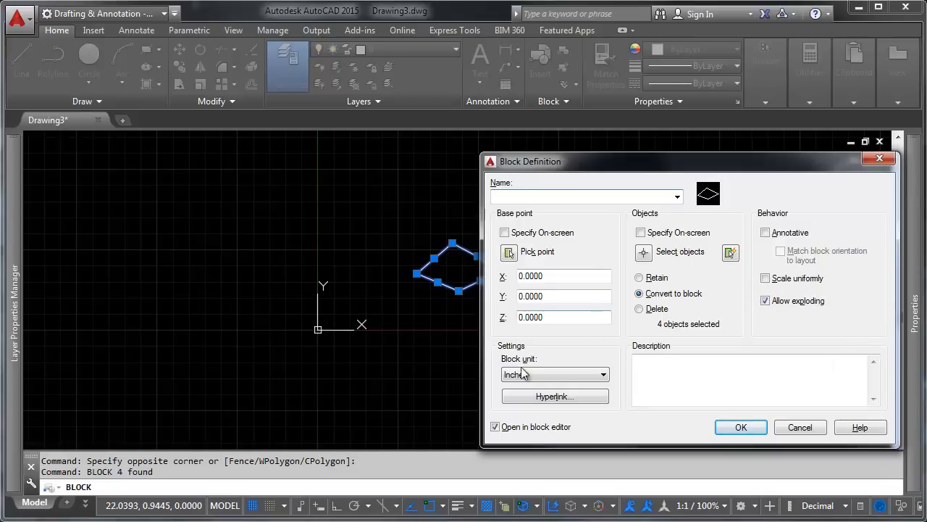
click(602, 374)
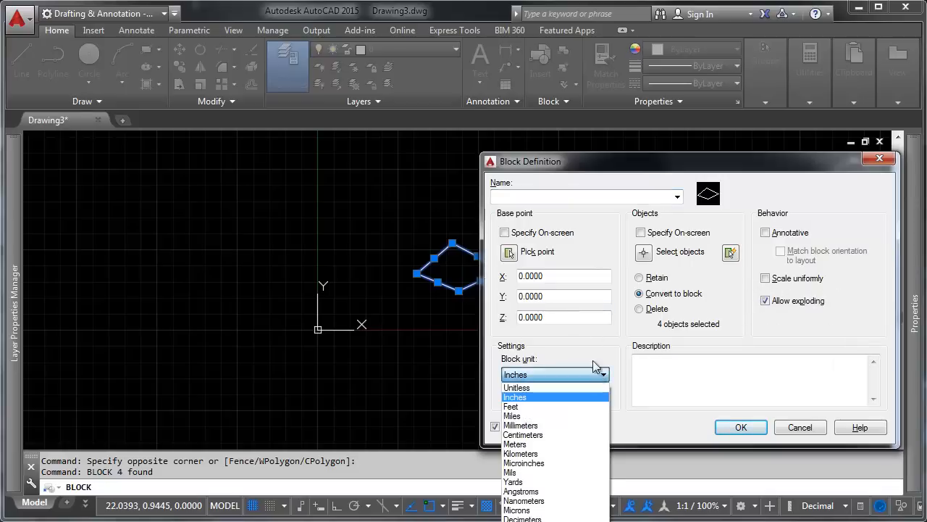
click(516, 397)
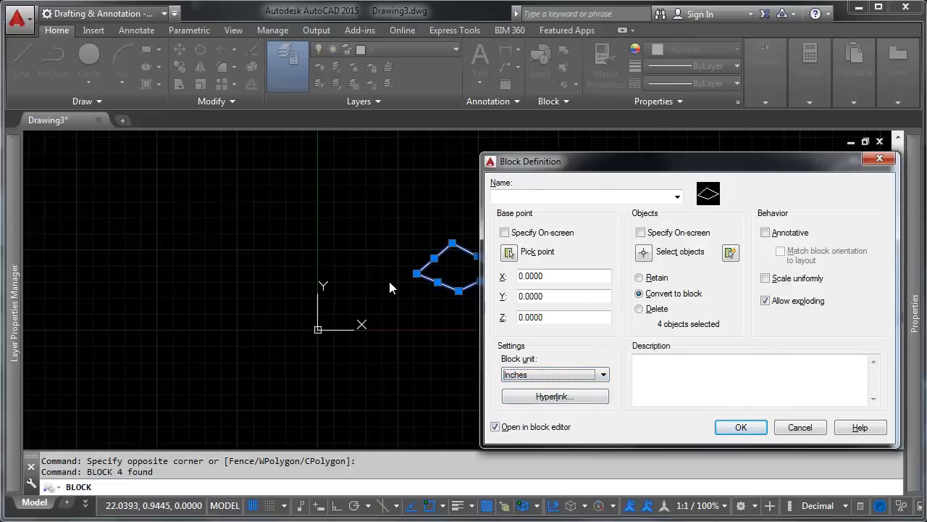
mouse_move(264, 313)
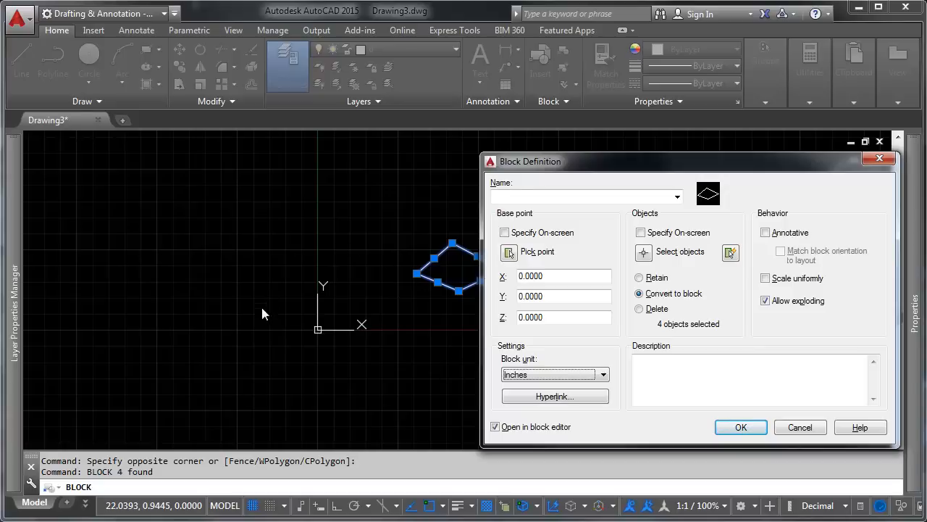
mouse_move(259, 343)
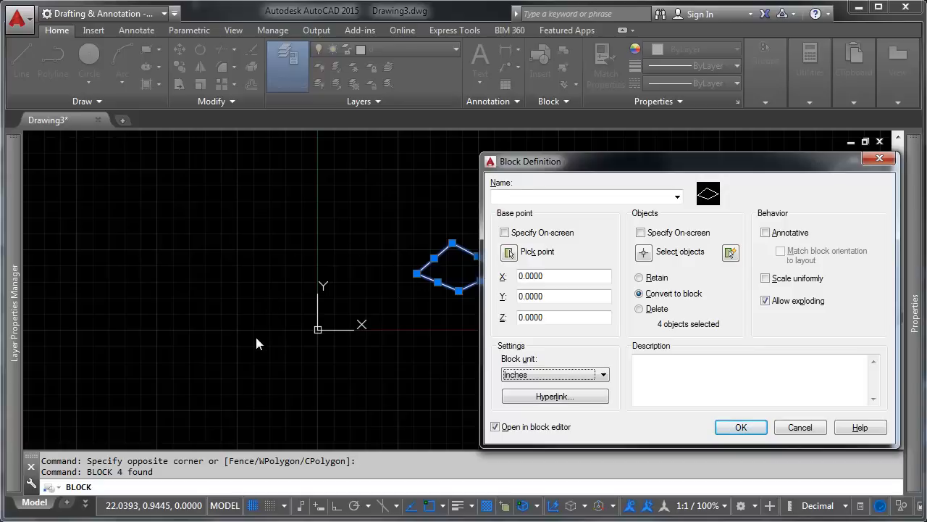
mouse_move(447, 325)
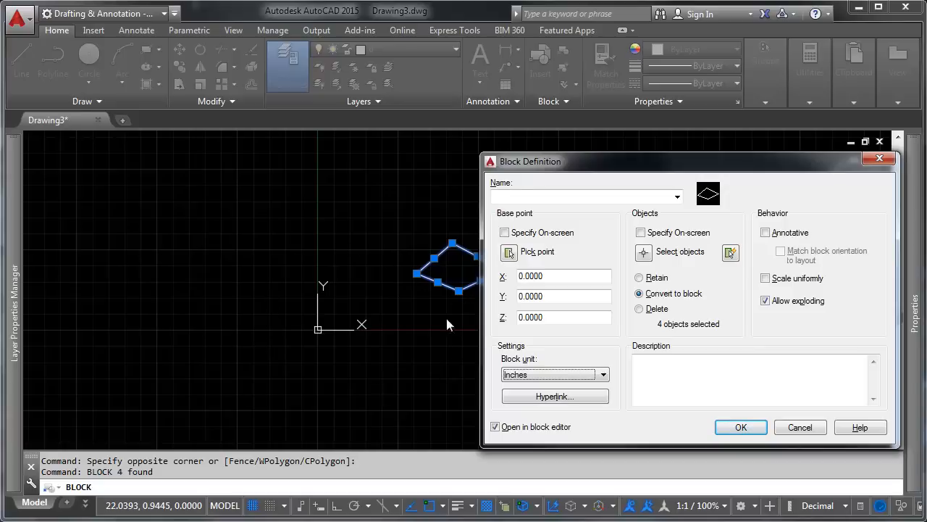
mouse_move(268, 355)
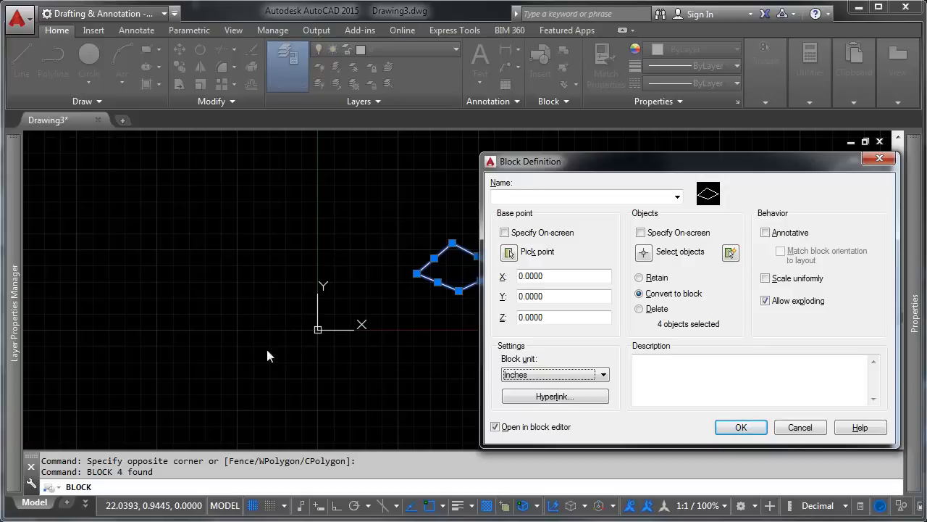
mouse_move(383, 313)
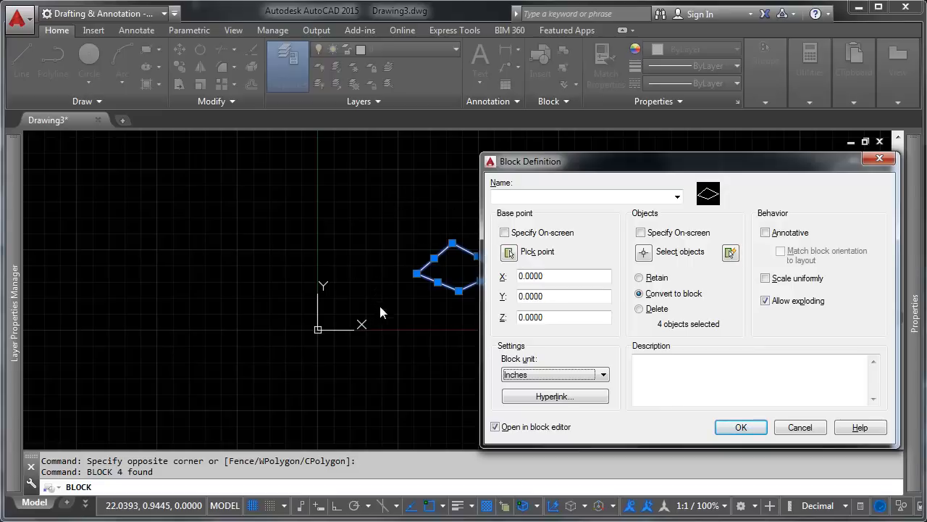
mouse_move(481, 335)
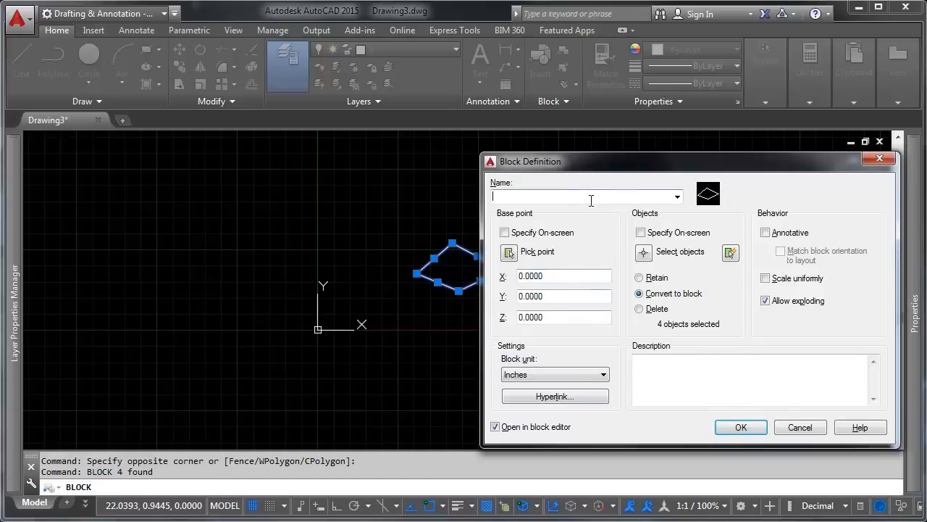
text(QUA)
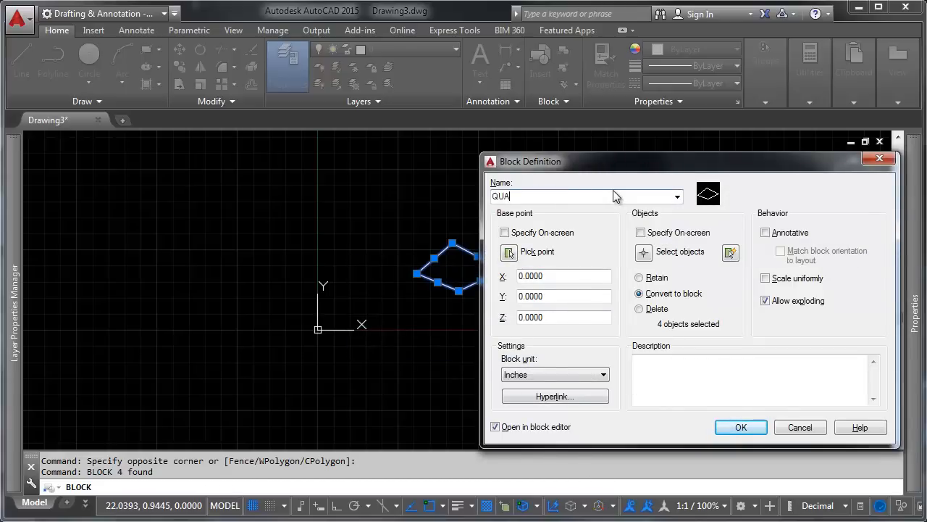
click(741, 426)
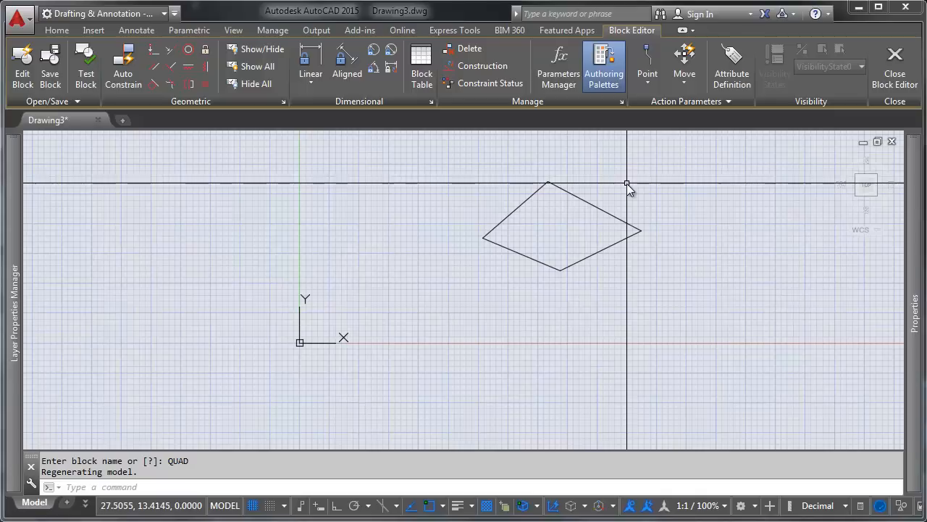
mouse_move(616, 220)
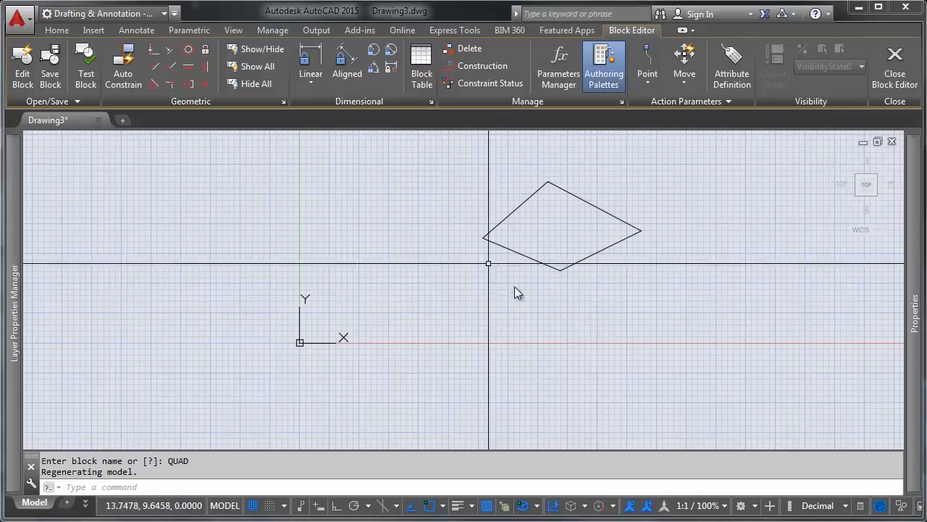
mouse_move(239, 384)
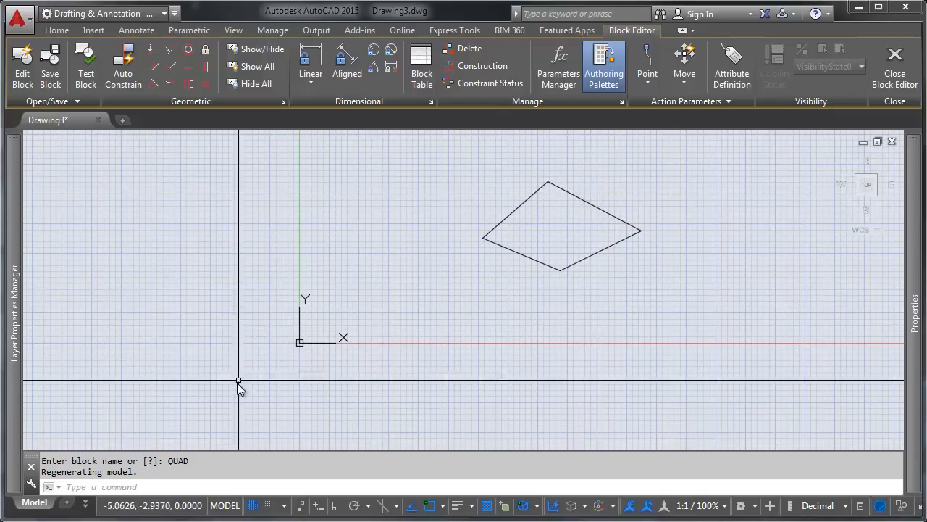
mouse_move(397, 282)
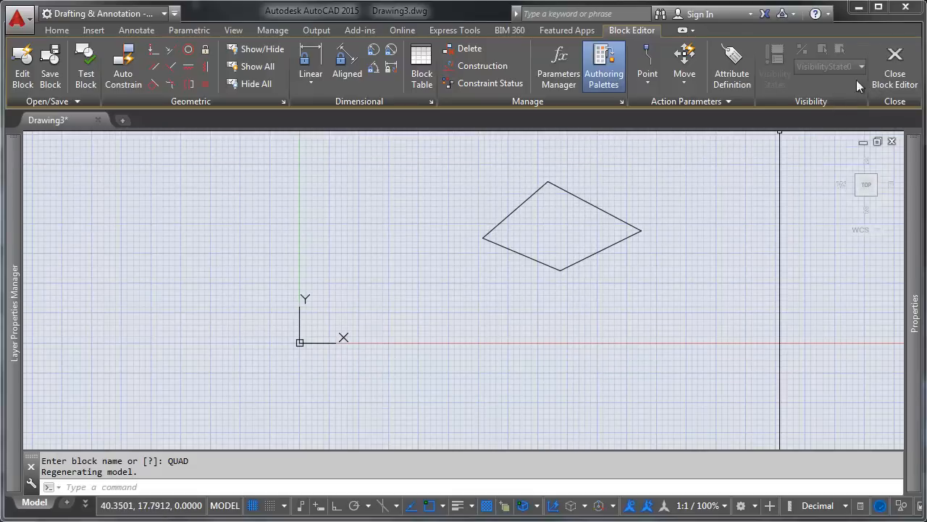
Close the Block Editor and return to the drawing with QUAD unchanged.
click(895, 66)
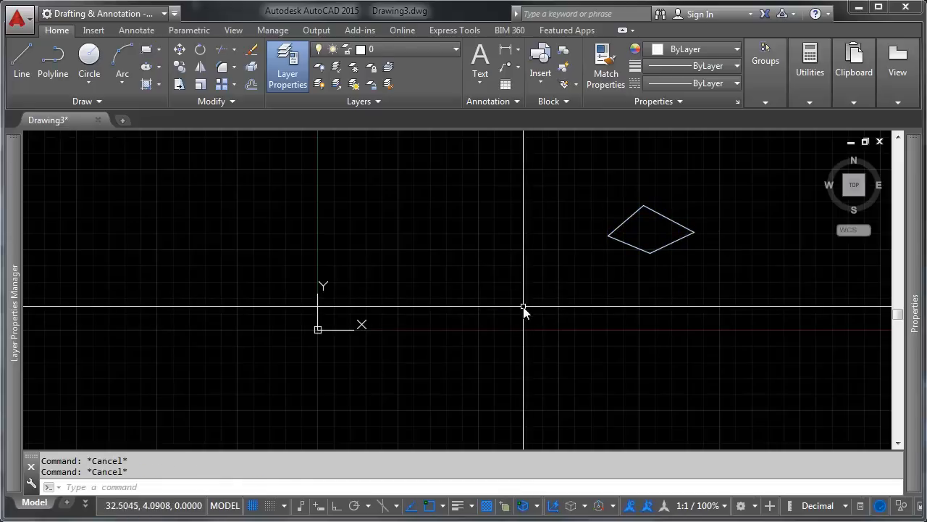
mouse_move(524, 310)
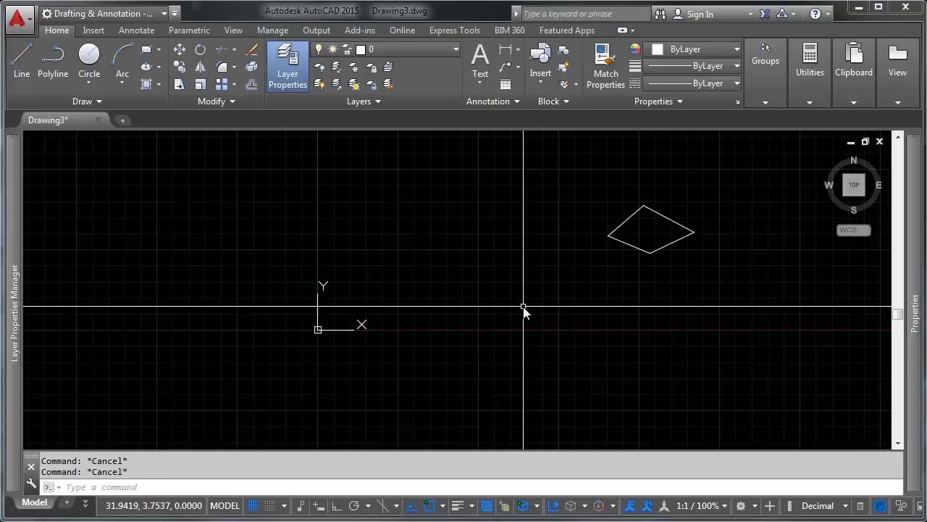
Insert another QUAD block with on-screen insertion point, ready to place below-left of the first.
click(541, 64)
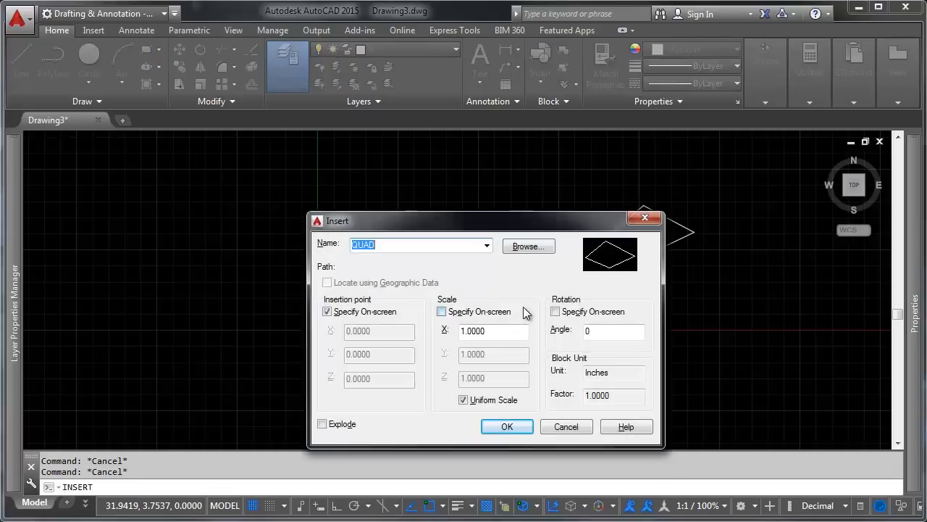
mouse_move(419, 325)
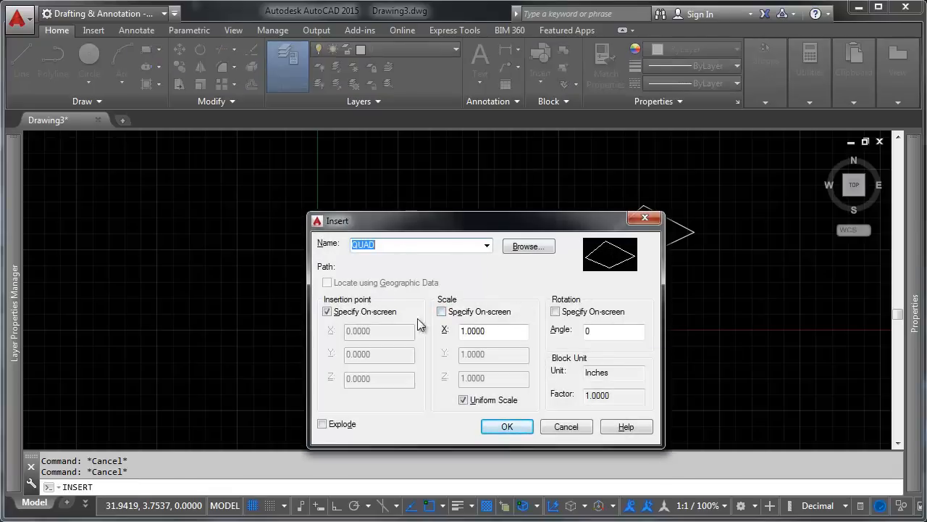
click(507, 426)
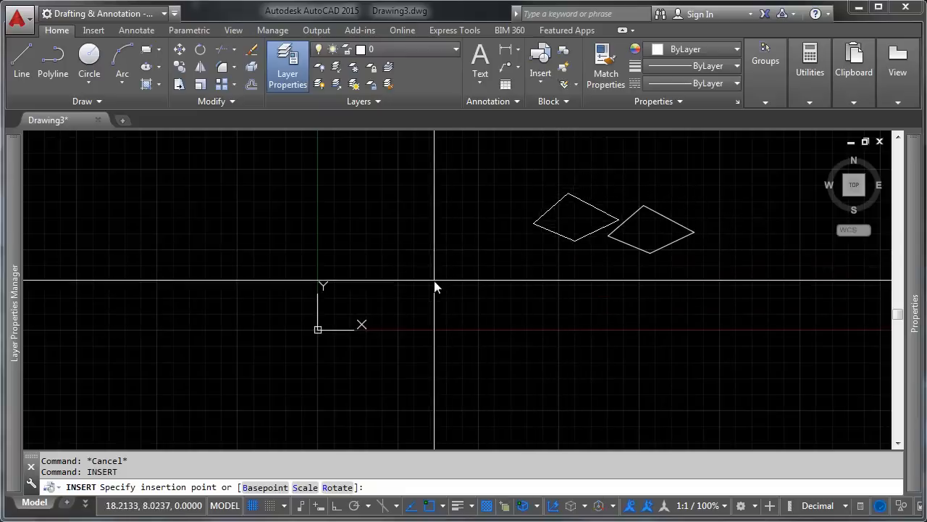
mouse_move(321, 333)
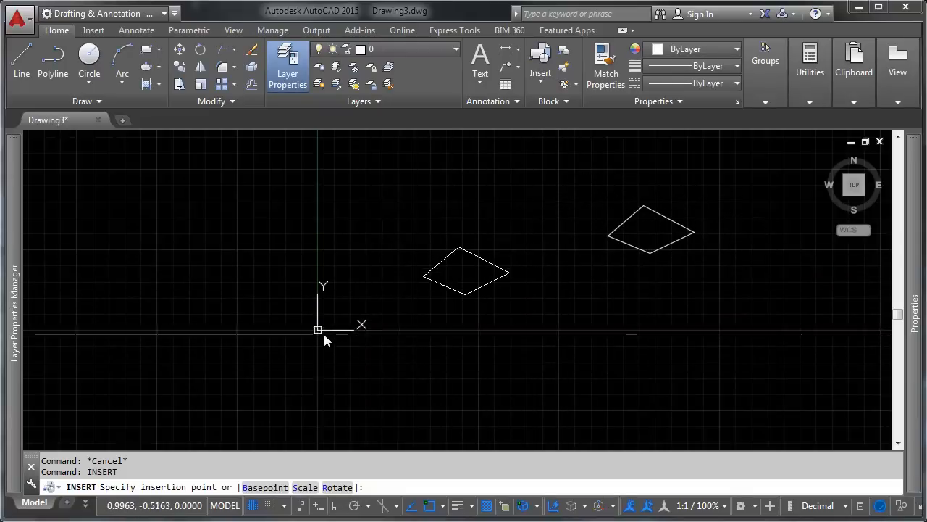
mouse_move(322, 332)
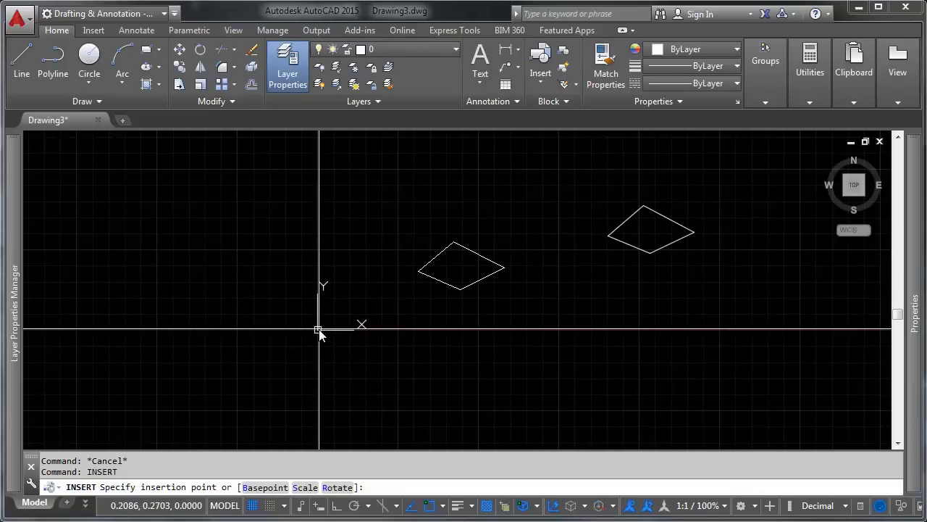
mouse_move(481, 326)
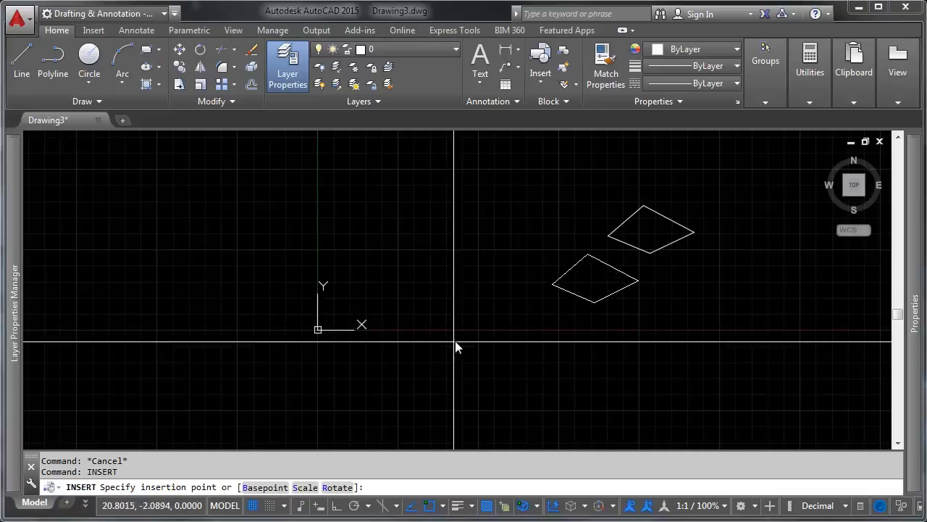
mouse_move(635, 281)
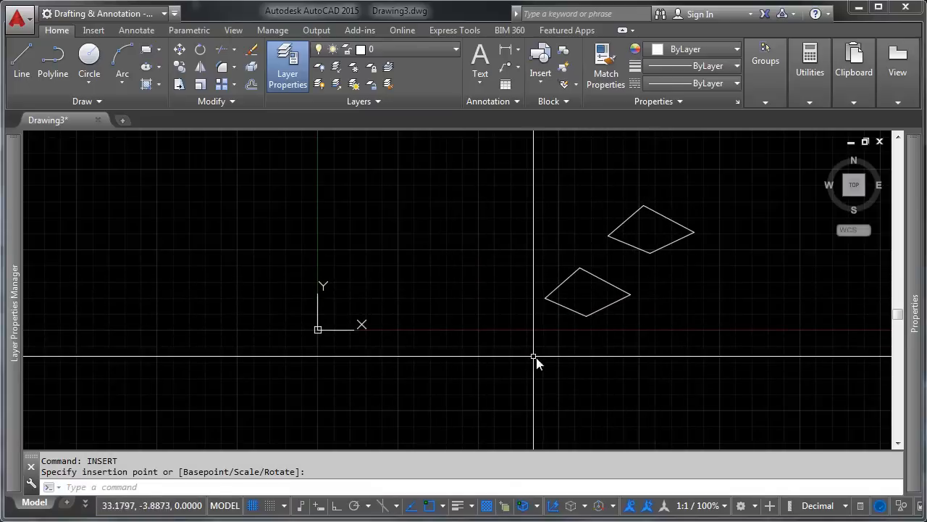
mouse_move(516, 334)
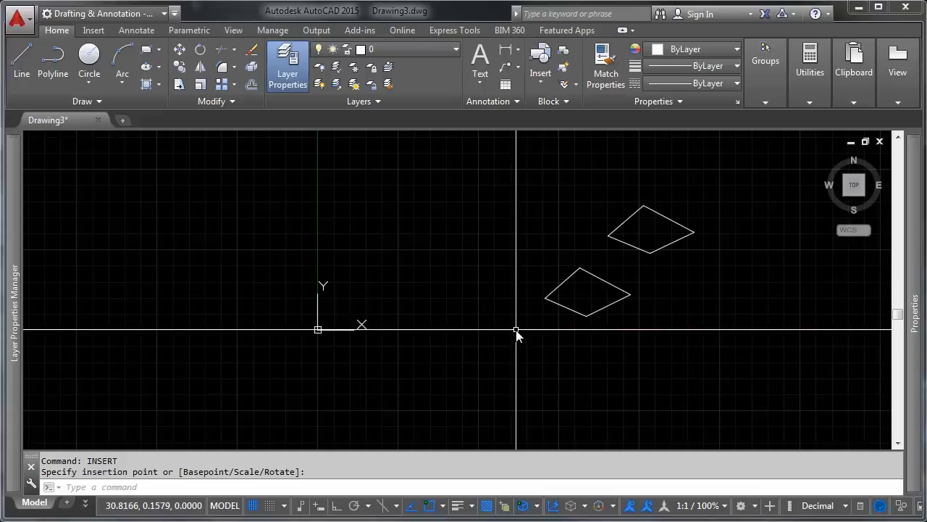
mouse_move(598, 273)
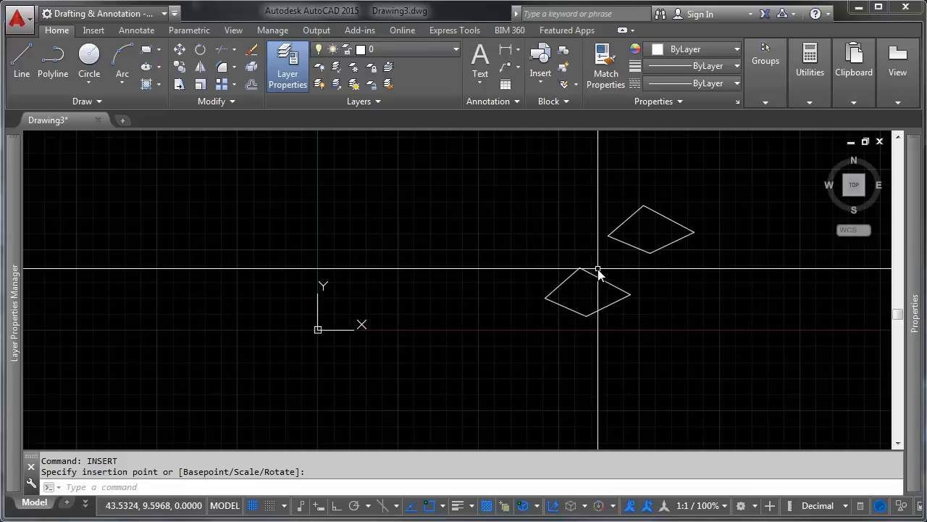
mouse_move(592, 281)
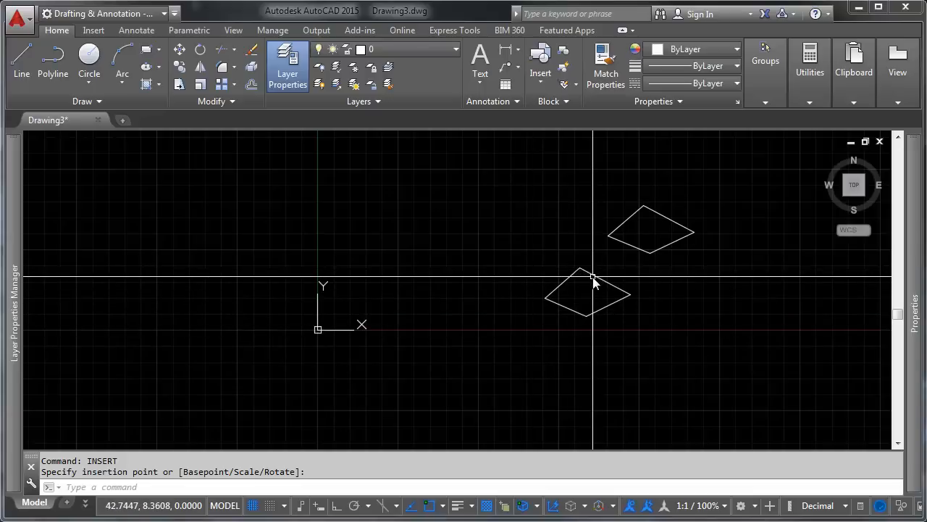
mouse_move(655, 278)
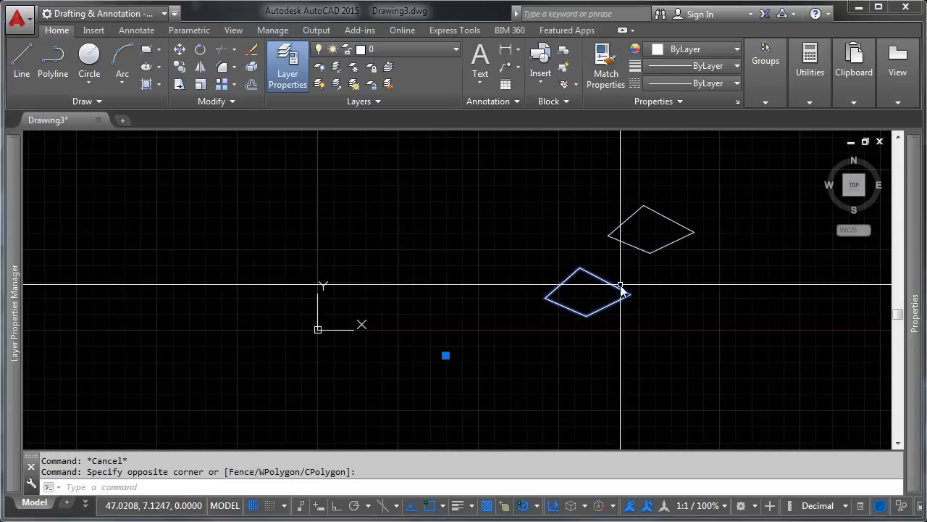
mouse_move(545, 322)
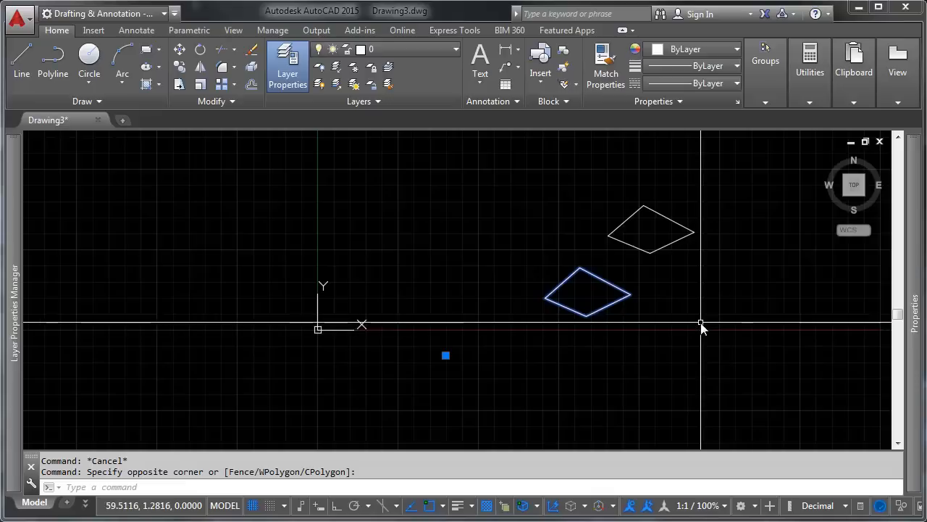
mouse_move(661, 248)
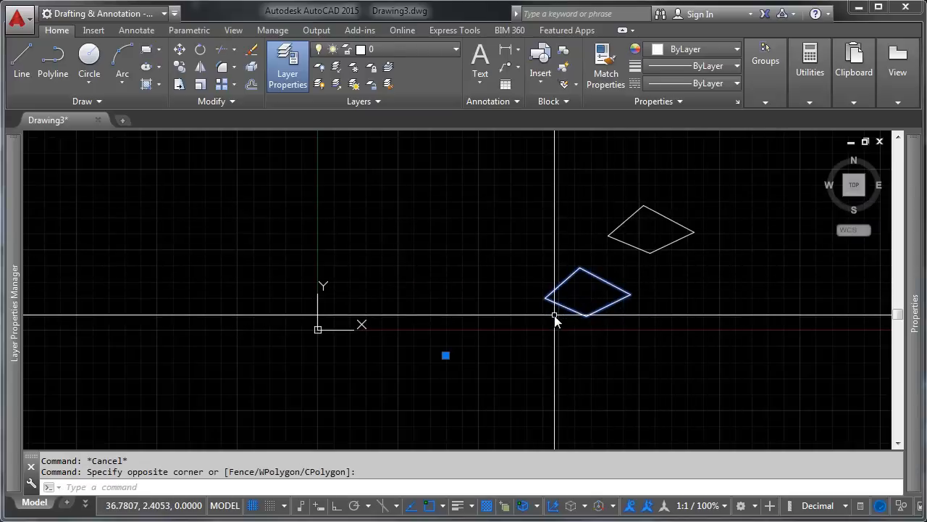
mouse_move(557, 326)
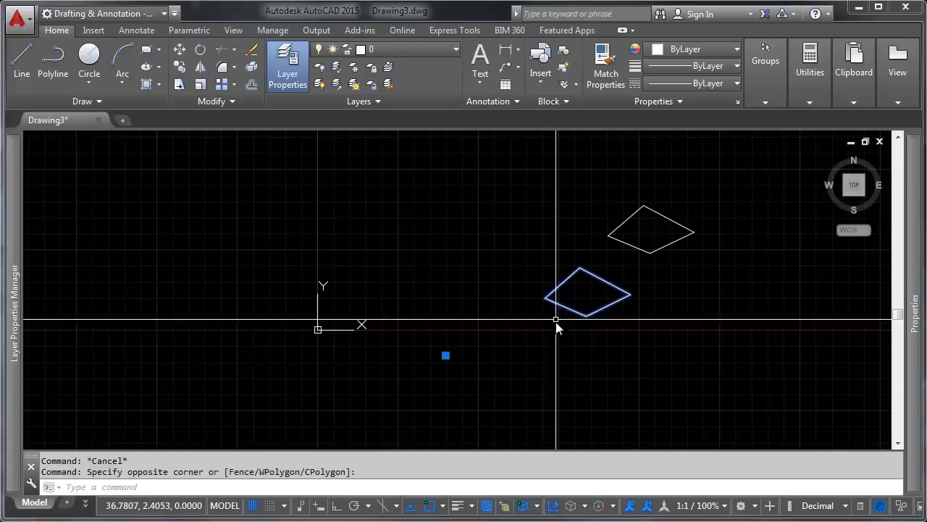
mouse_move(523, 290)
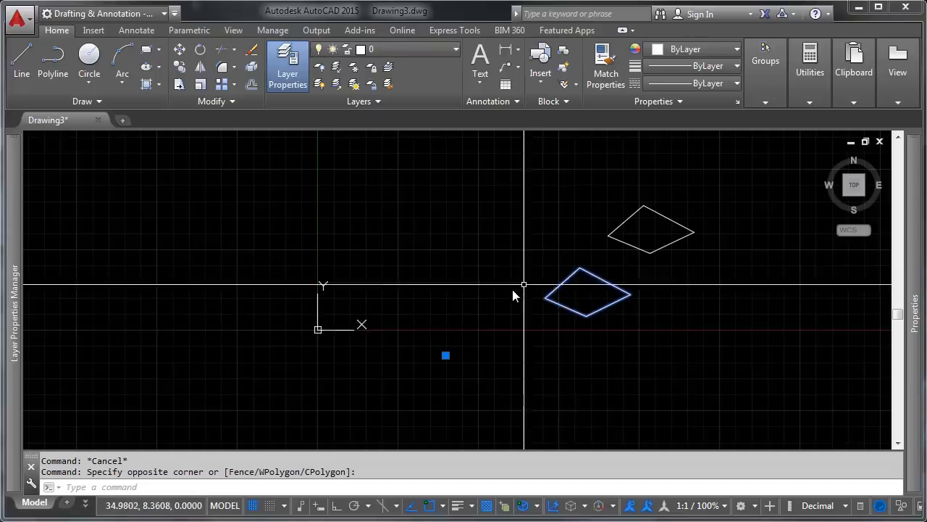
mouse_move(637, 336)
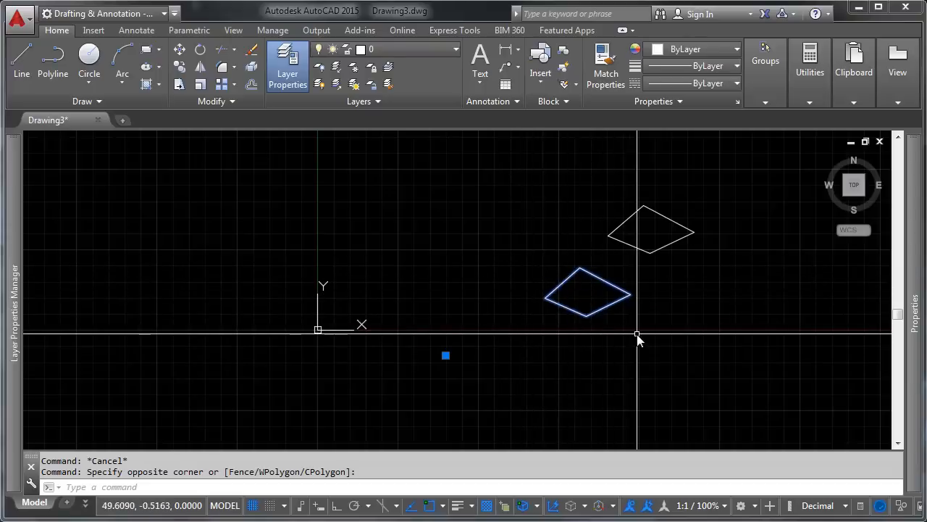
mouse_move(635, 267)
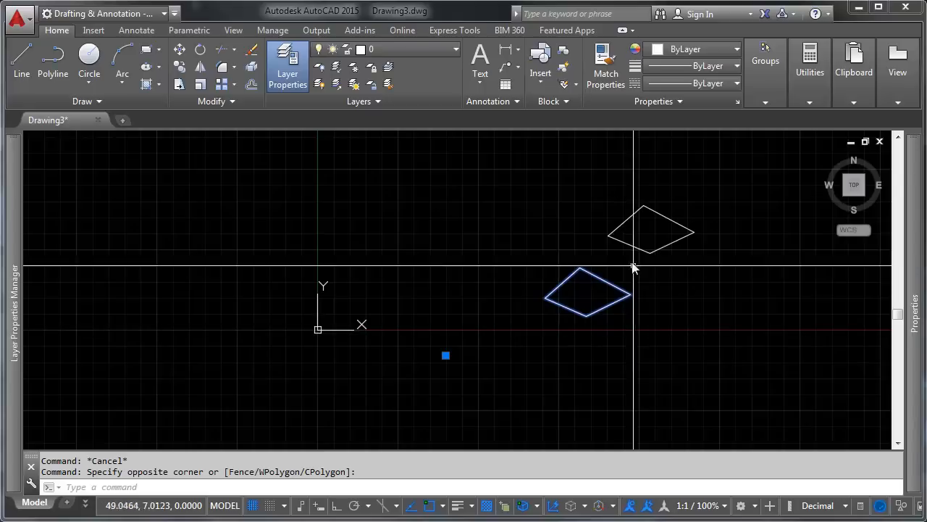
Bring up the right-click context menu on the upper QUAD block instance.
right_click(635, 268)
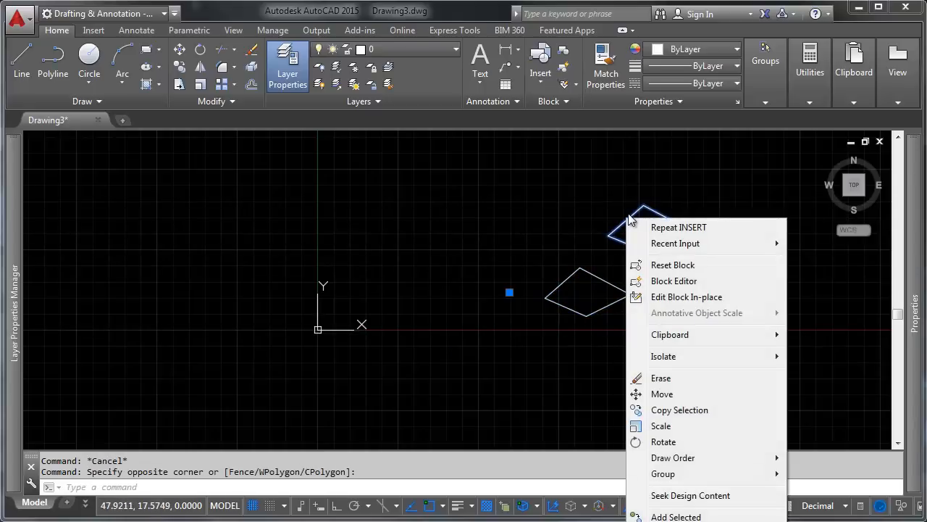
mouse_move(641, 281)
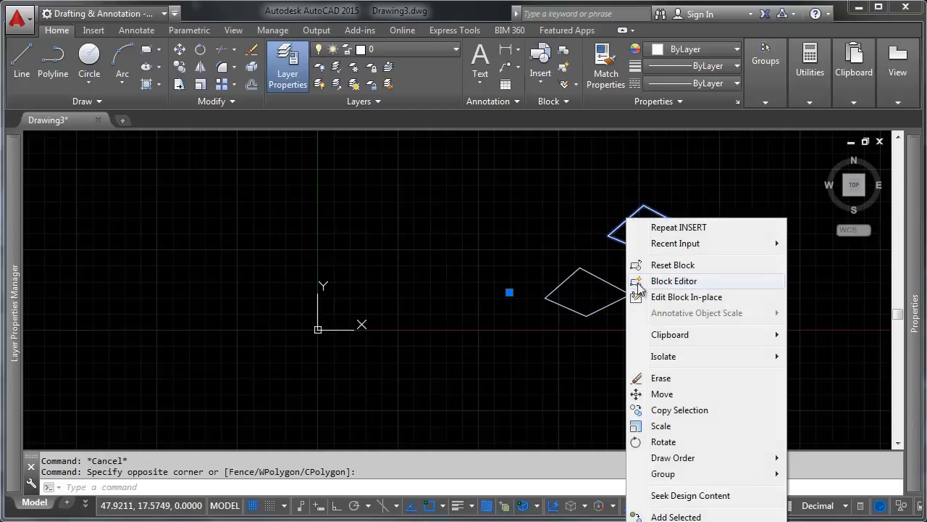
Edit the QUAD block definition via Block Editor, showing its diamond outline alone.
click(674, 281)
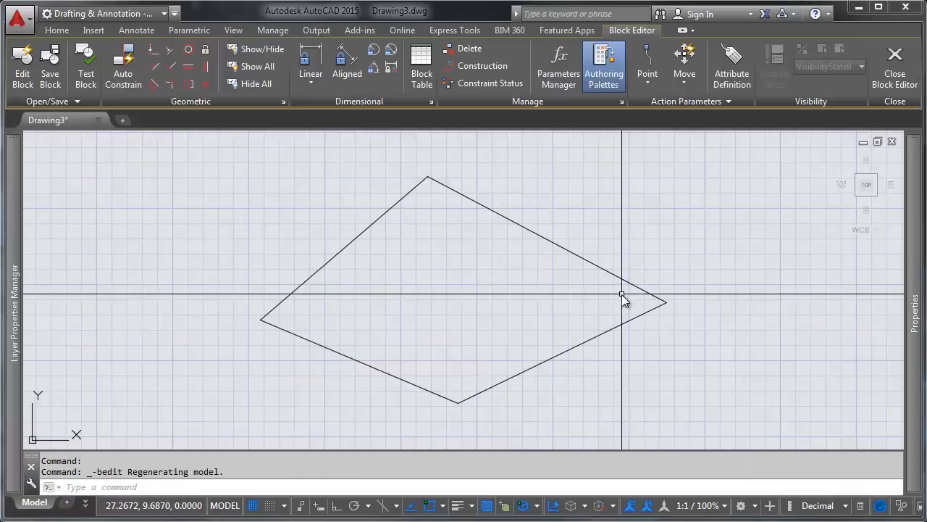
mouse_move(583, 316)
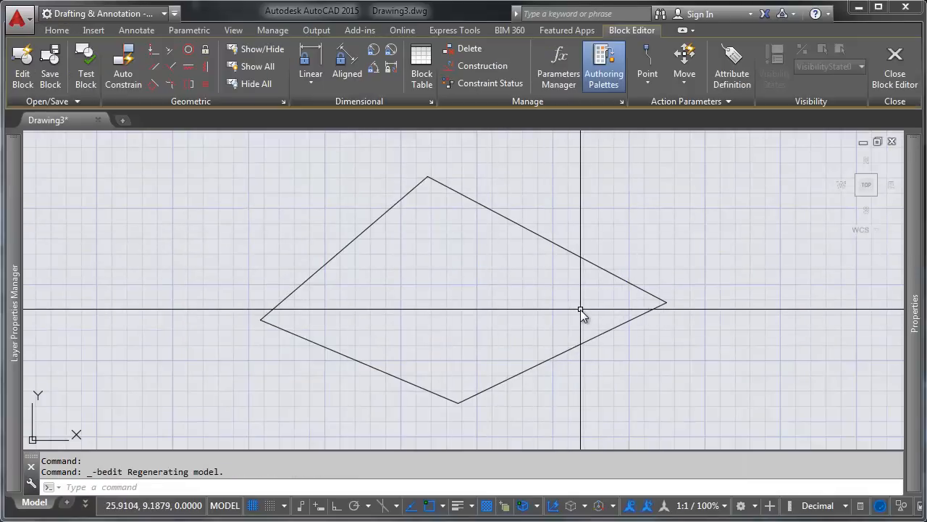
mouse_move(553, 297)
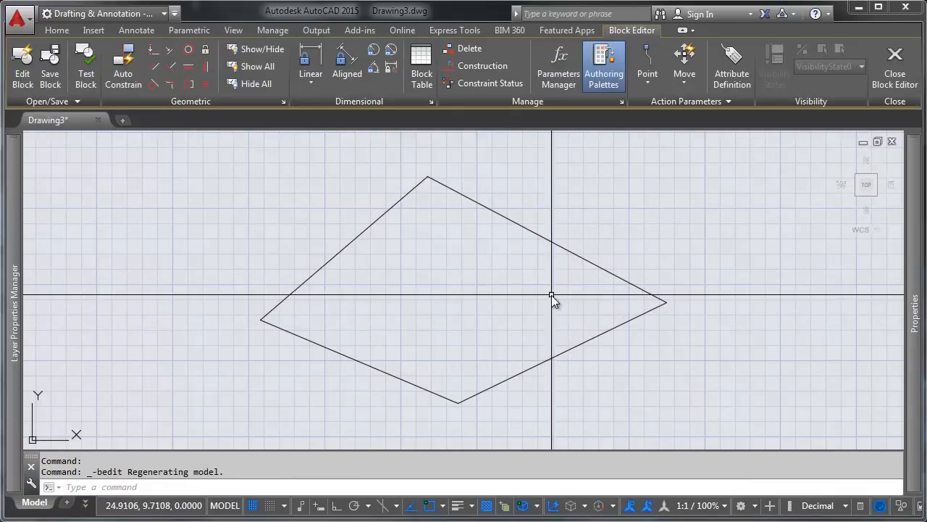
mouse_move(522, 383)
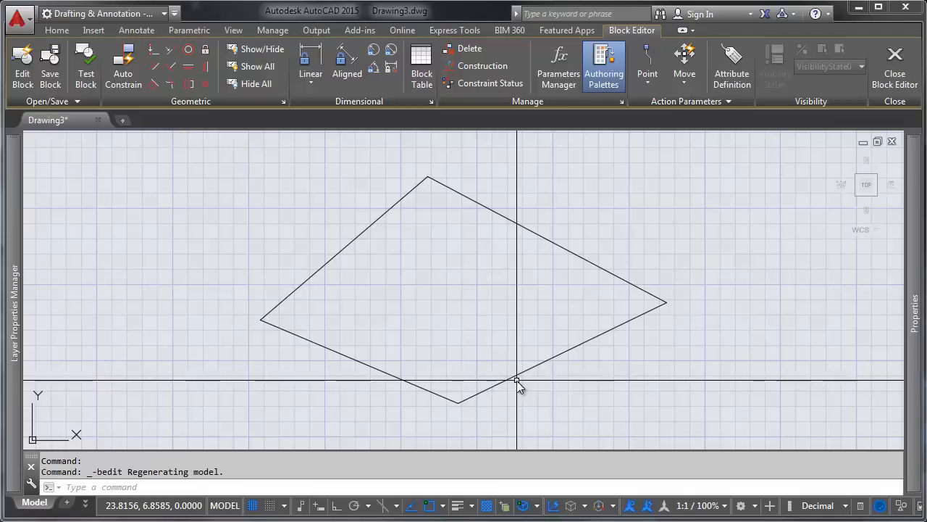
mouse_move(562, 324)
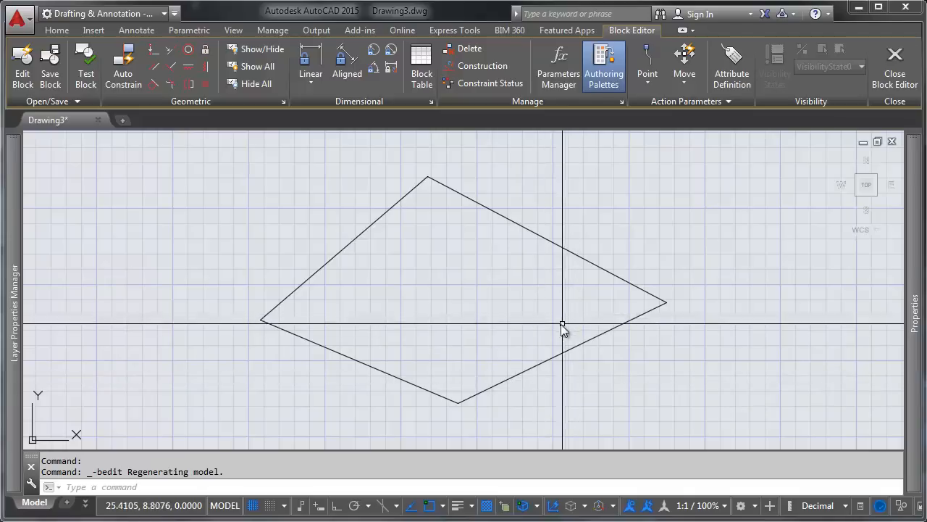
scroll(down, 3)
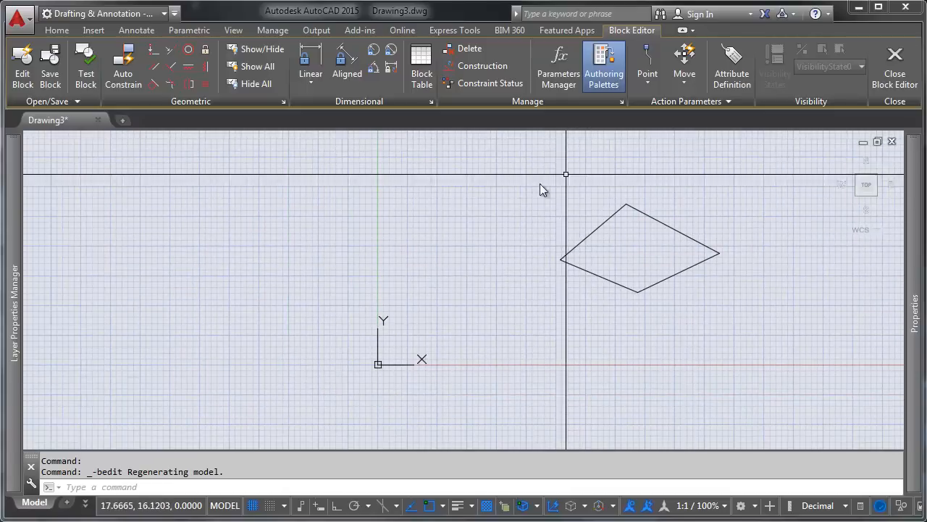
mouse_move(516, 253)
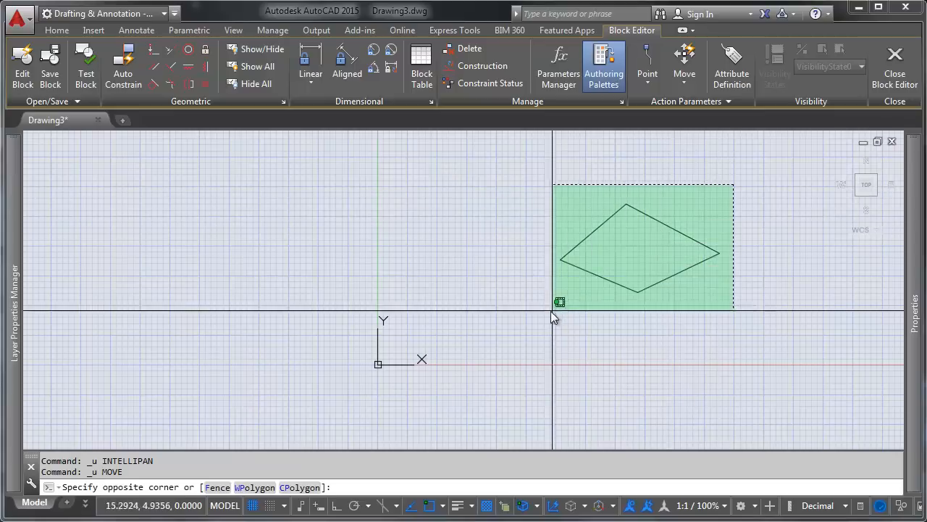
Select the whole diamond, start moving it from a picked point, then undo that move.
click(539, 321)
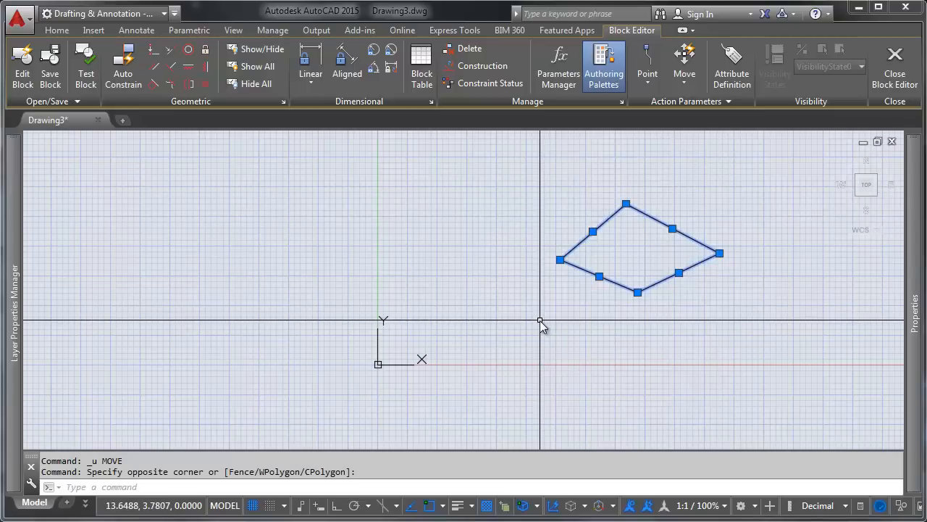
mouse_move(583, 297)
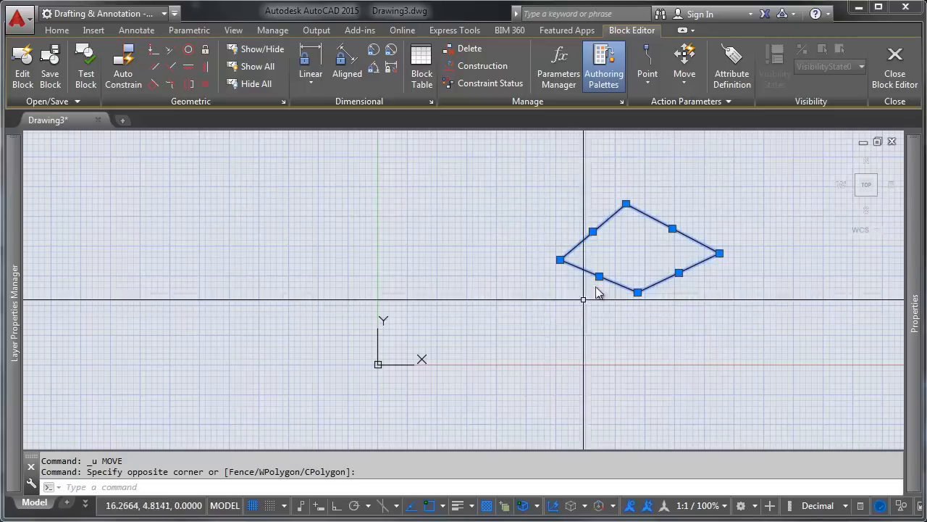
click(583, 299)
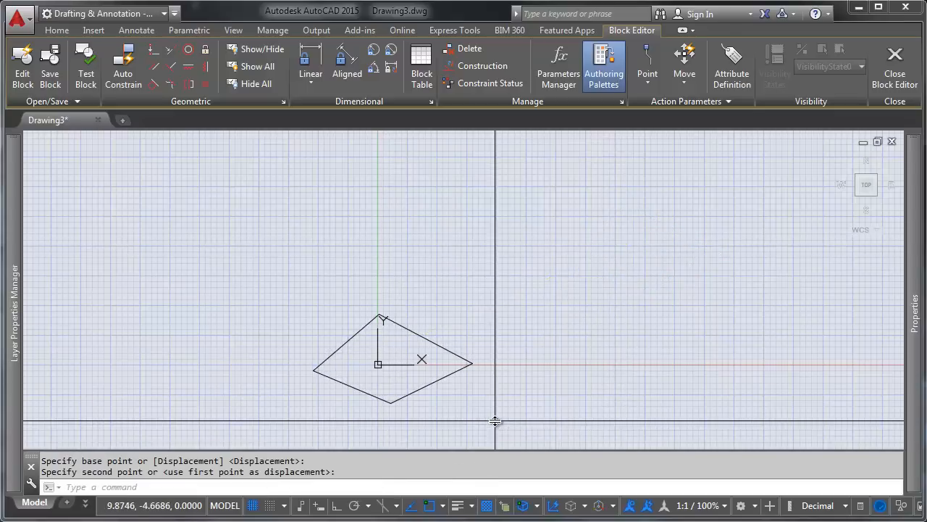
mouse_move(339, 283)
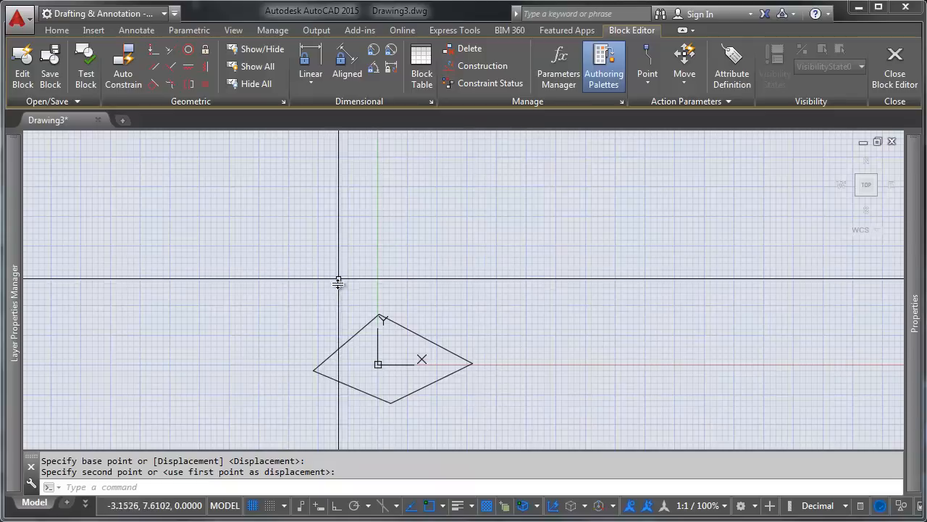
click(637, 319)
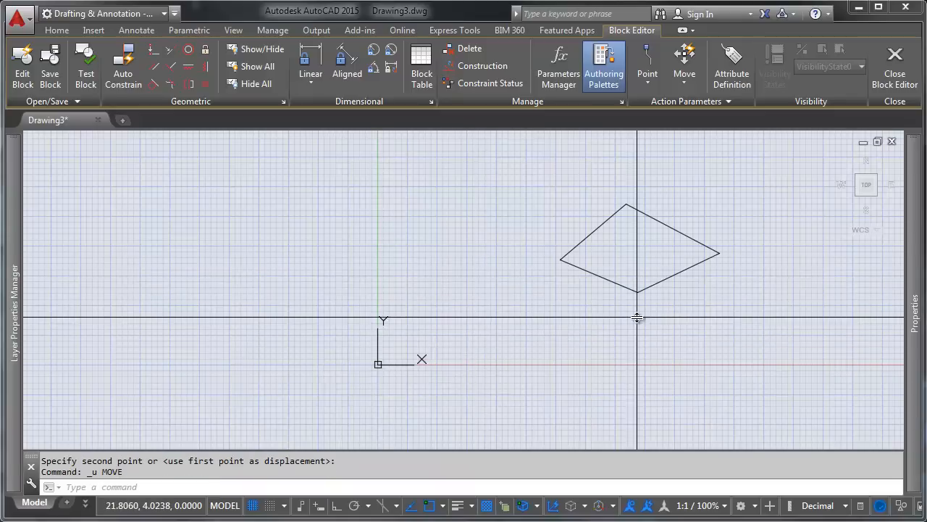
mouse_move(727, 196)
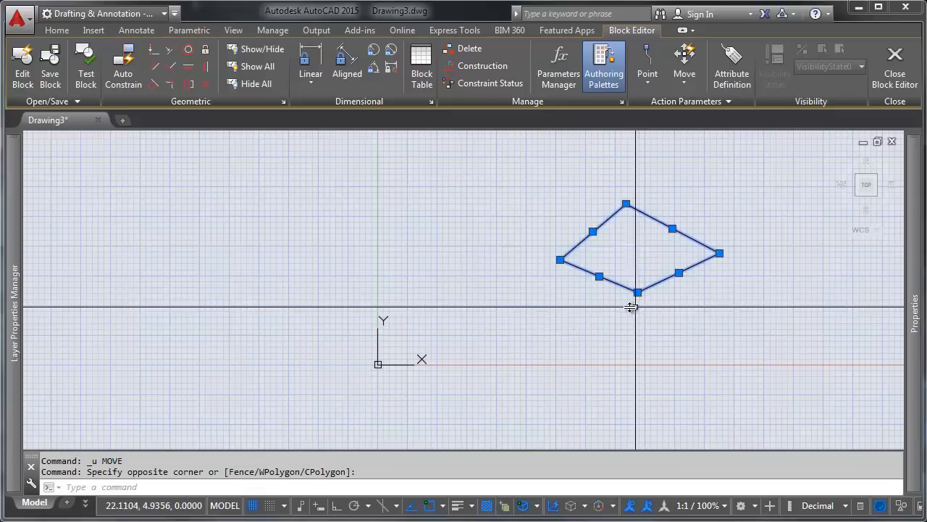
Move the diamond with M from its corner to the block origin 0,0.
text(M)
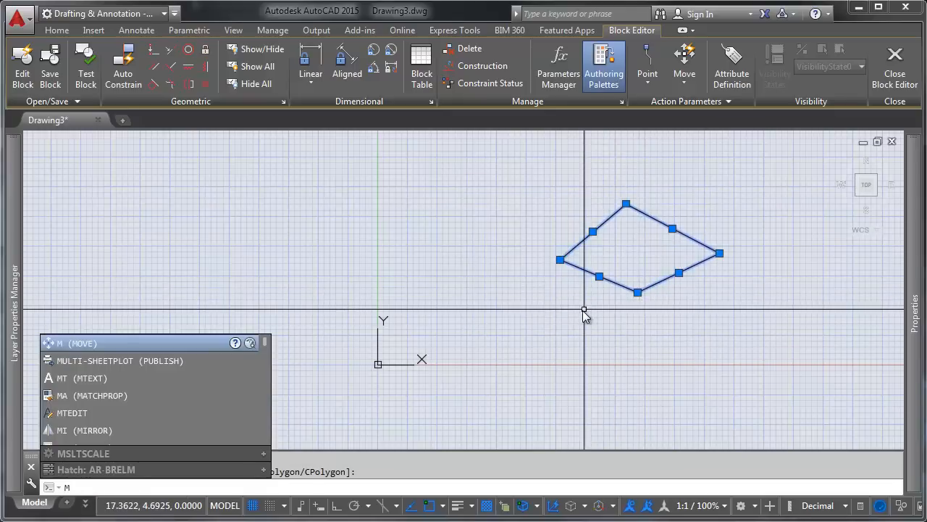
click(583, 322)
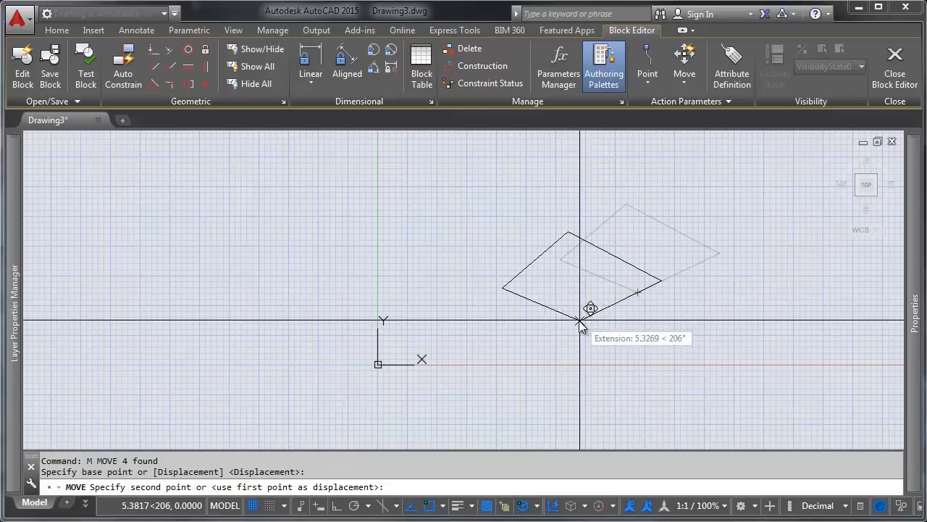
mouse_move(577, 322)
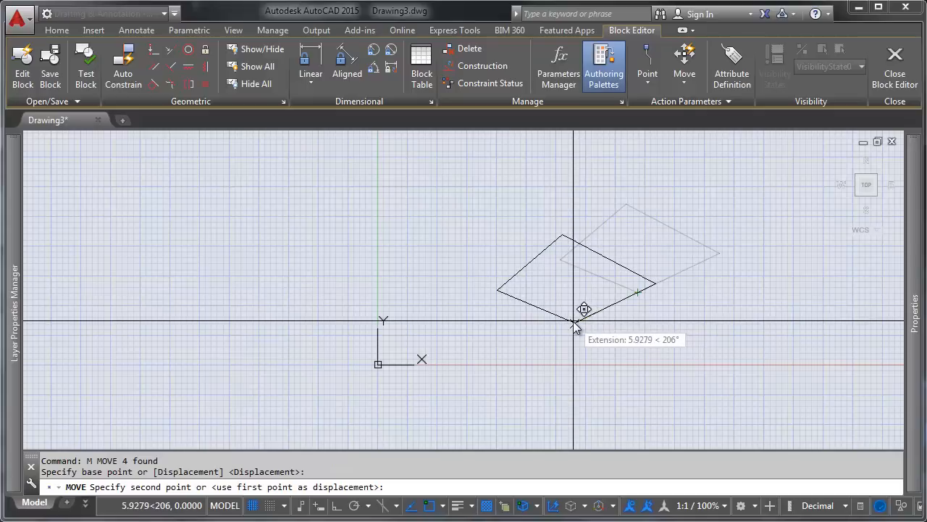
text(0,0)
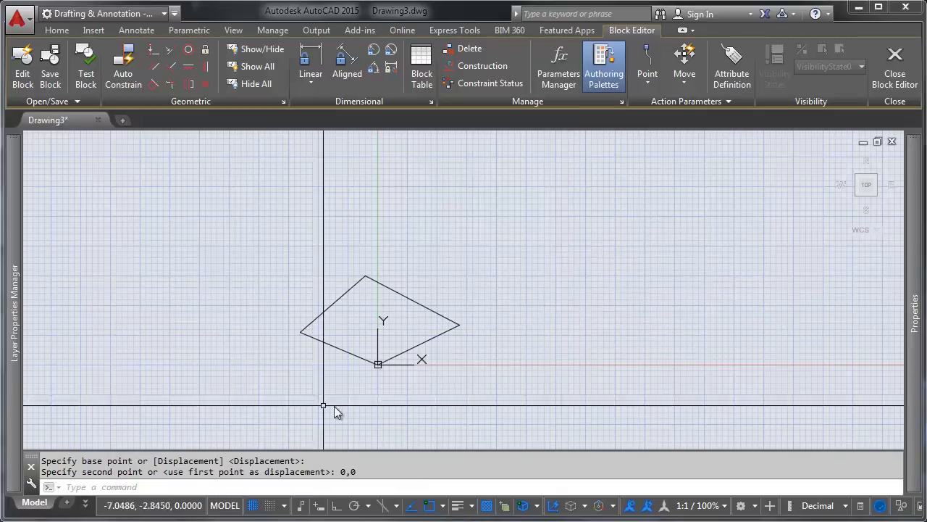
mouse_move(436, 403)
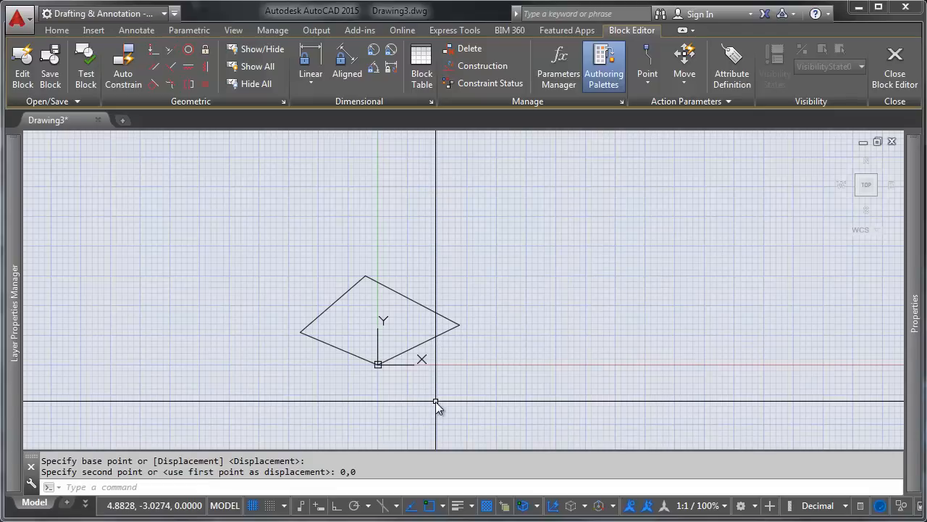
mouse_move(500, 388)
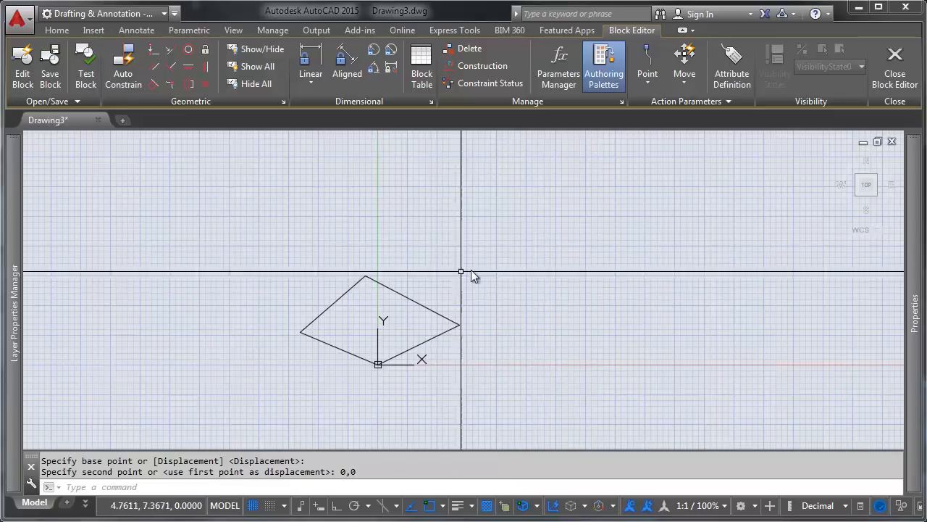
mouse_move(516, 233)
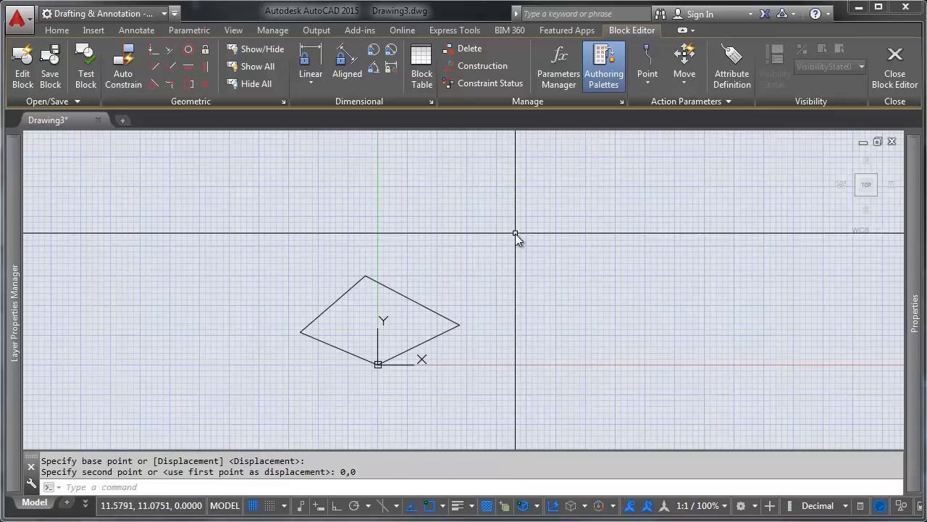
mouse_move(398, 377)
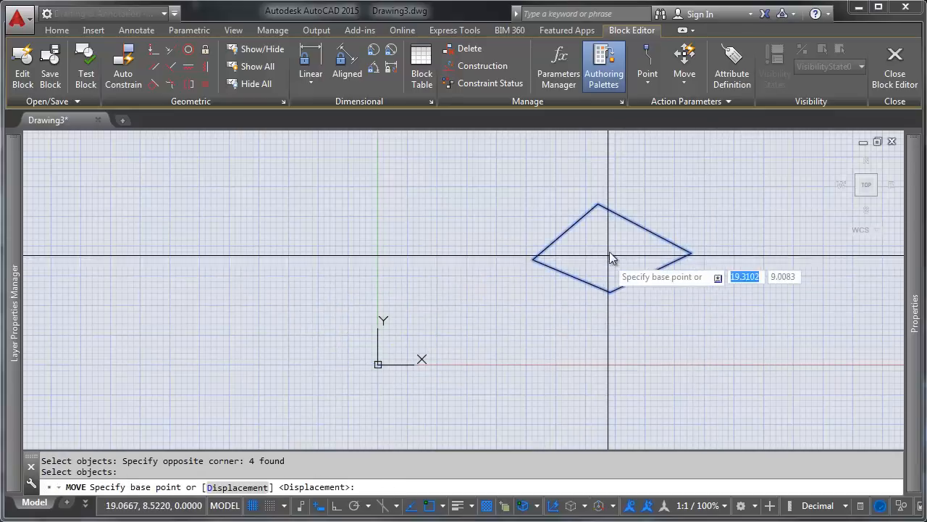
click(609, 258)
text(@0,0)
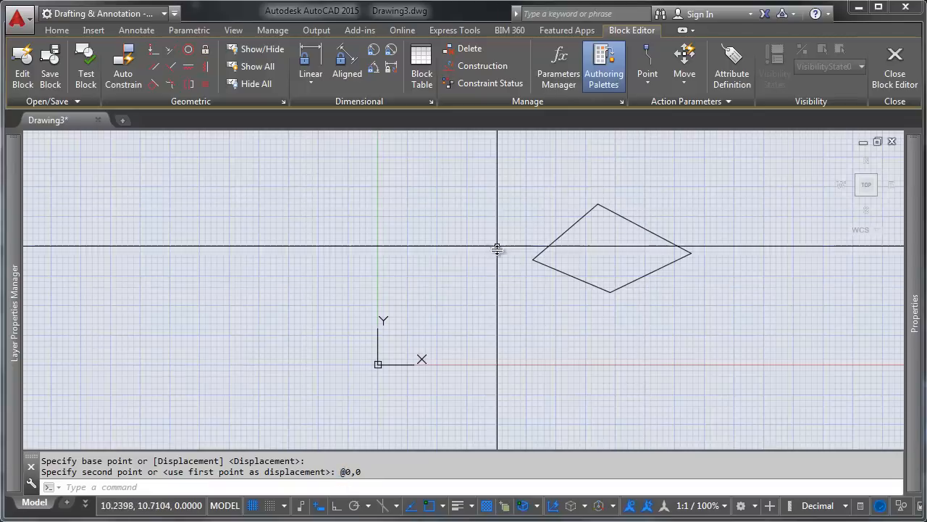
mouse_move(637, 270)
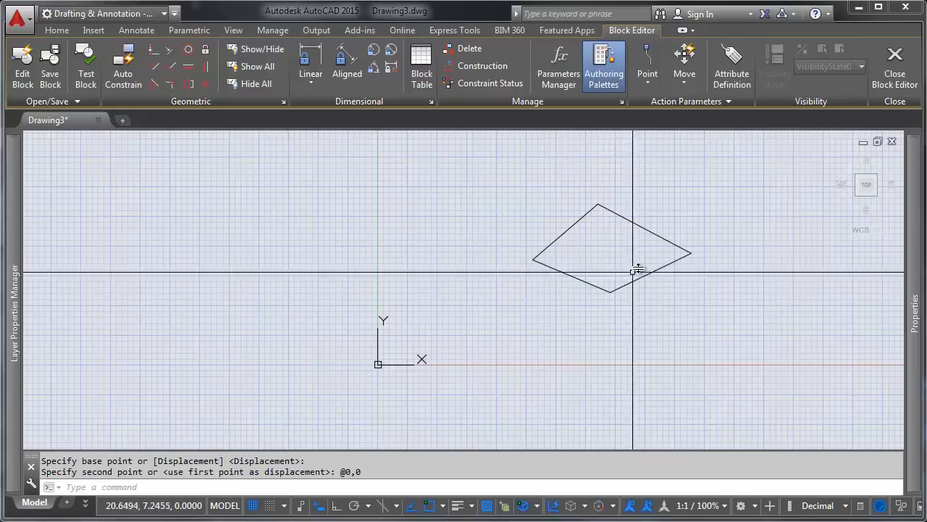
mouse_move(533, 277)
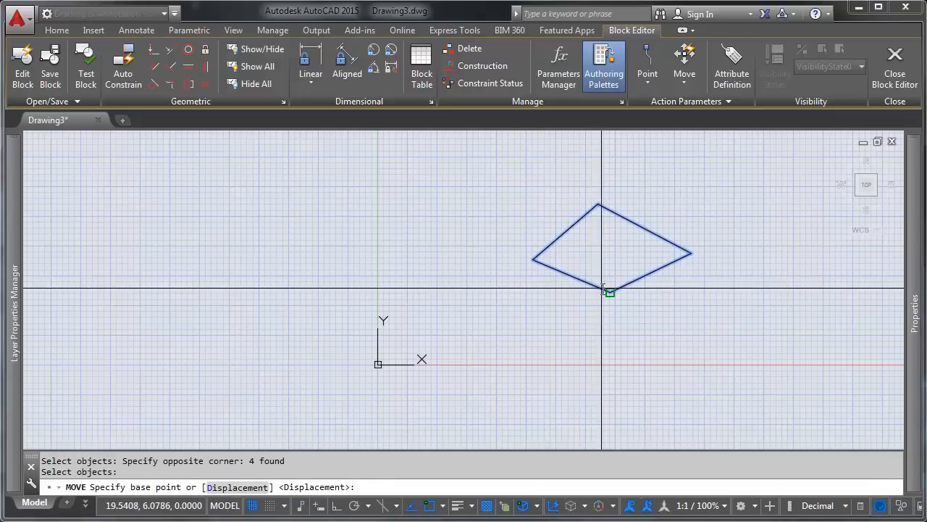
Snap the rhombus's bottom corner onto the block origin.
click(606, 290)
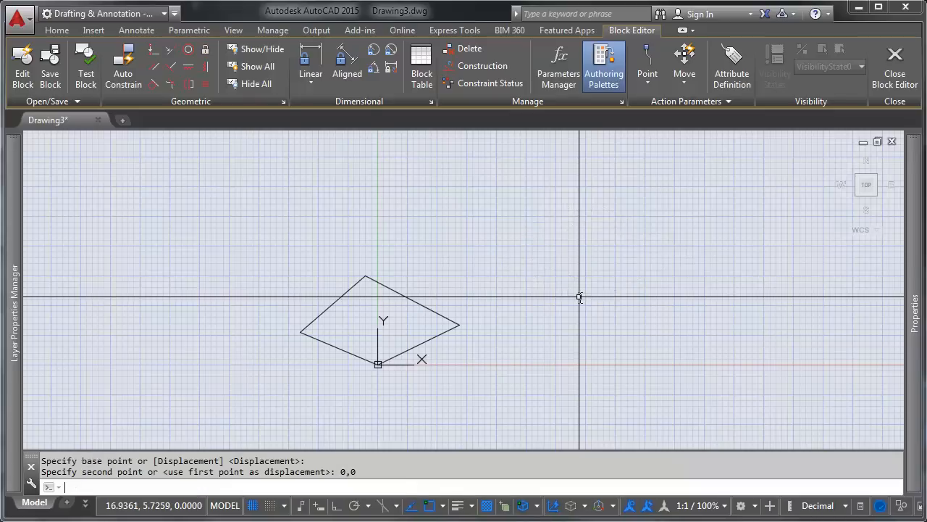
mouse_move(281, 391)
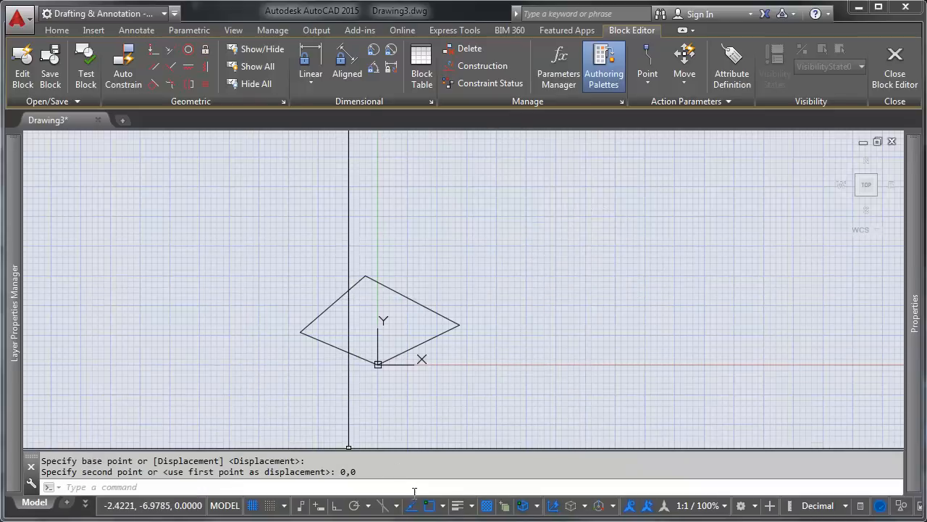
mouse_move(443, 385)
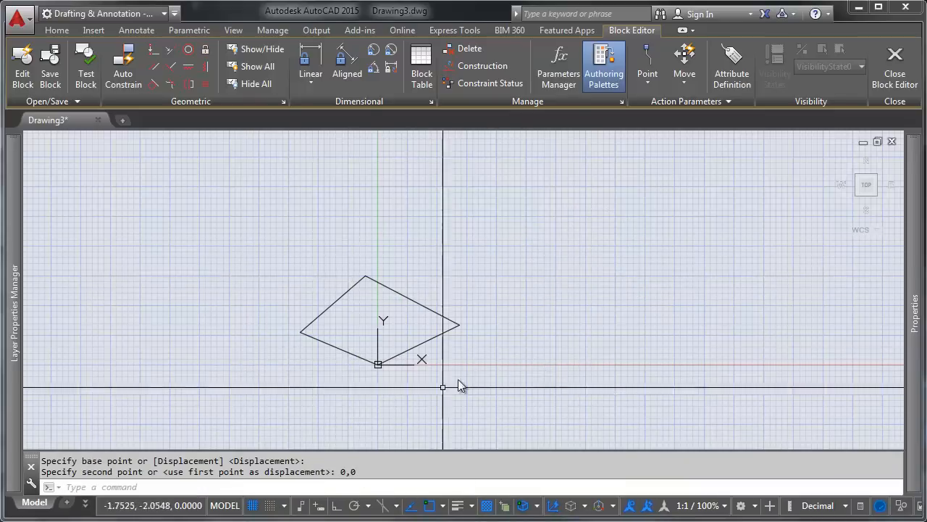
mouse_move(433, 291)
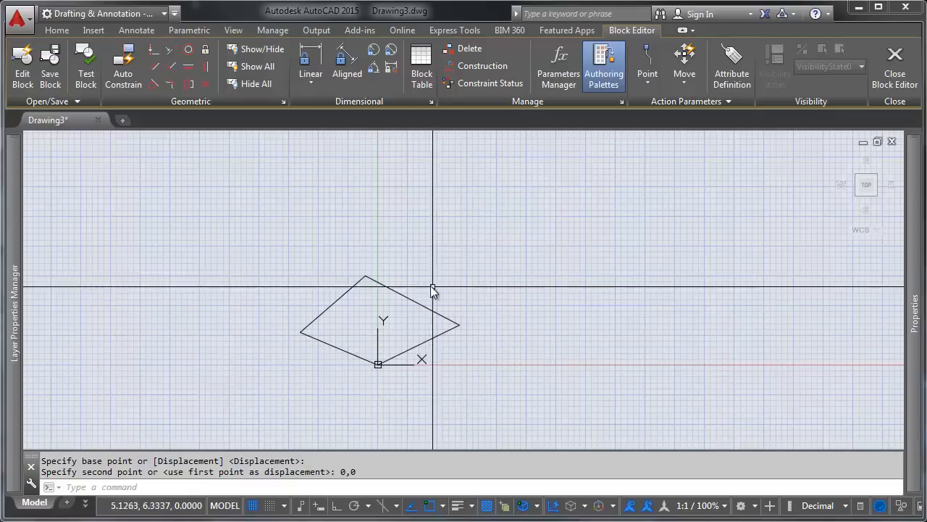
mouse_move(472, 267)
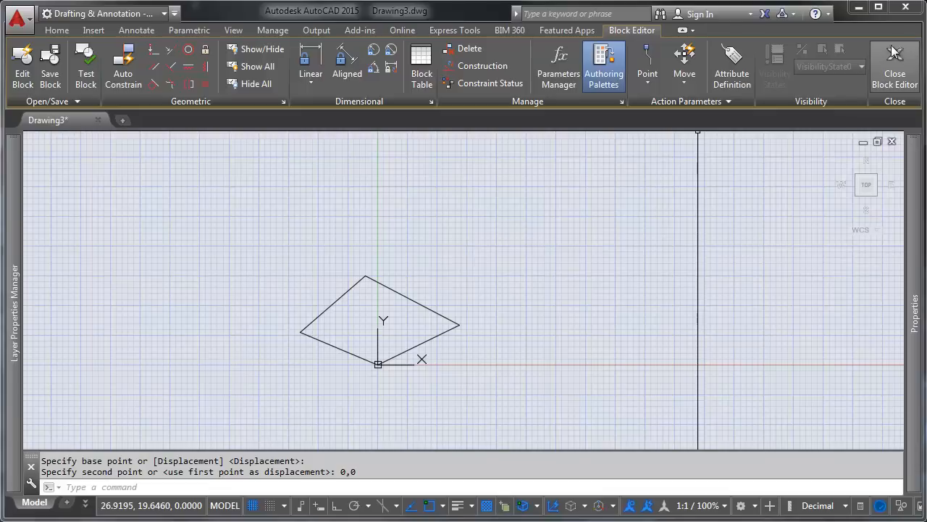
mouse_move(518, 283)
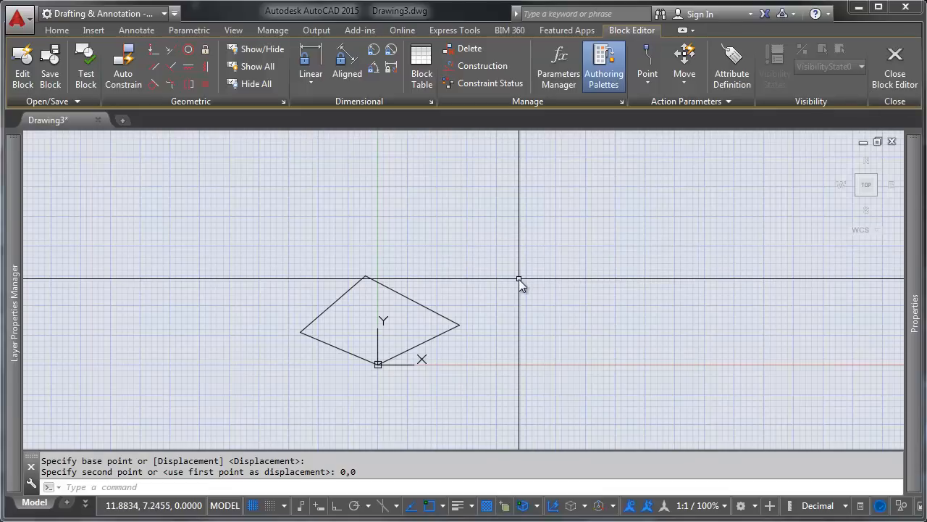
Save and close the block, then grip-move the upper rhombus instance slightly left and up.
click(895, 65)
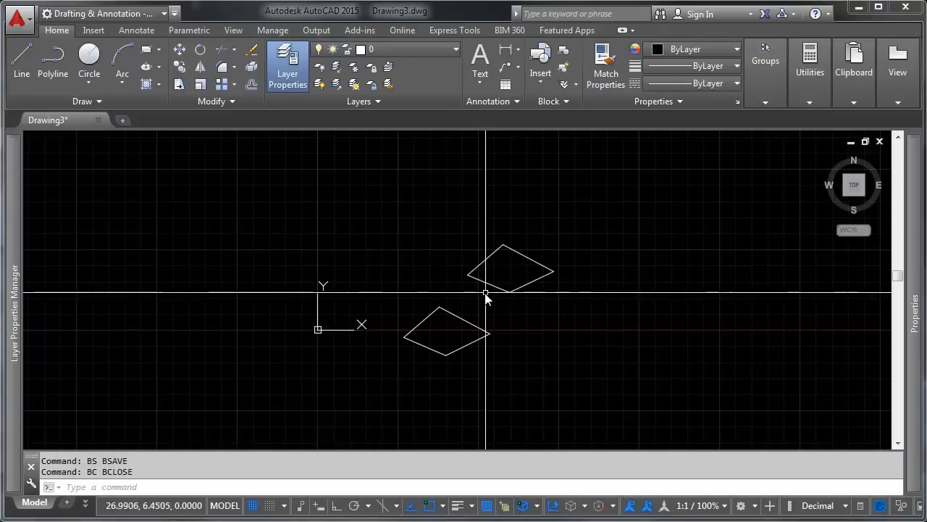
mouse_move(519, 293)
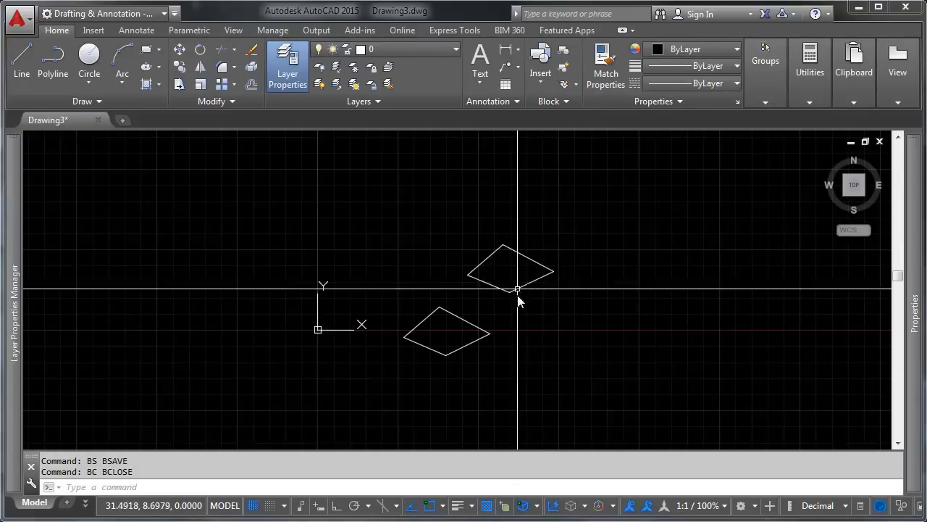
click(510, 292)
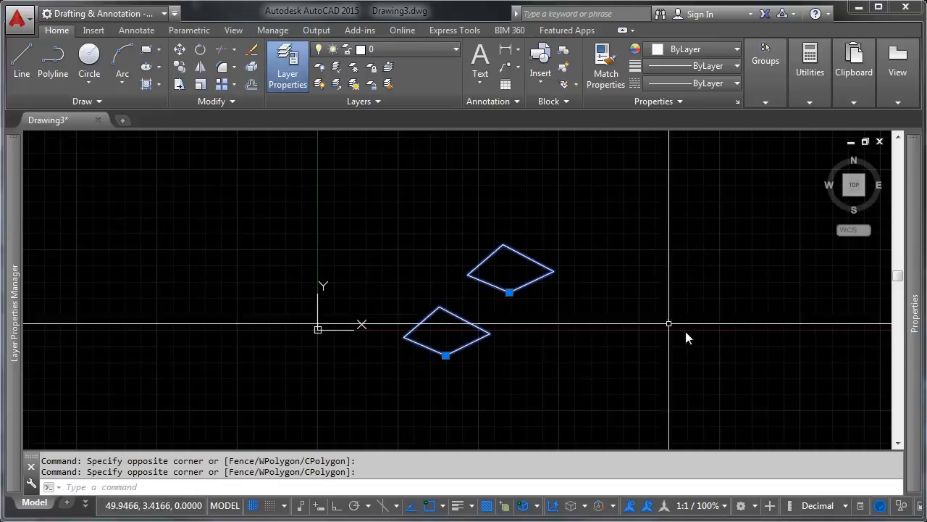
mouse_move(710, 258)
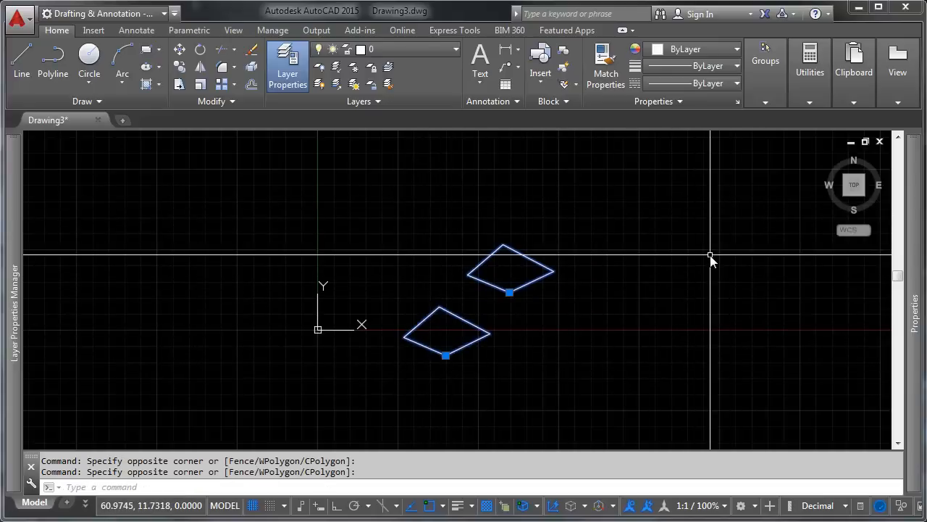
mouse_move(510, 297)
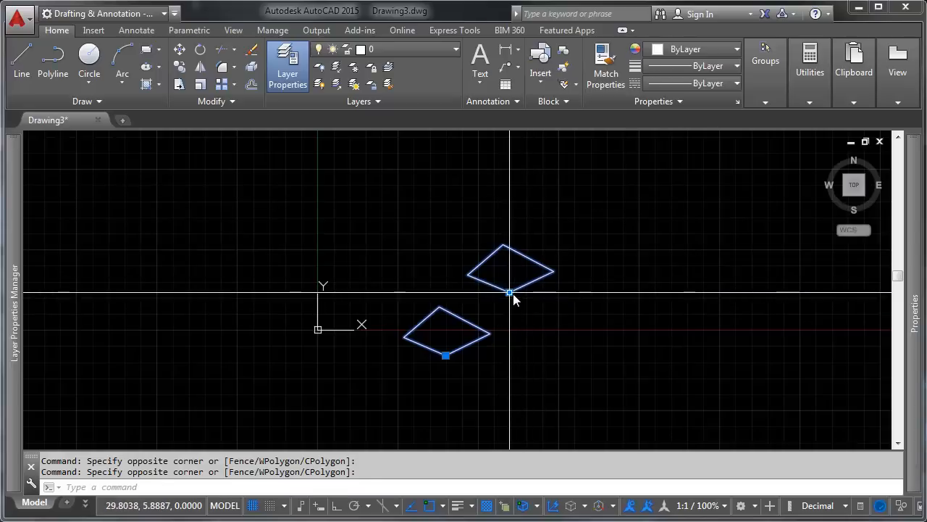
click(510, 293)
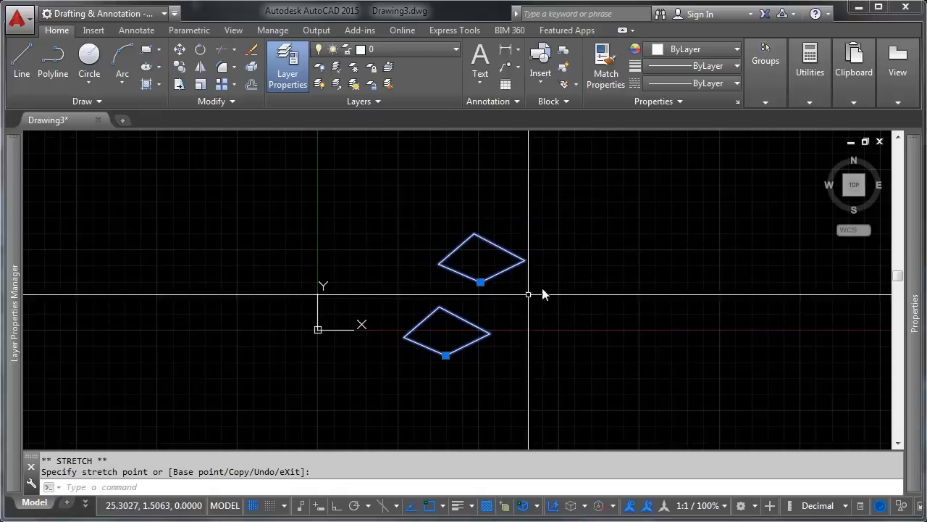
key(Escape)
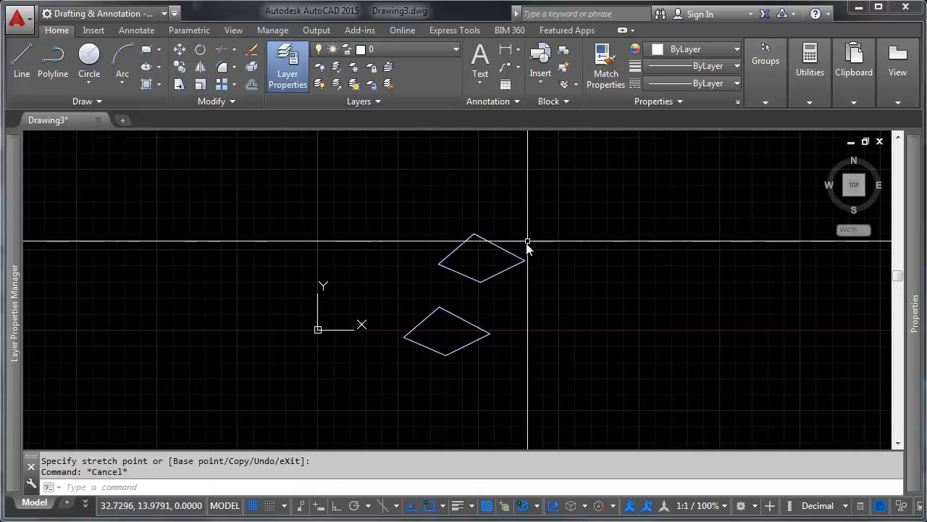
mouse_move(504, 264)
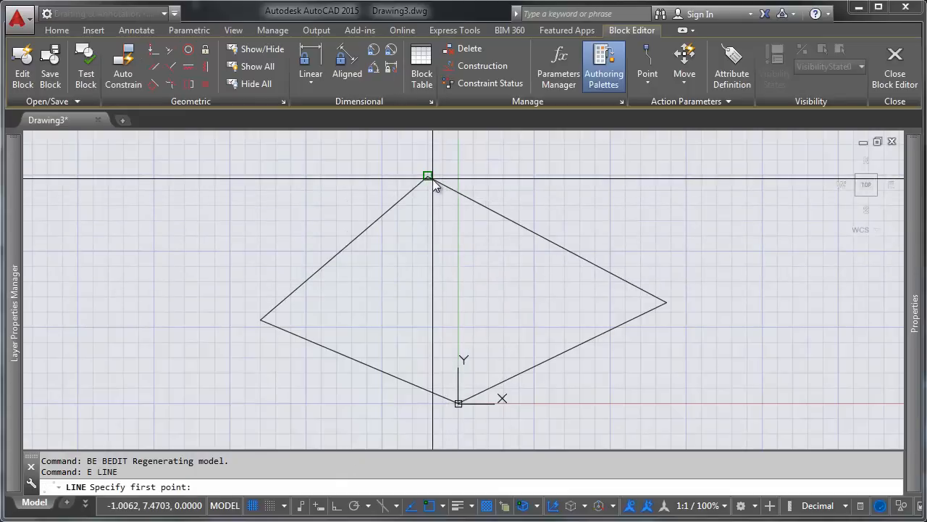
Redraw the block's top corner into a fifth side and save it from the Block Editor.
click(664, 303)
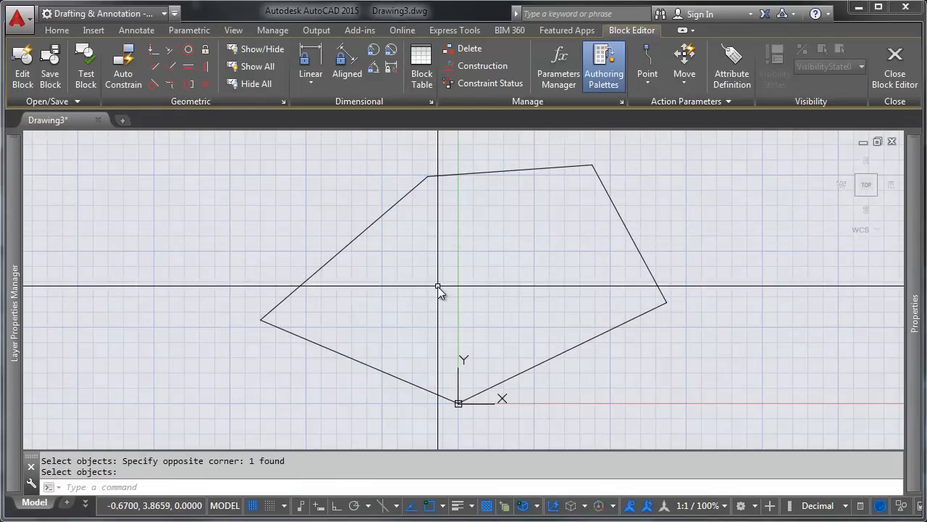
click(895, 66)
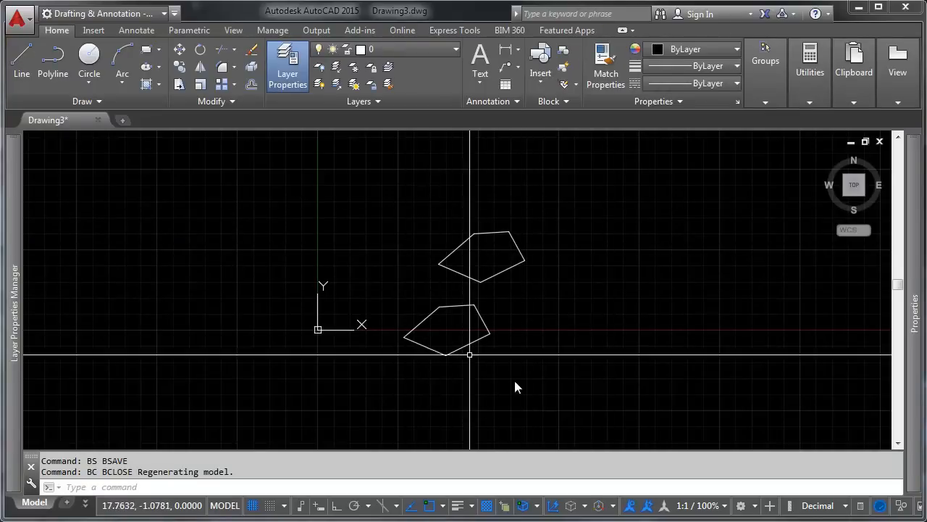
Place two more copies of the pentagon block in the drawing.
click(442, 355)
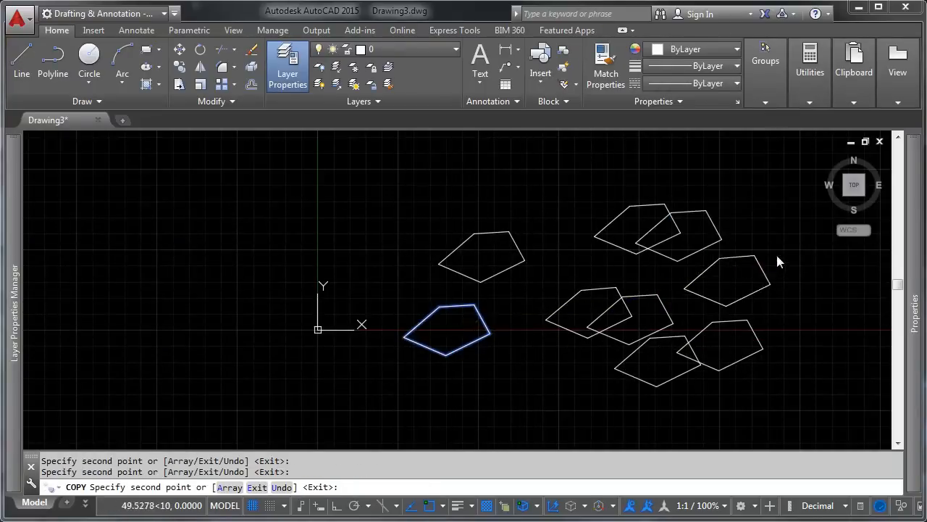
click(461, 210)
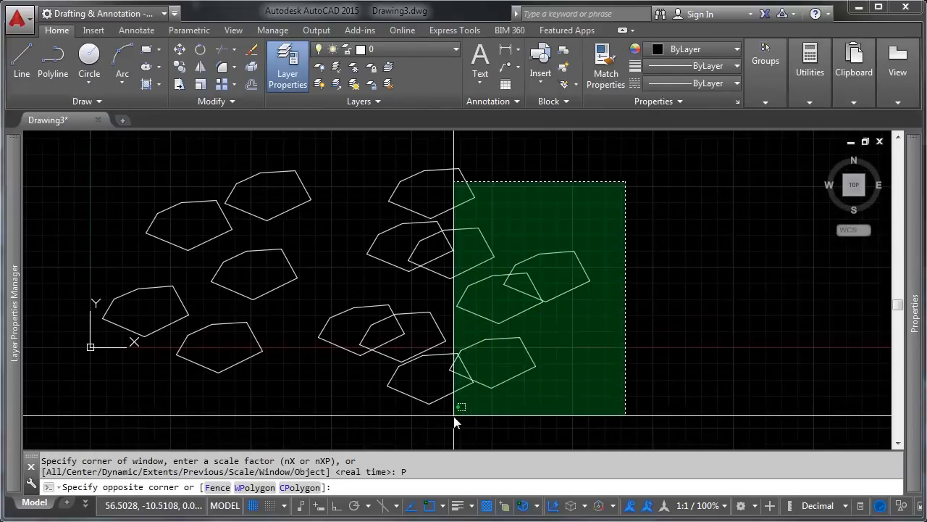
Mirror the right-hand group of pentagons and rotate three of them about a picked centre.
click(539, 355)
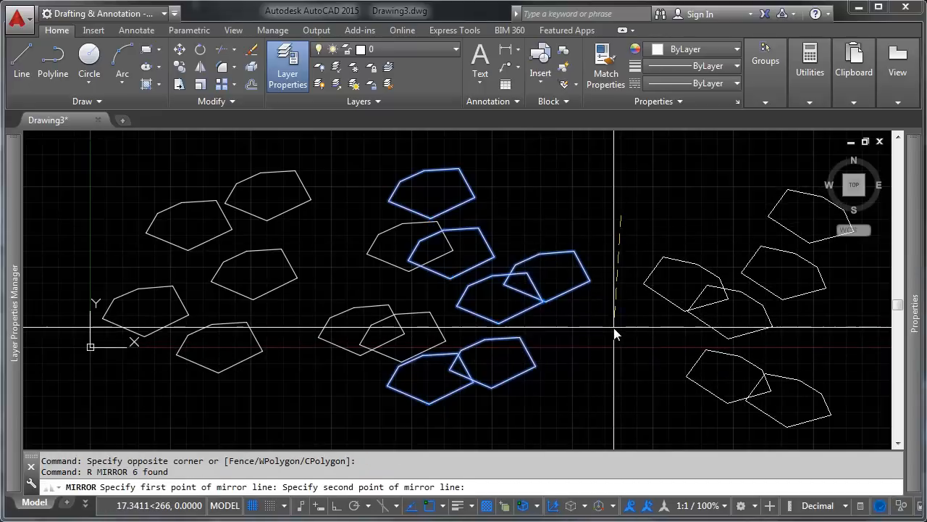
click(614, 325)
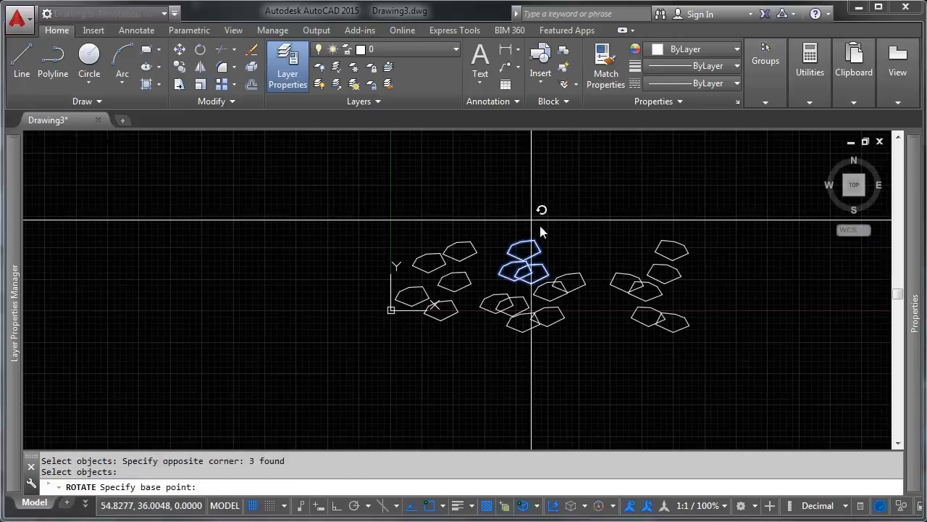
click(572, 300)
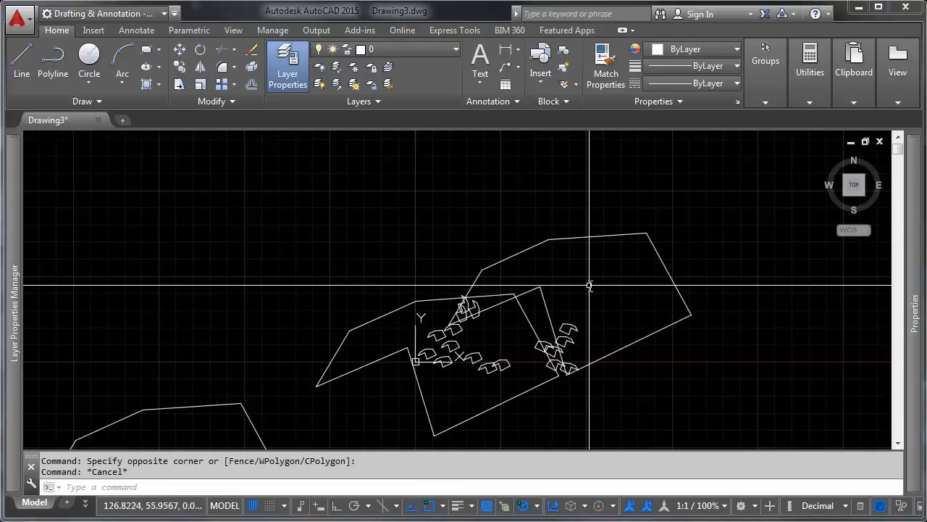
mouse_move(589, 284)
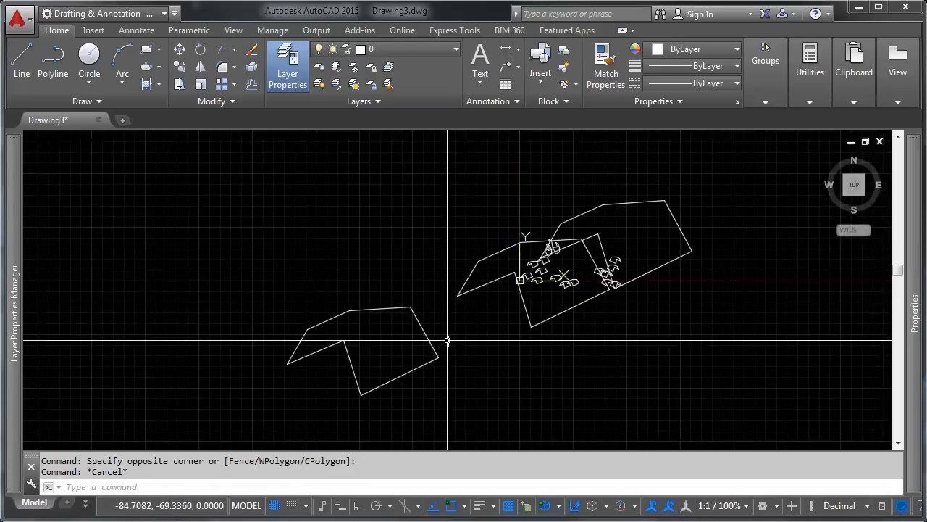
mouse_move(452, 336)
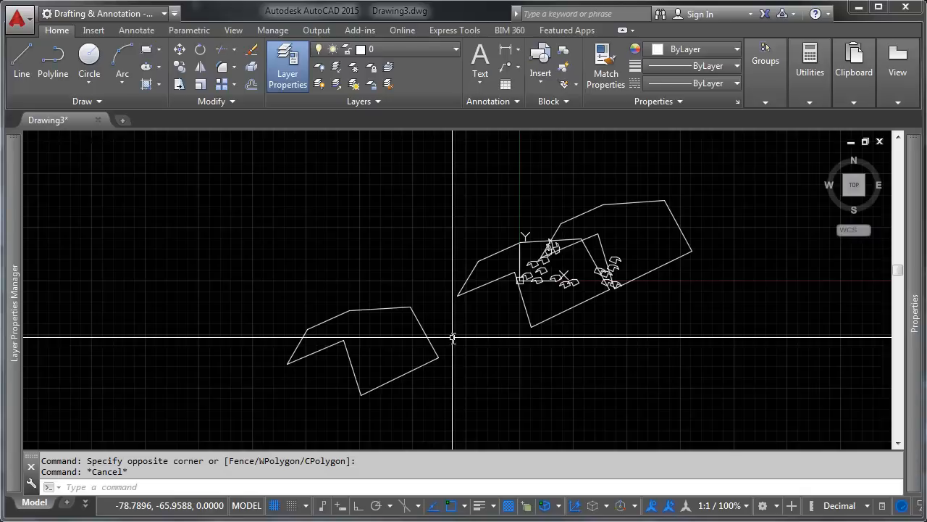
mouse_move(594, 290)
text(BE)
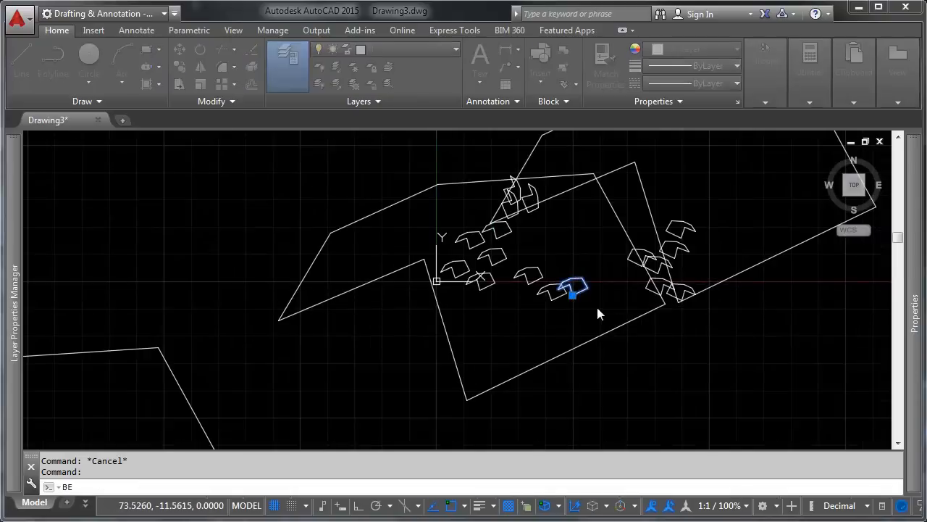
Reopen the pentagon block with BE and select its right-corner edge in the Block Editor.
key(Return)
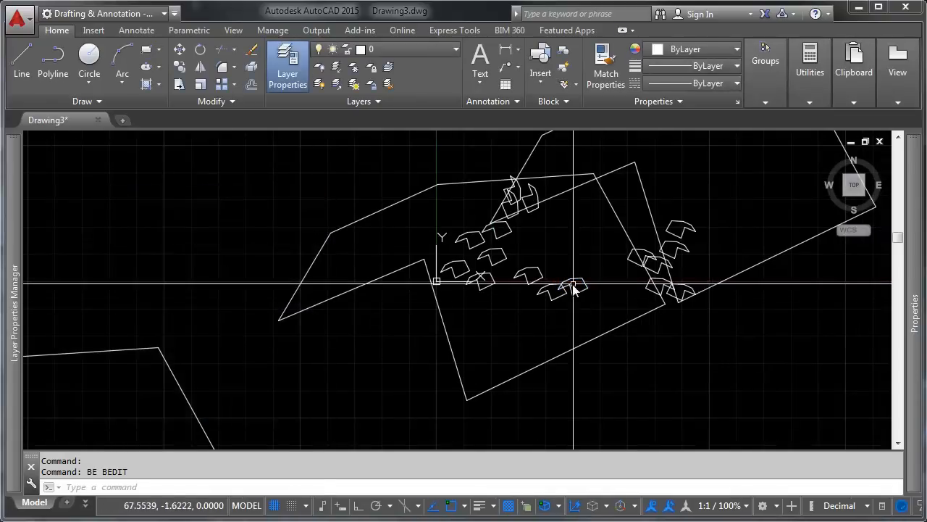
click(572, 288)
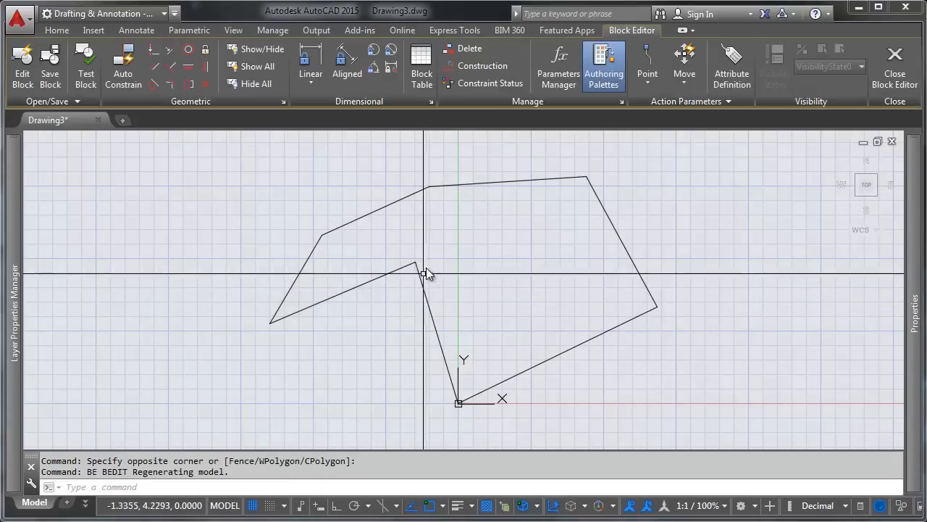
mouse_move(58, 272)
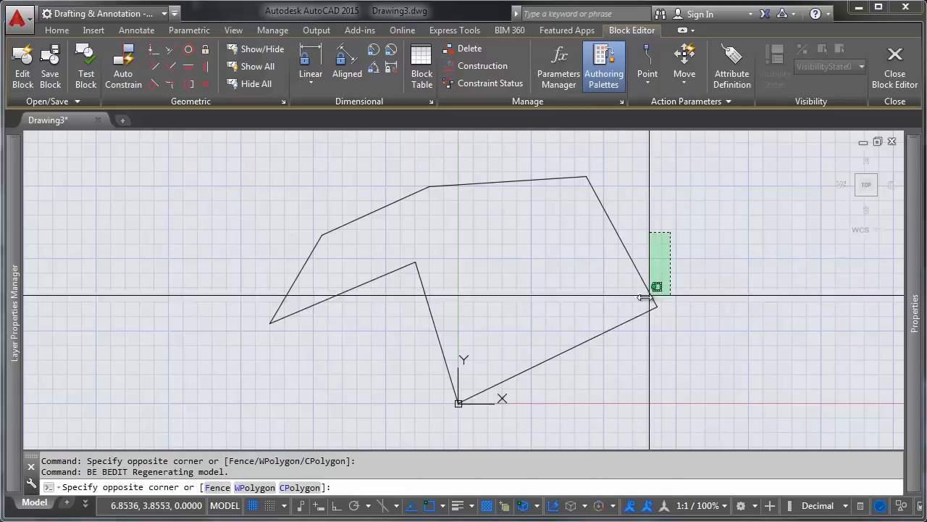
click(890, 244)
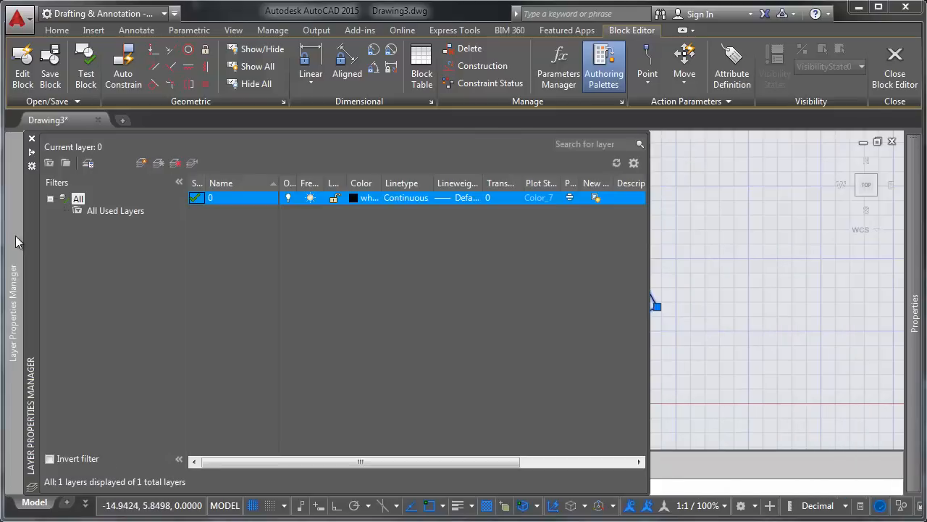
Create a new layer named TEST and give it yellow colour 51.
click(142, 162)
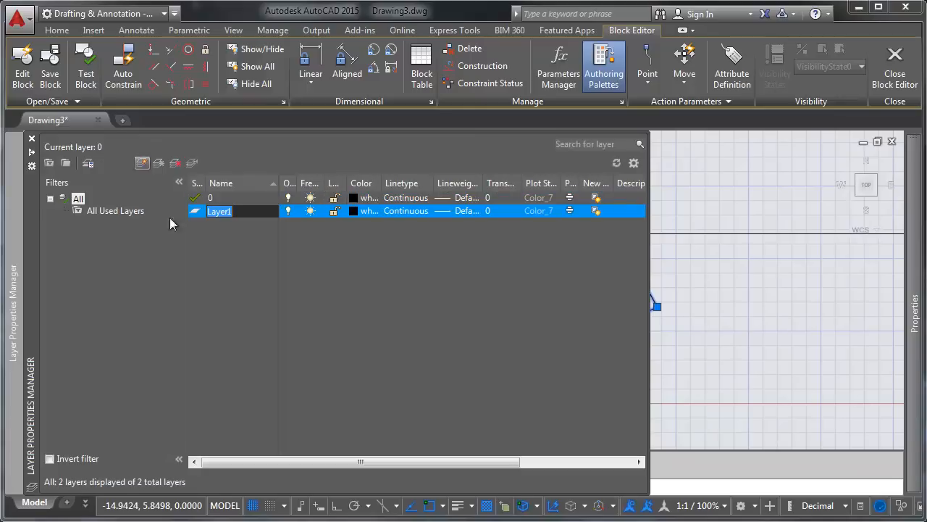
text(tEST)
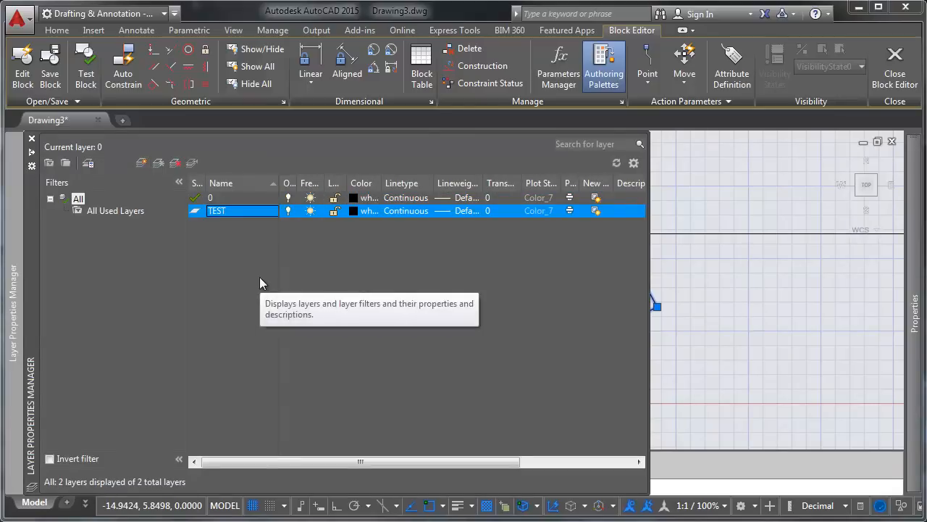
click(354, 210)
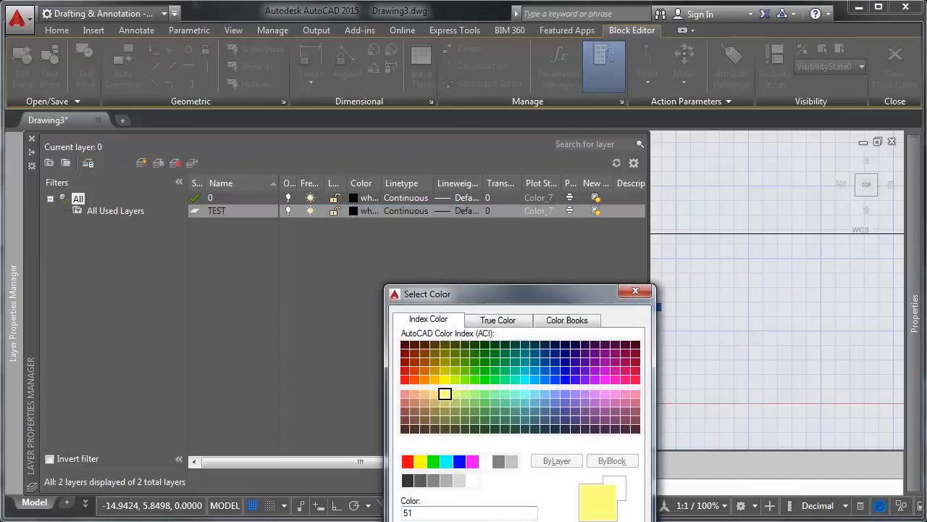
click(635, 289)
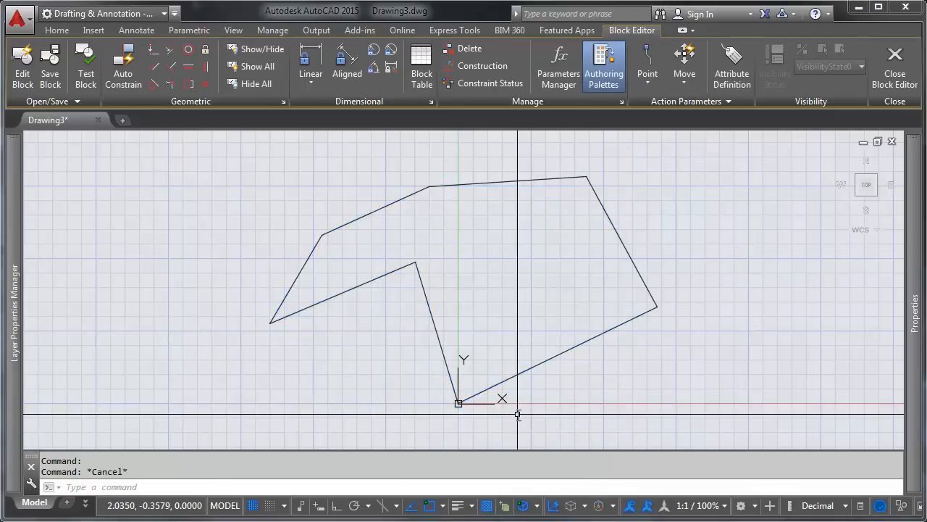
mouse_move(646, 229)
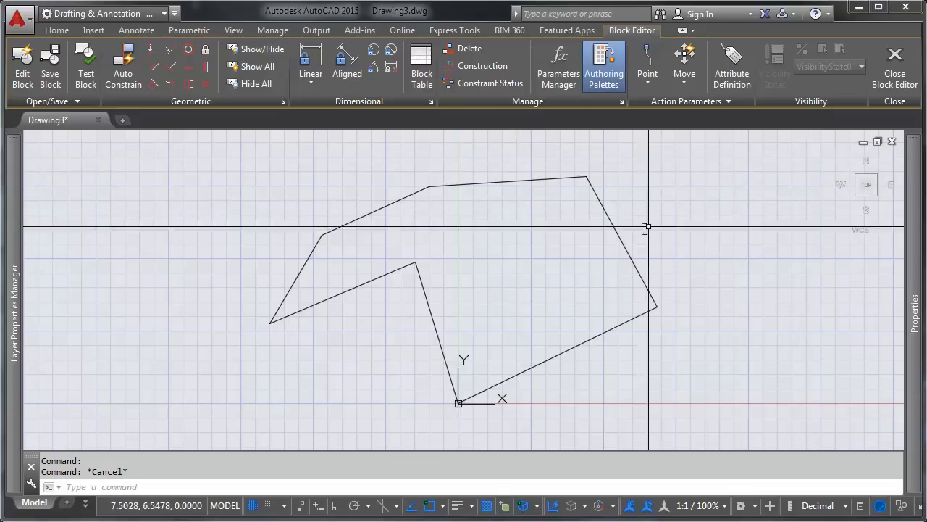
mouse_move(666, 273)
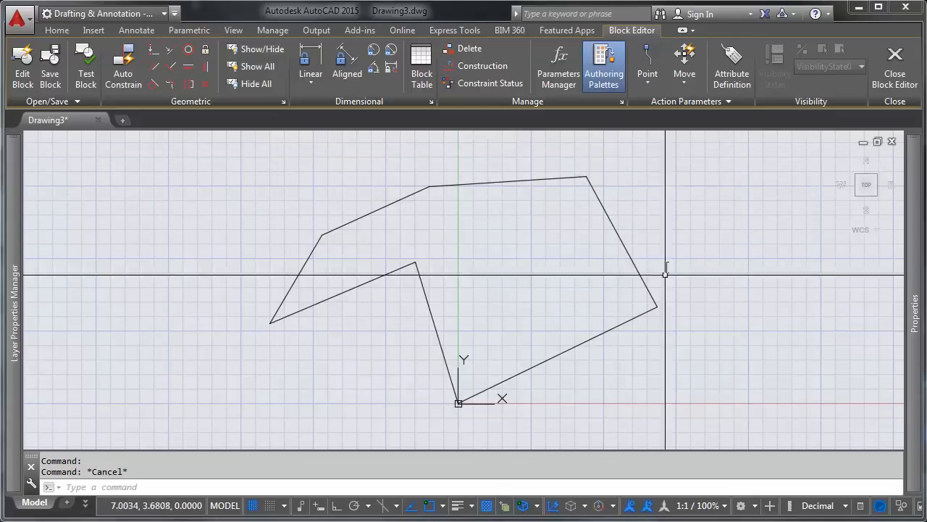
mouse_move(549, 210)
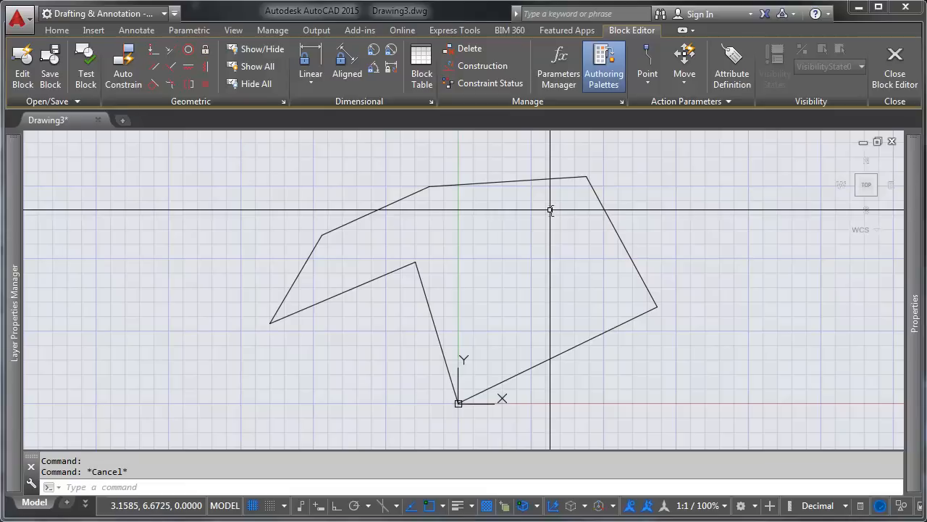
Close the Block Editor saving the notched pentagon, then clear the selection.
click(896, 65)
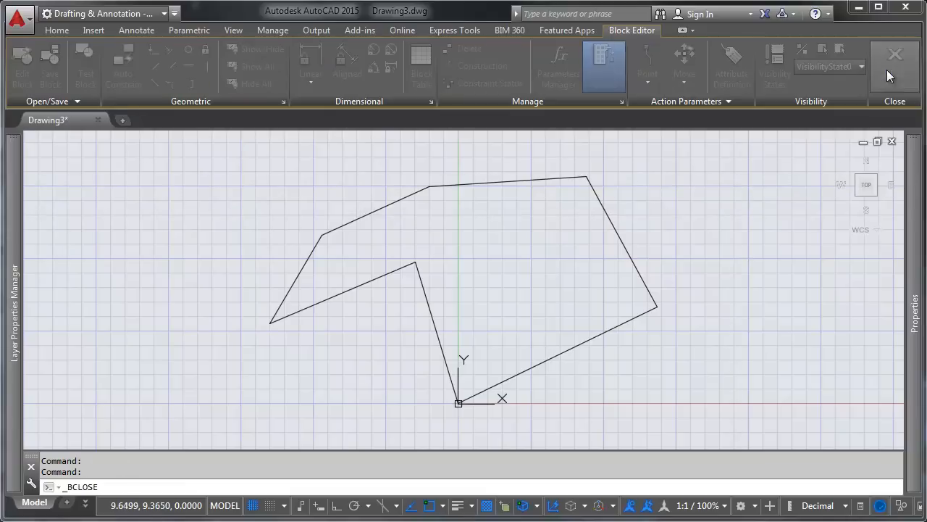
click(895, 65)
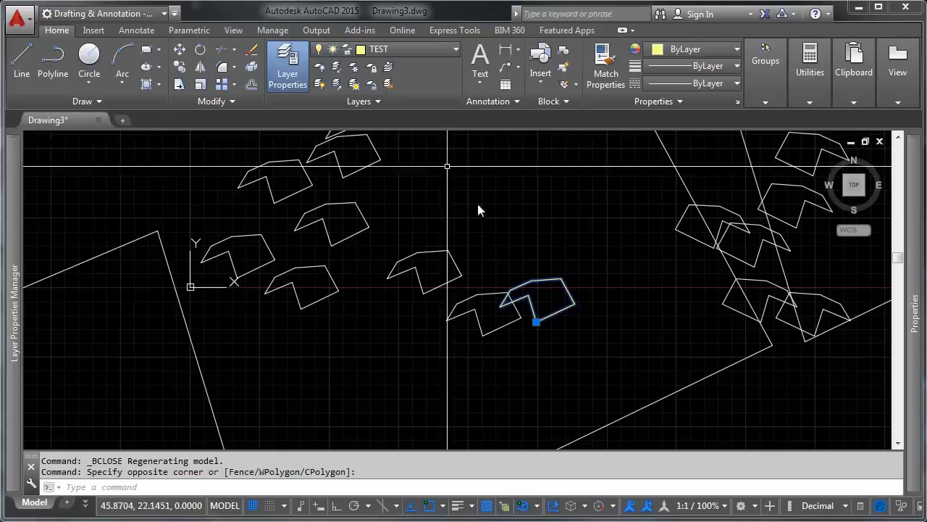
key(Escape)
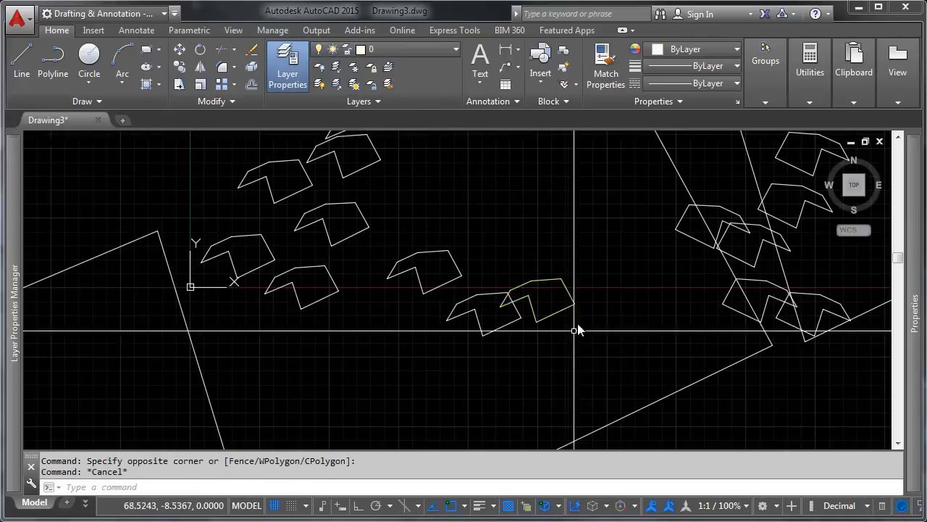
mouse_move(455, 345)
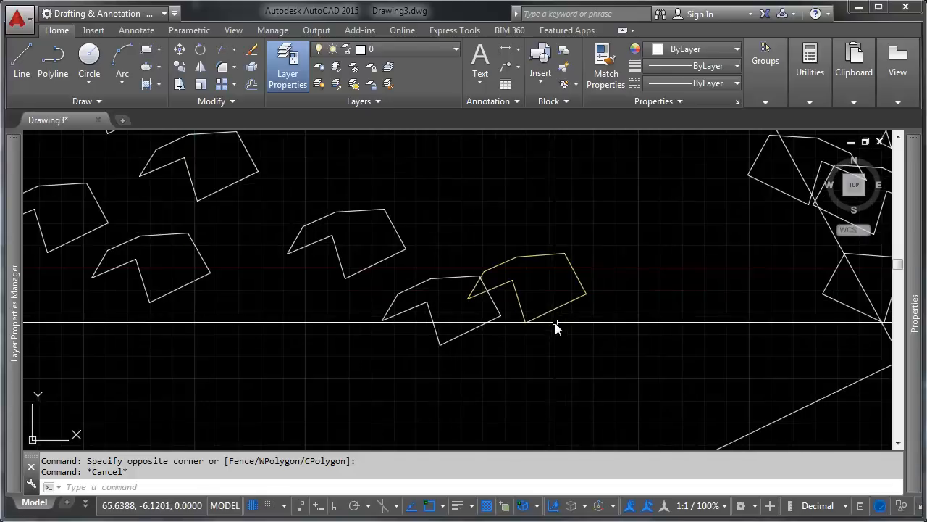
mouse_move(568, 315)
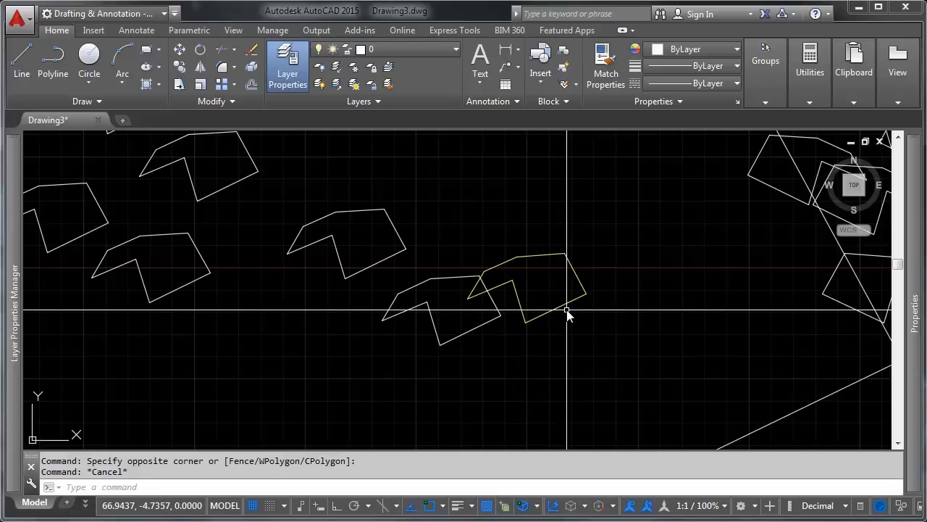
Recolour layer TEST twice in Layer Properties, ending on colour 30, so its instance updates.
click(287, 65)
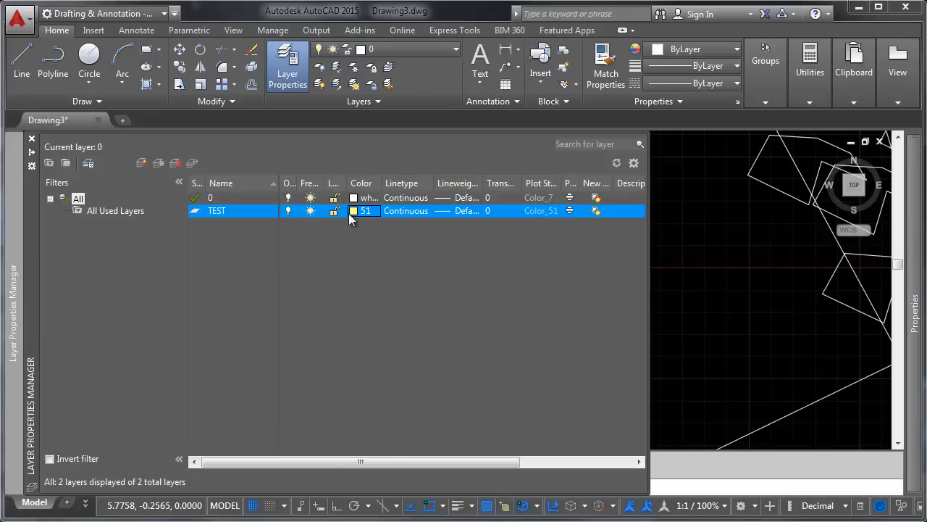
click(355, 210)
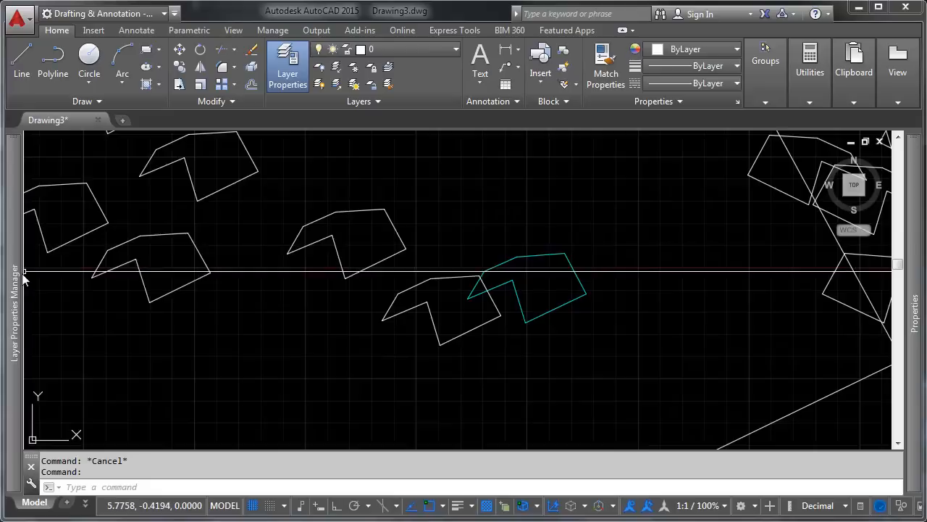
click(287, 65)
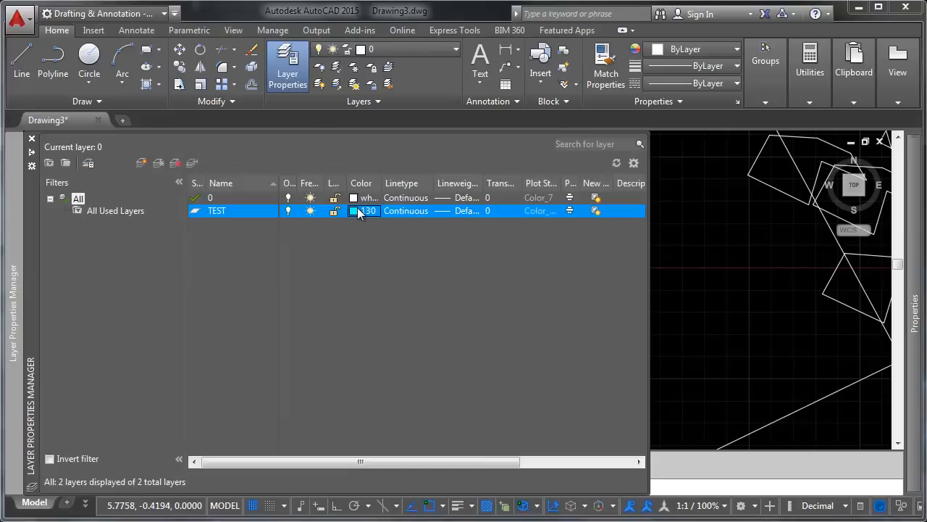
click(365, 210)
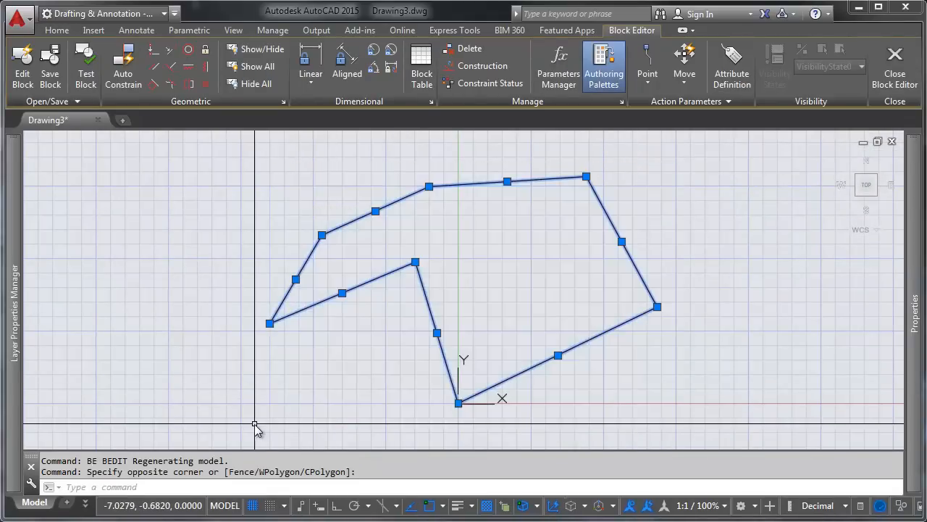
mouse_move(73, 194)
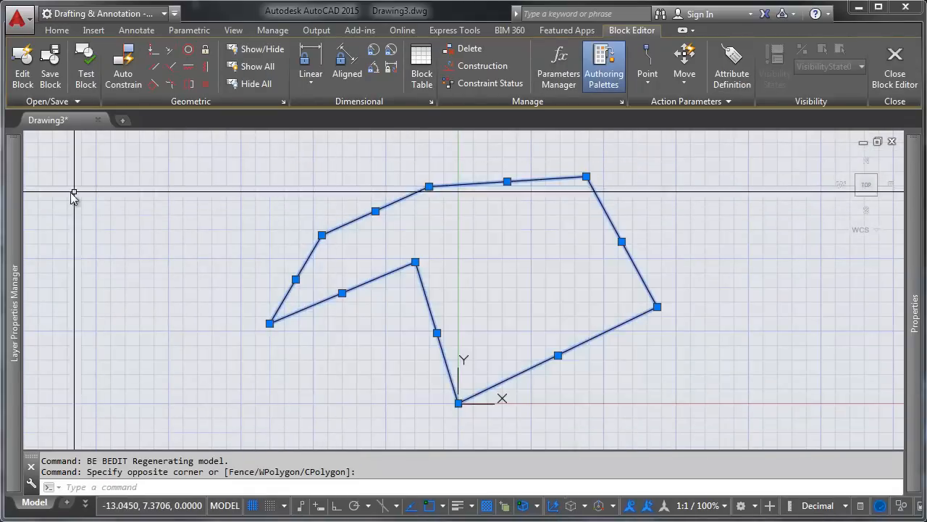
Create layer TEST2 in Layer Properties and assign it a green colour.
click(13, 297)
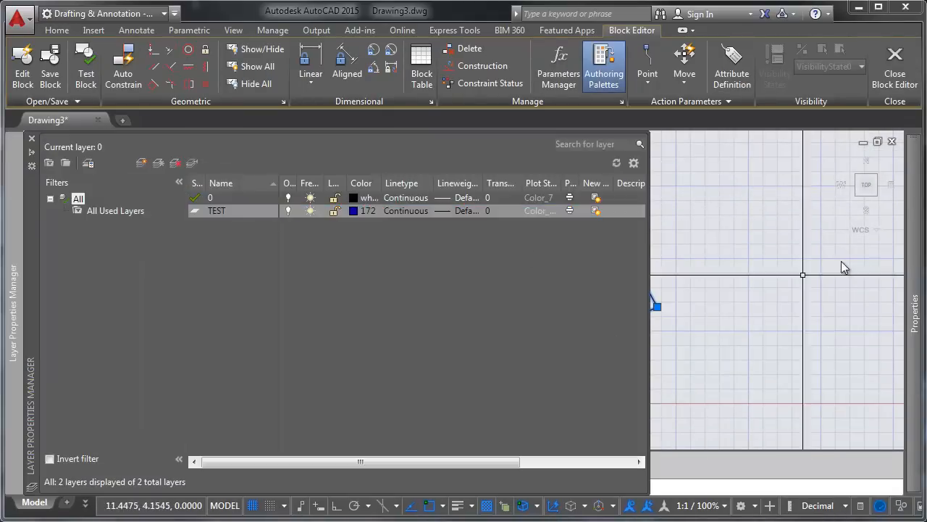
click(217, 210)
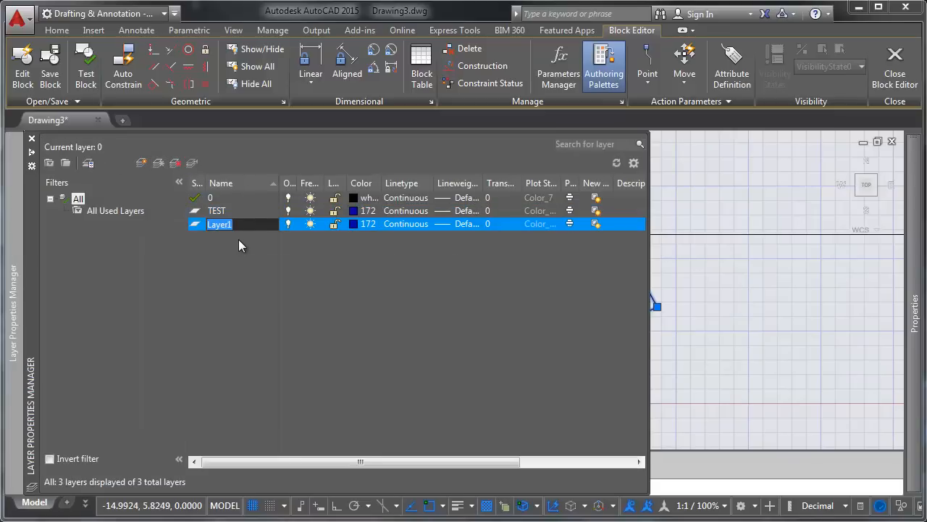
text(TEST2)
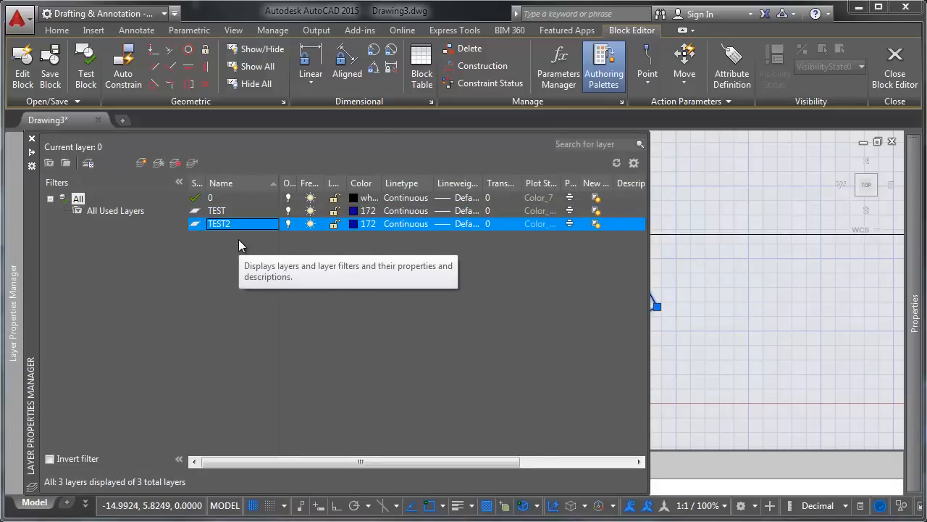
click(353, 223)
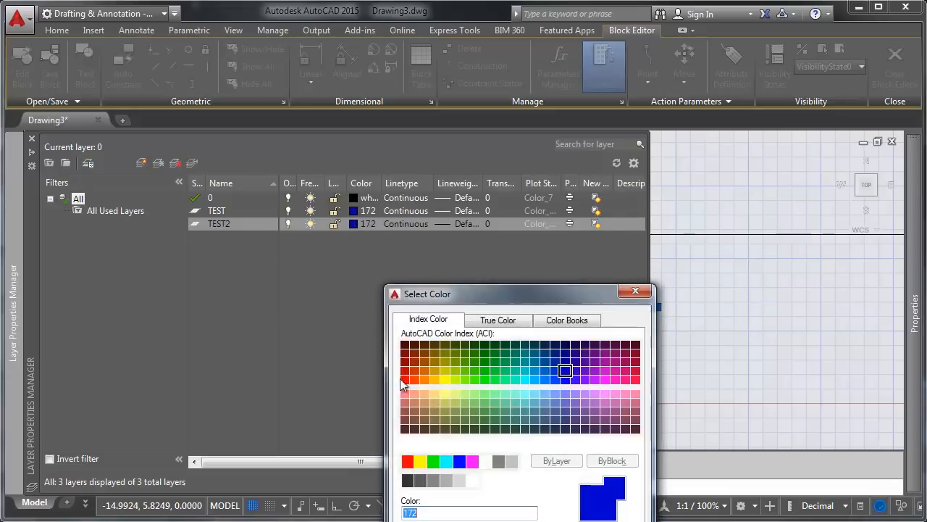
click(475, 362)
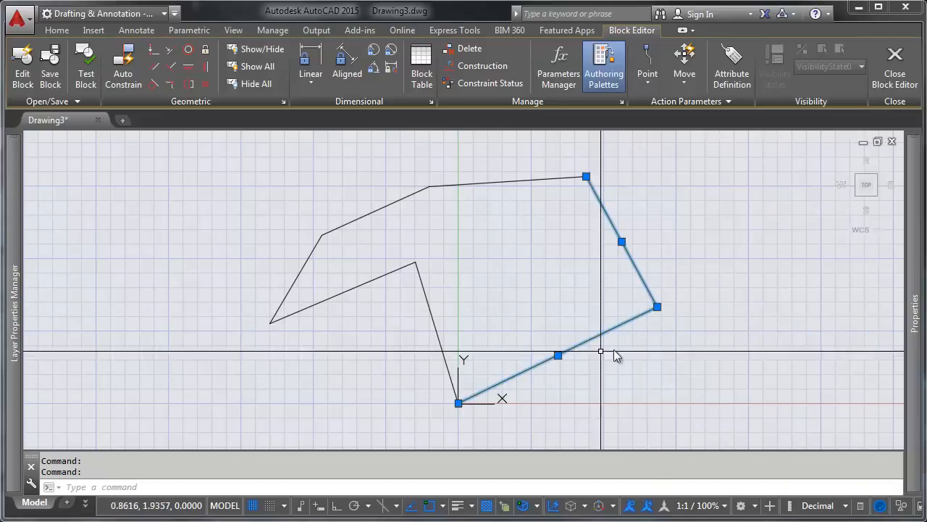
Put the two right-hand edges on TEST2, then close the Block Editor back to the drawing.
key(Escape)
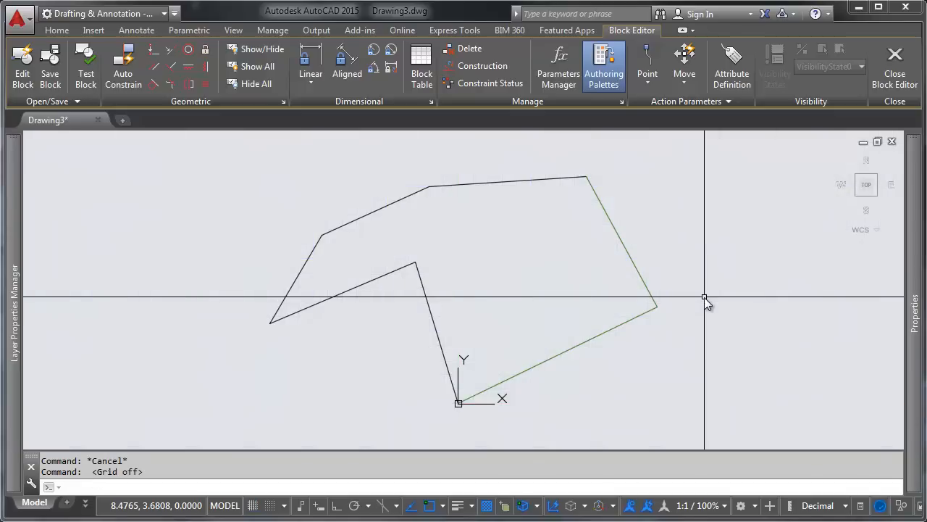
click(895, 65)
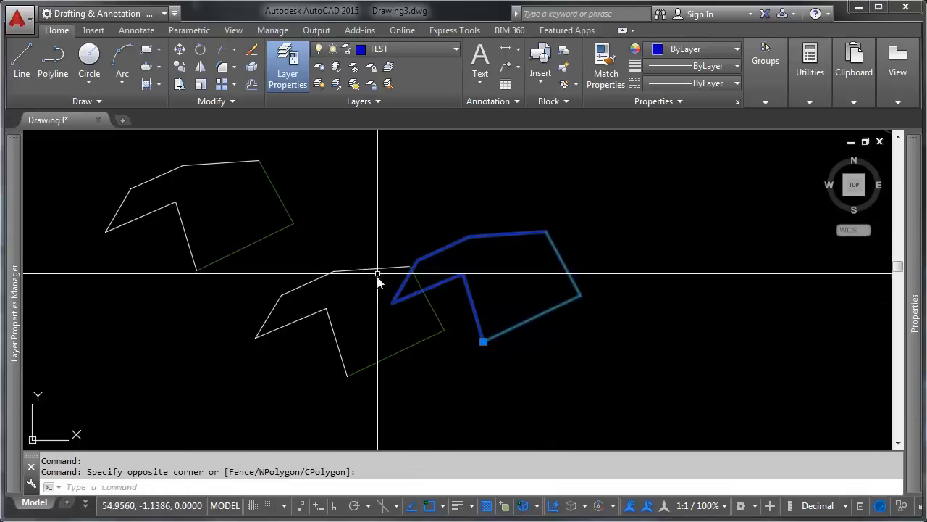
key(Escape)
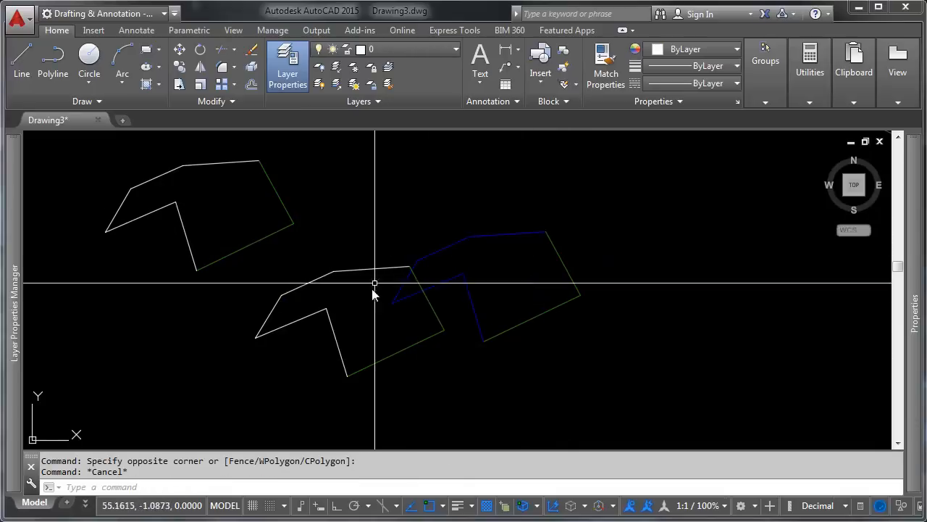
mouse_move(573, 278)
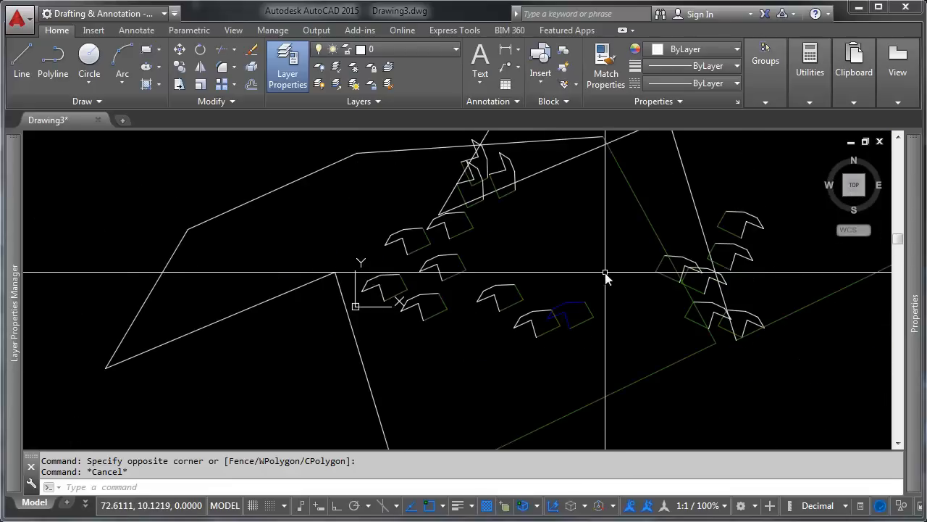
mouse_move(606, 263)
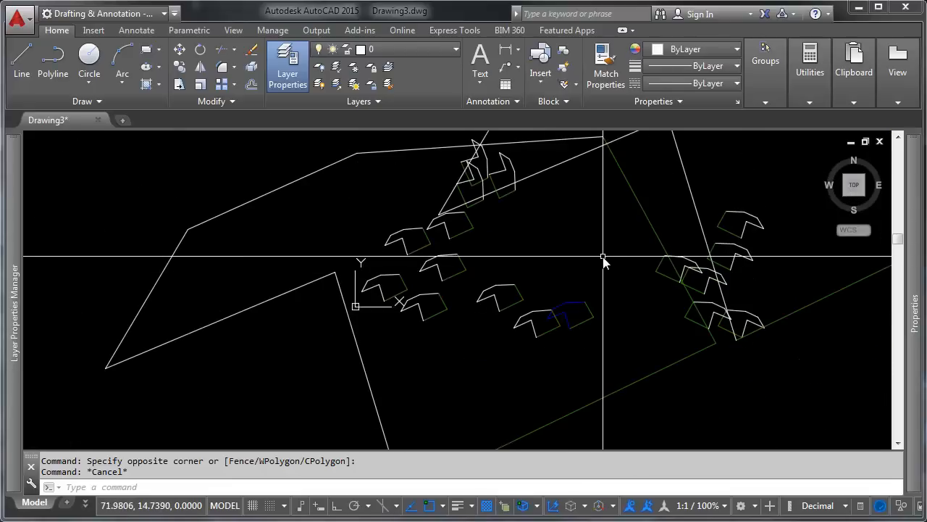